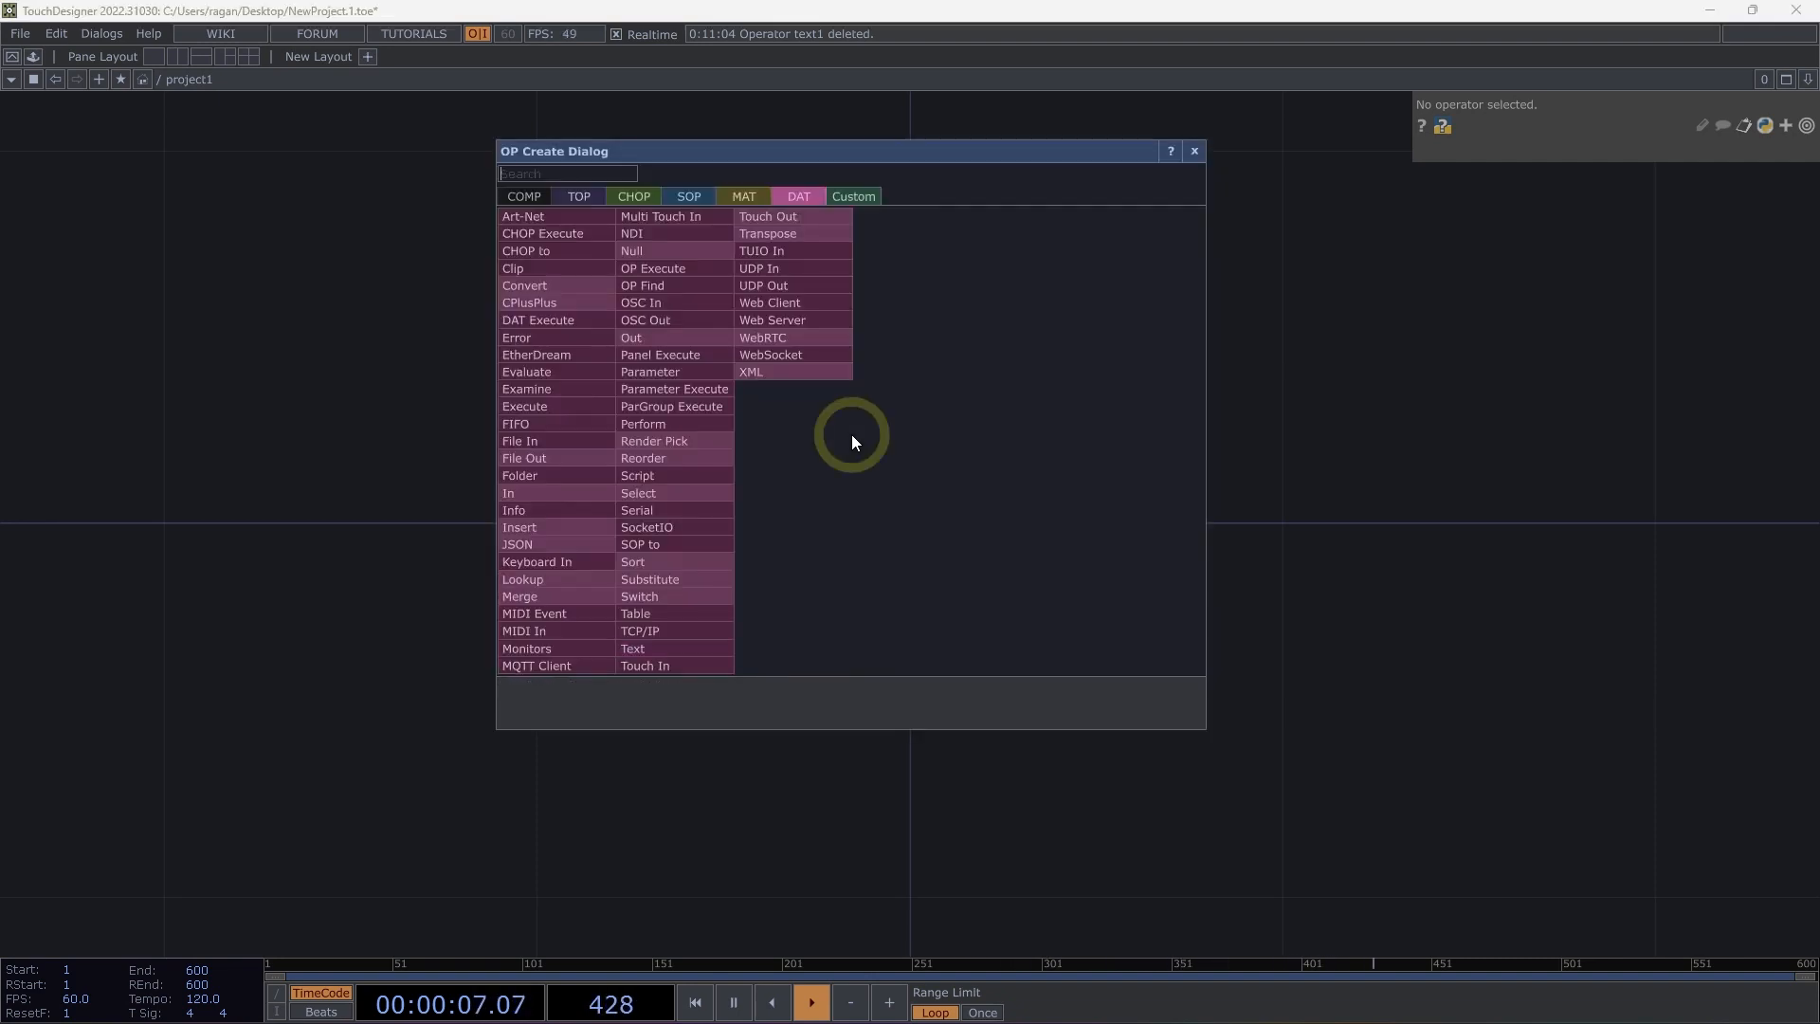
# Add a Text DAT, text1, and browse its Content Language list, keeping Plain Text
pyautogui.write('text')
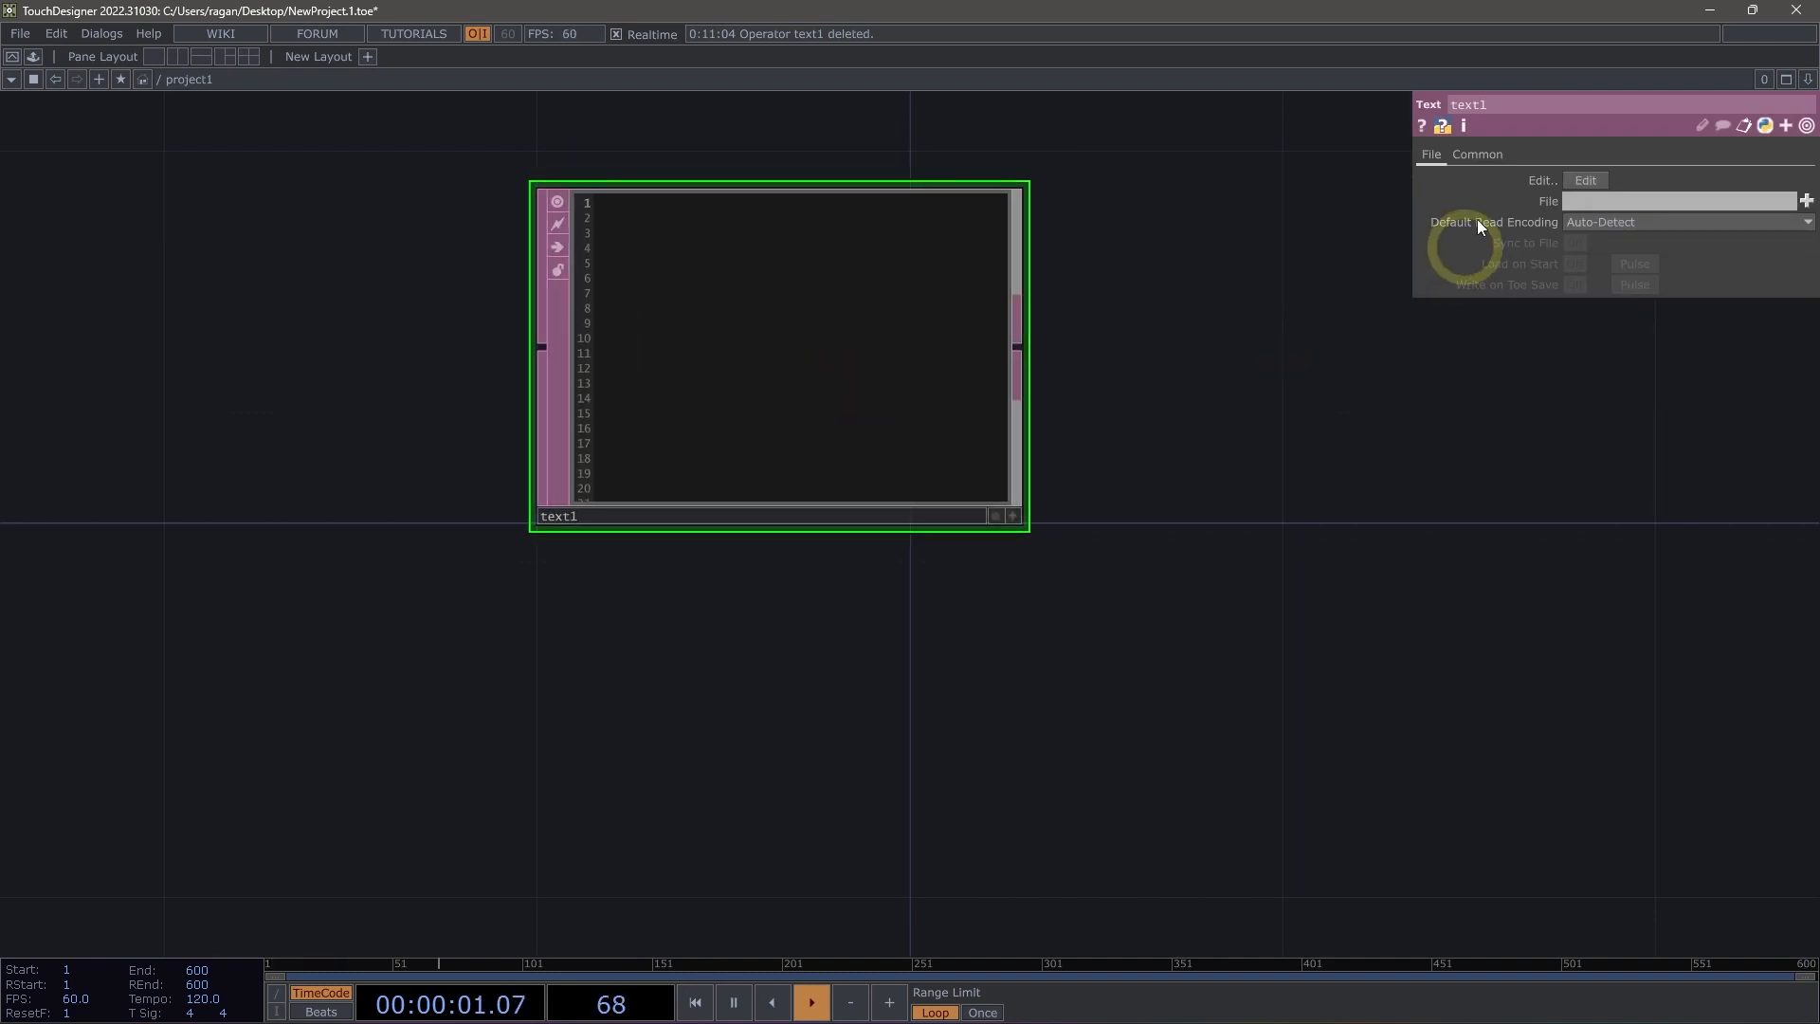
pyautogui.click(1477, 154)
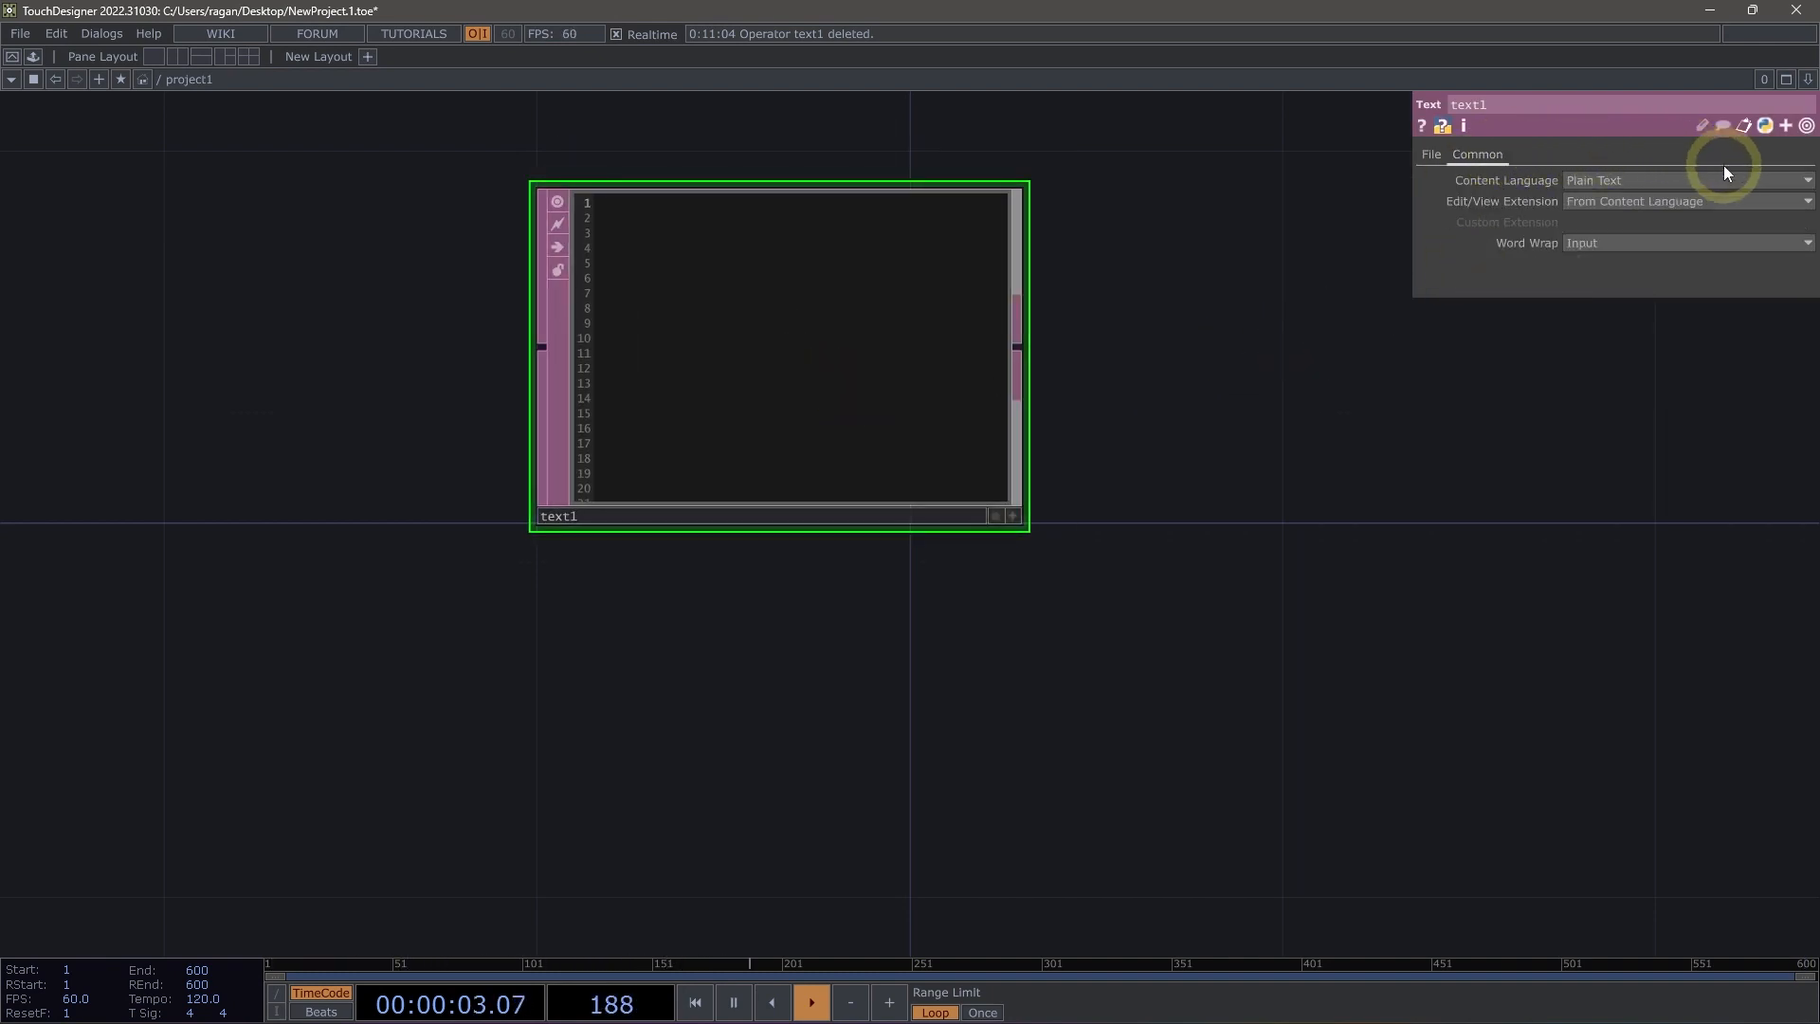
pyautogui.click(1803, 201)
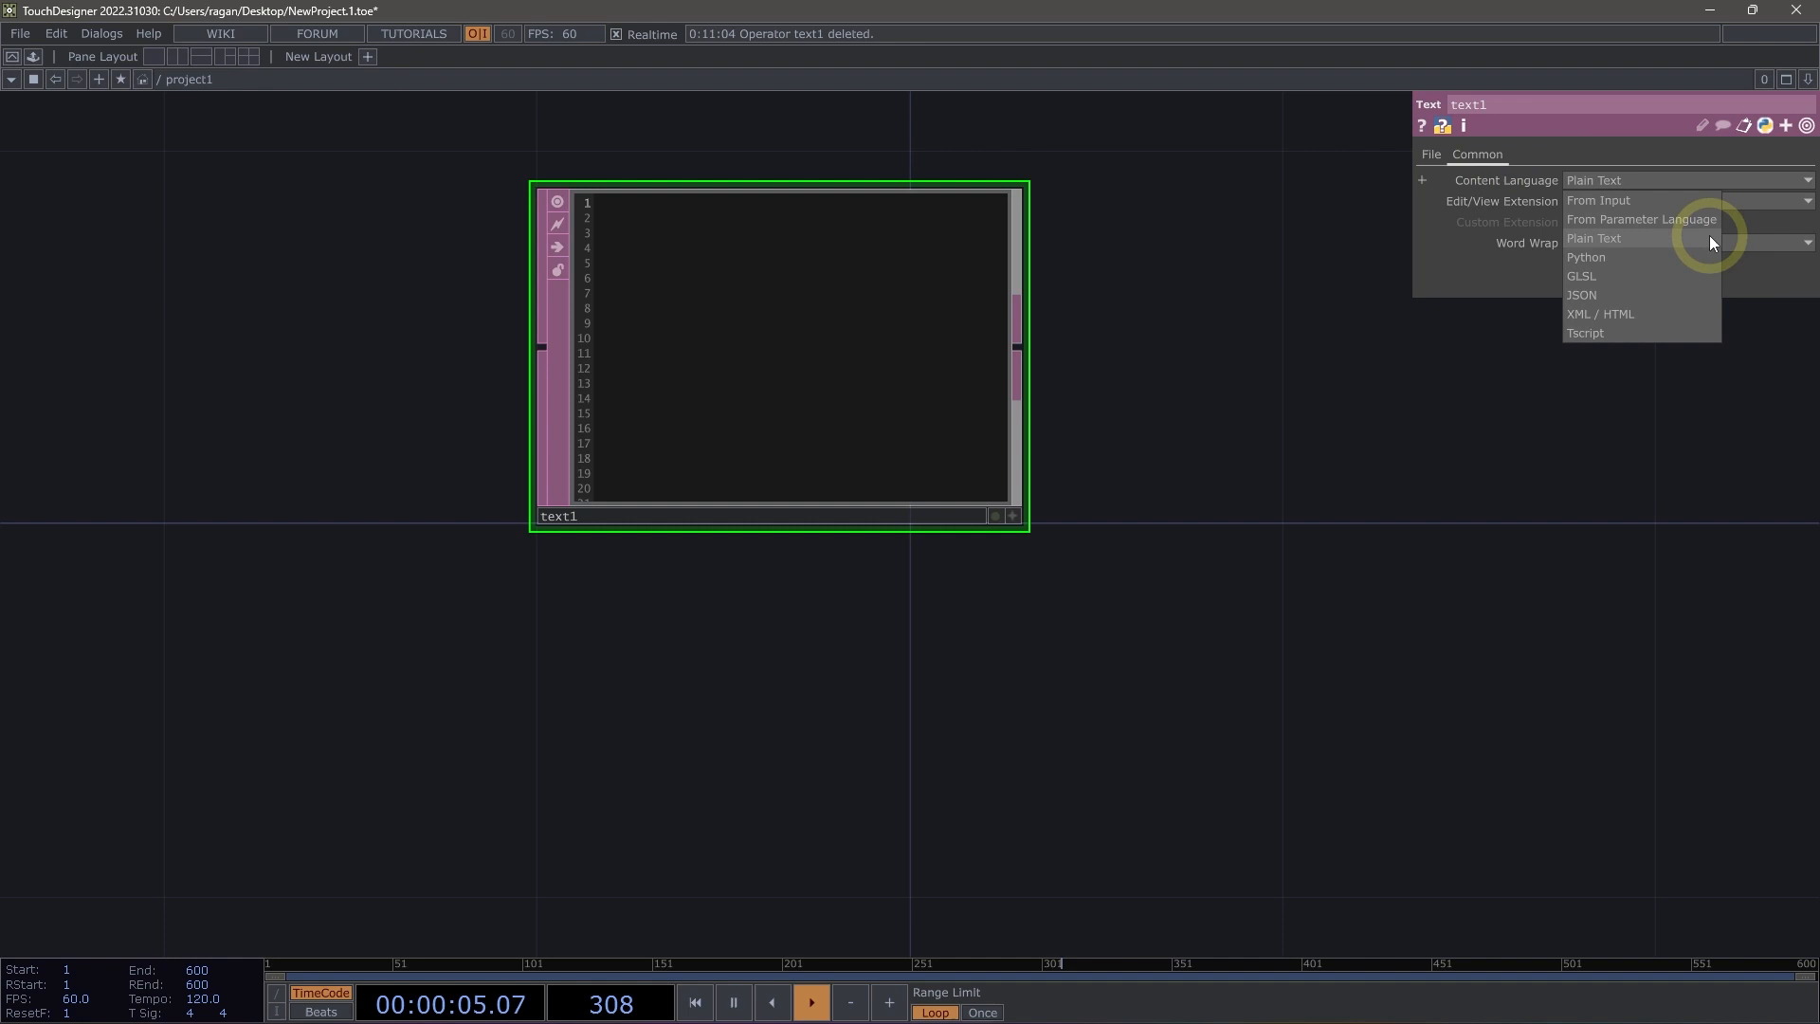
pyautogui.moveTo(1635, 247)
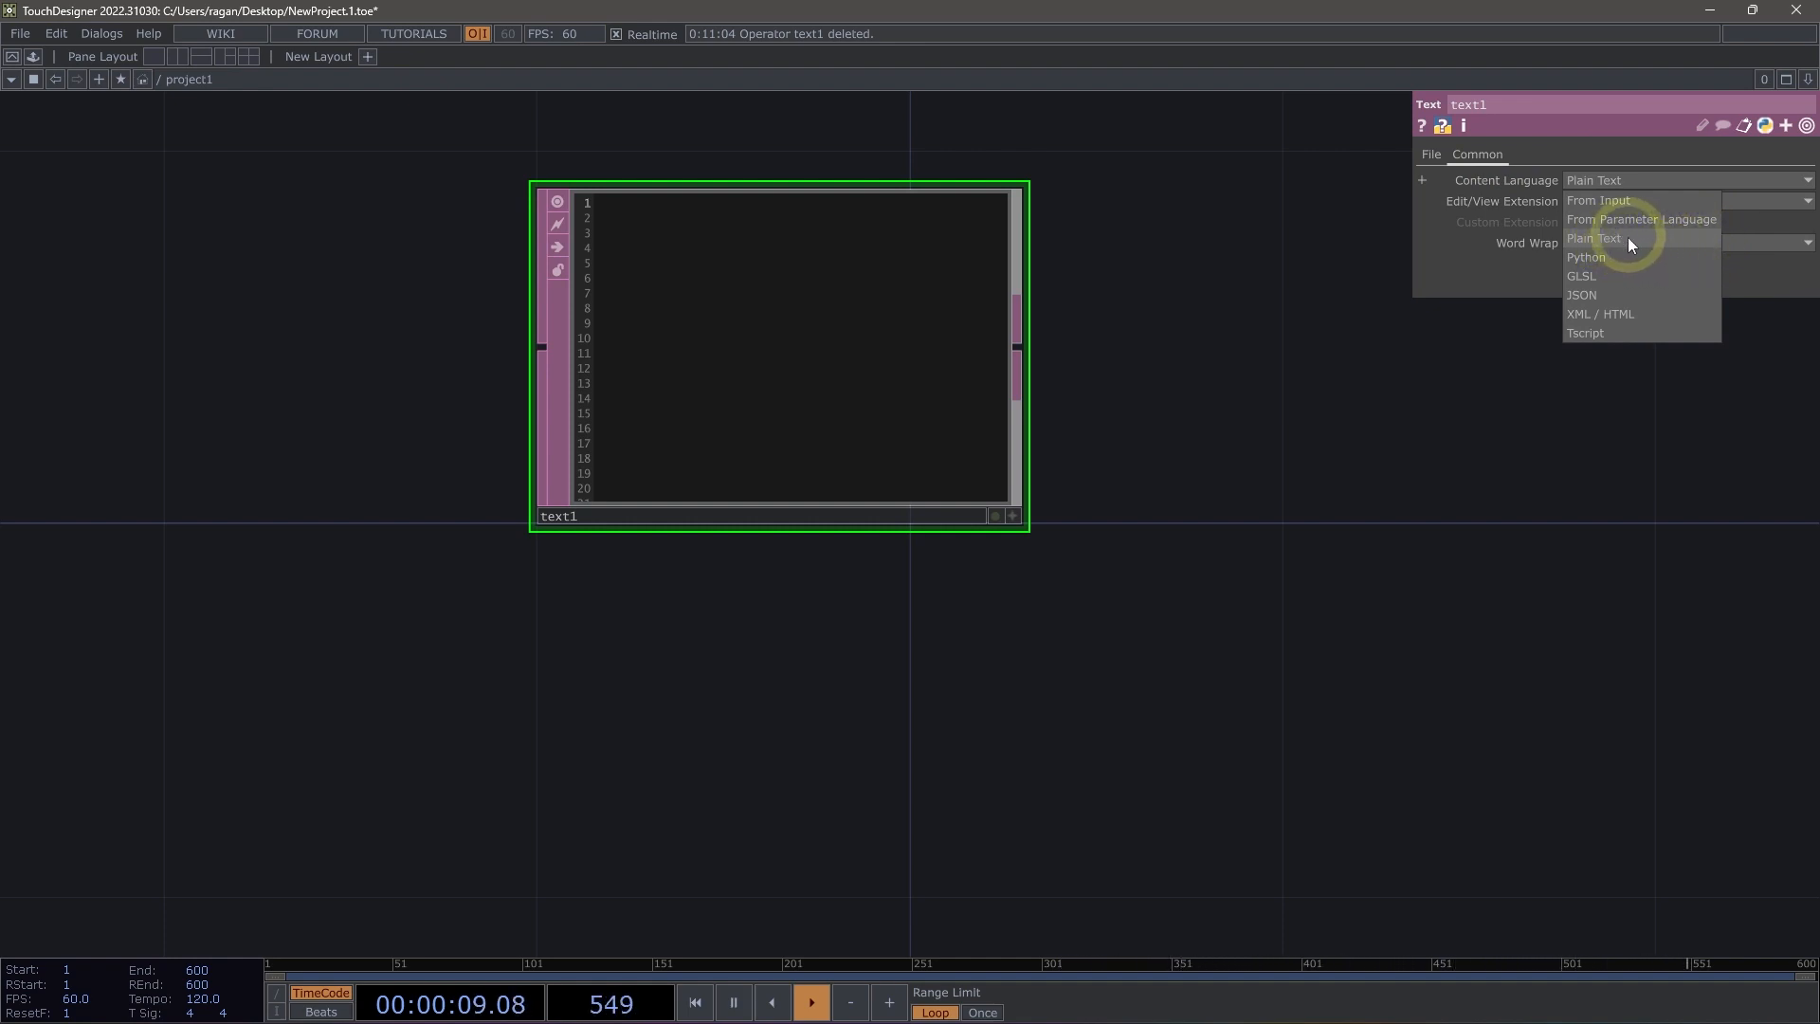
pyautogui.moveTo(1644, 279)
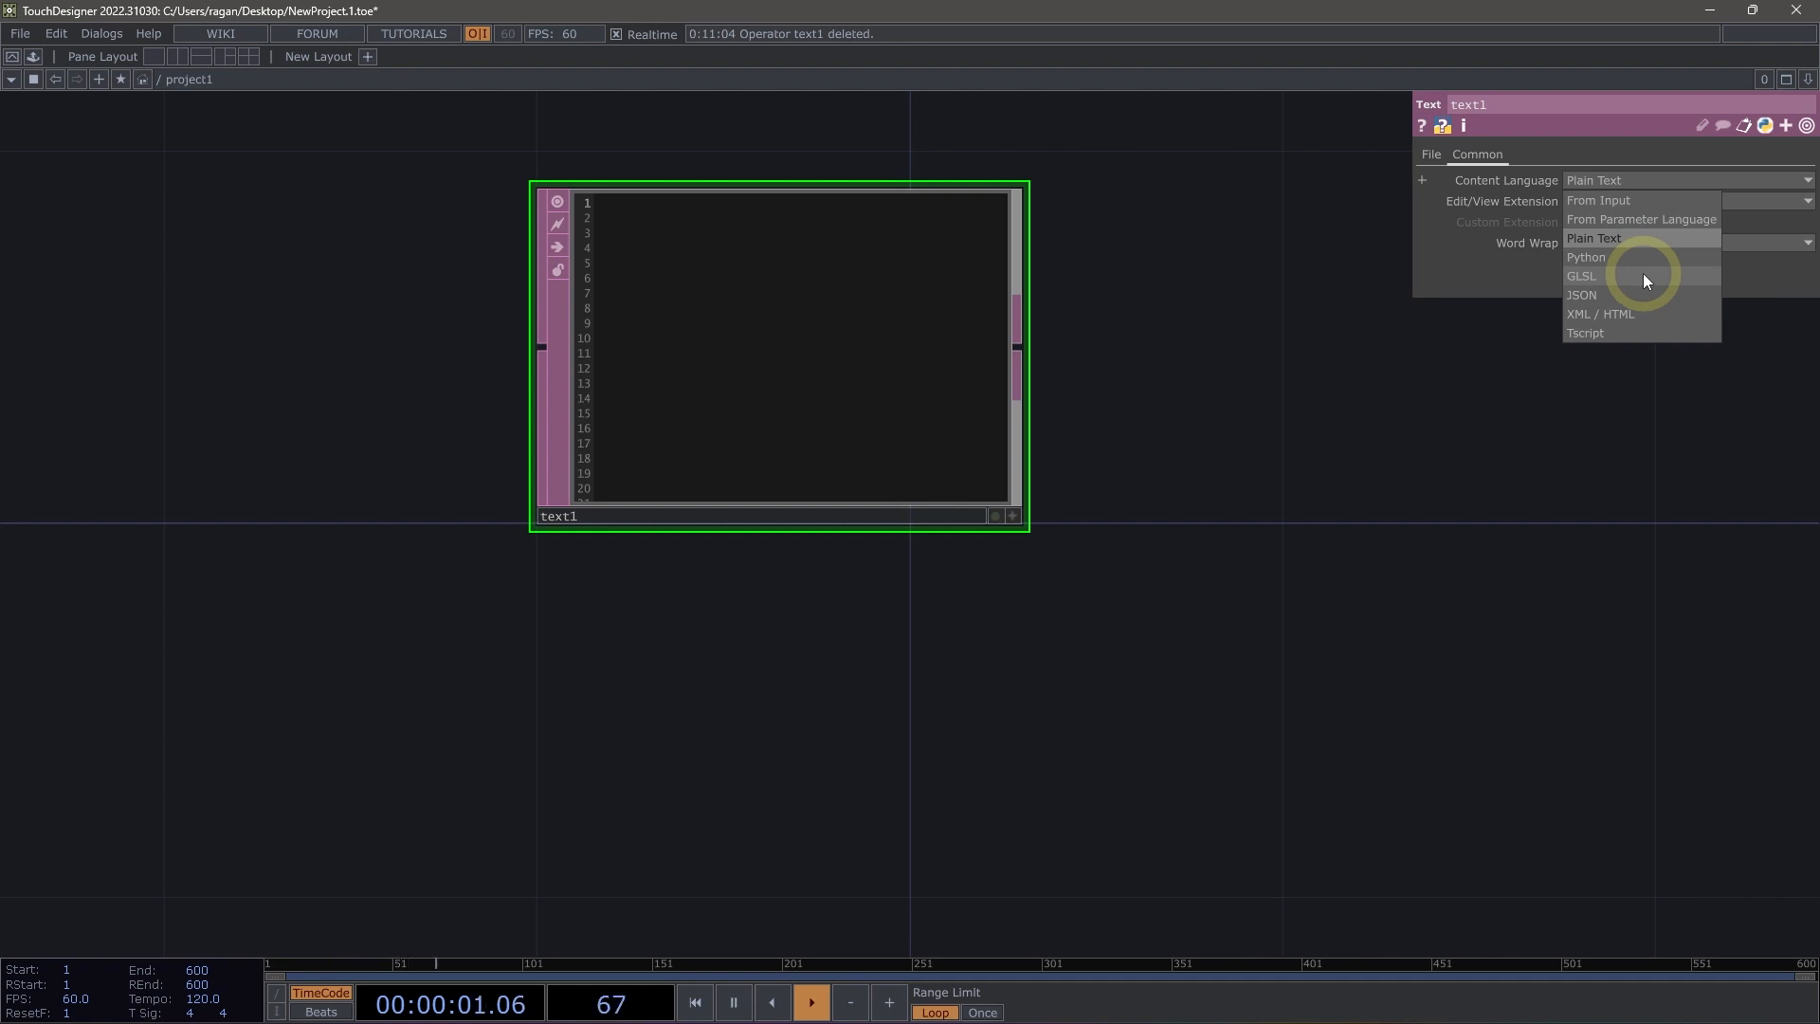
pyautogui.moveTo(1662, 319)
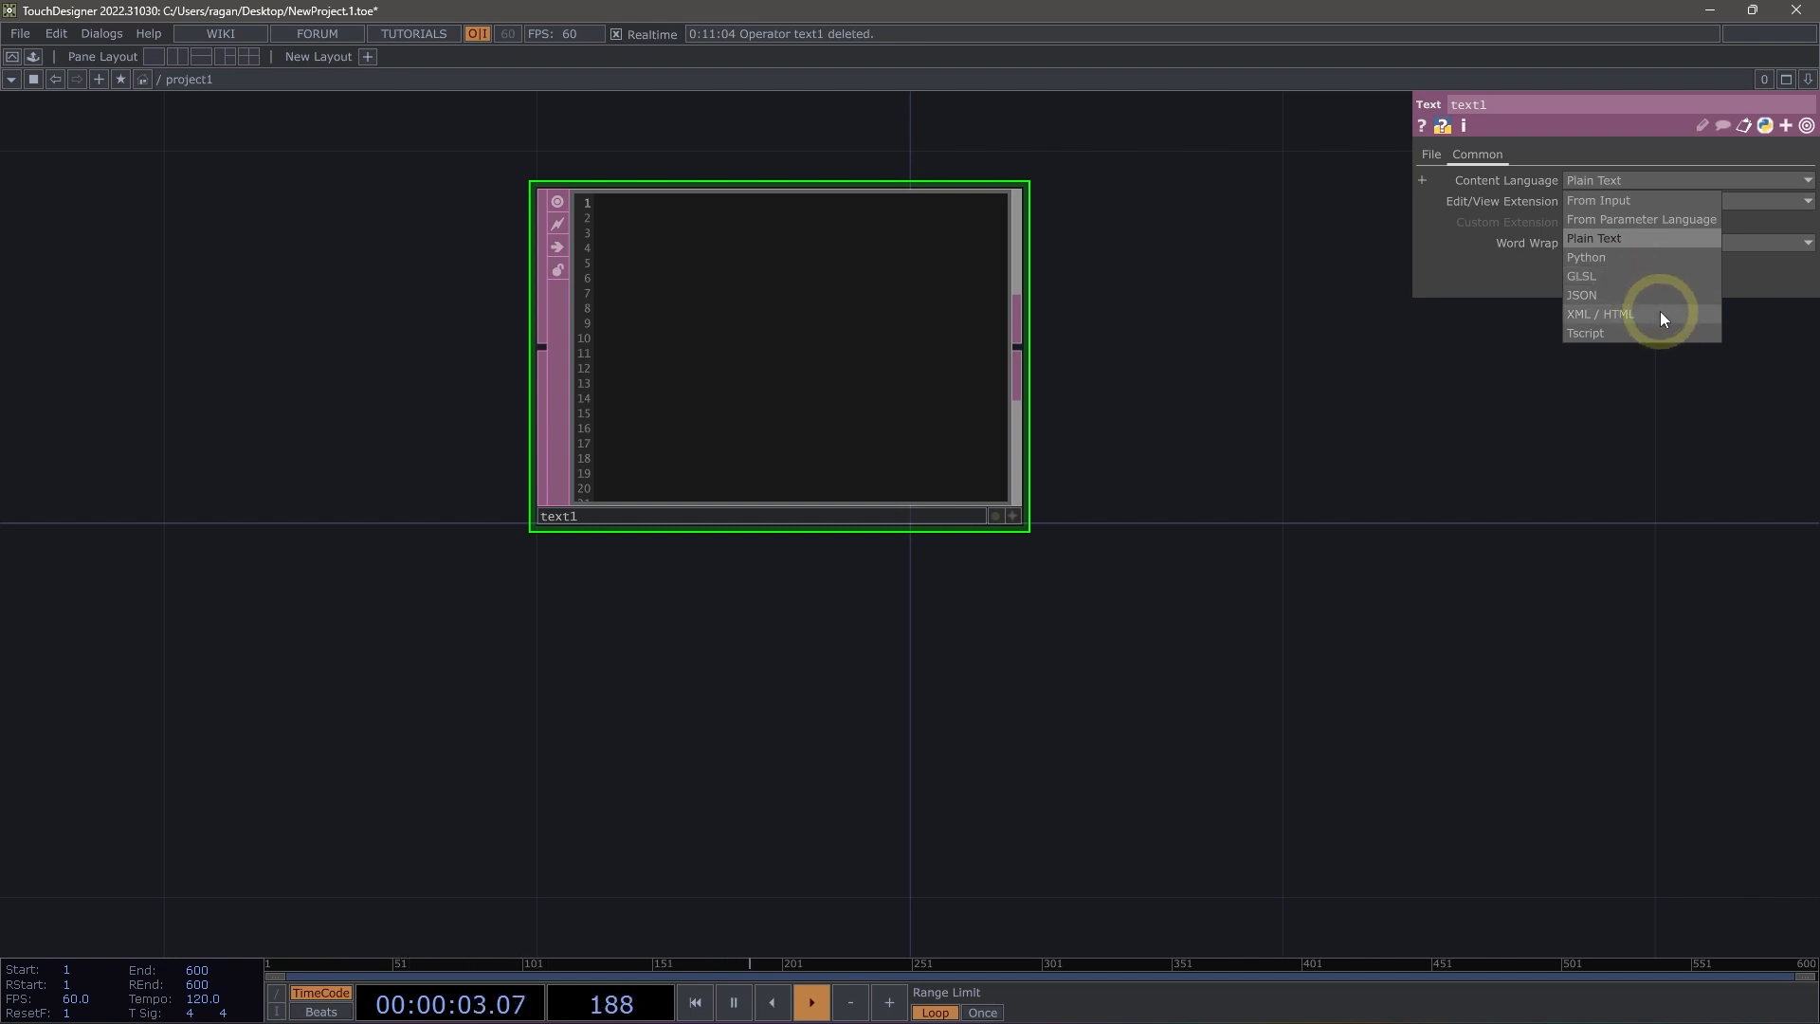
pyautogui.moveTo(1611, 337)
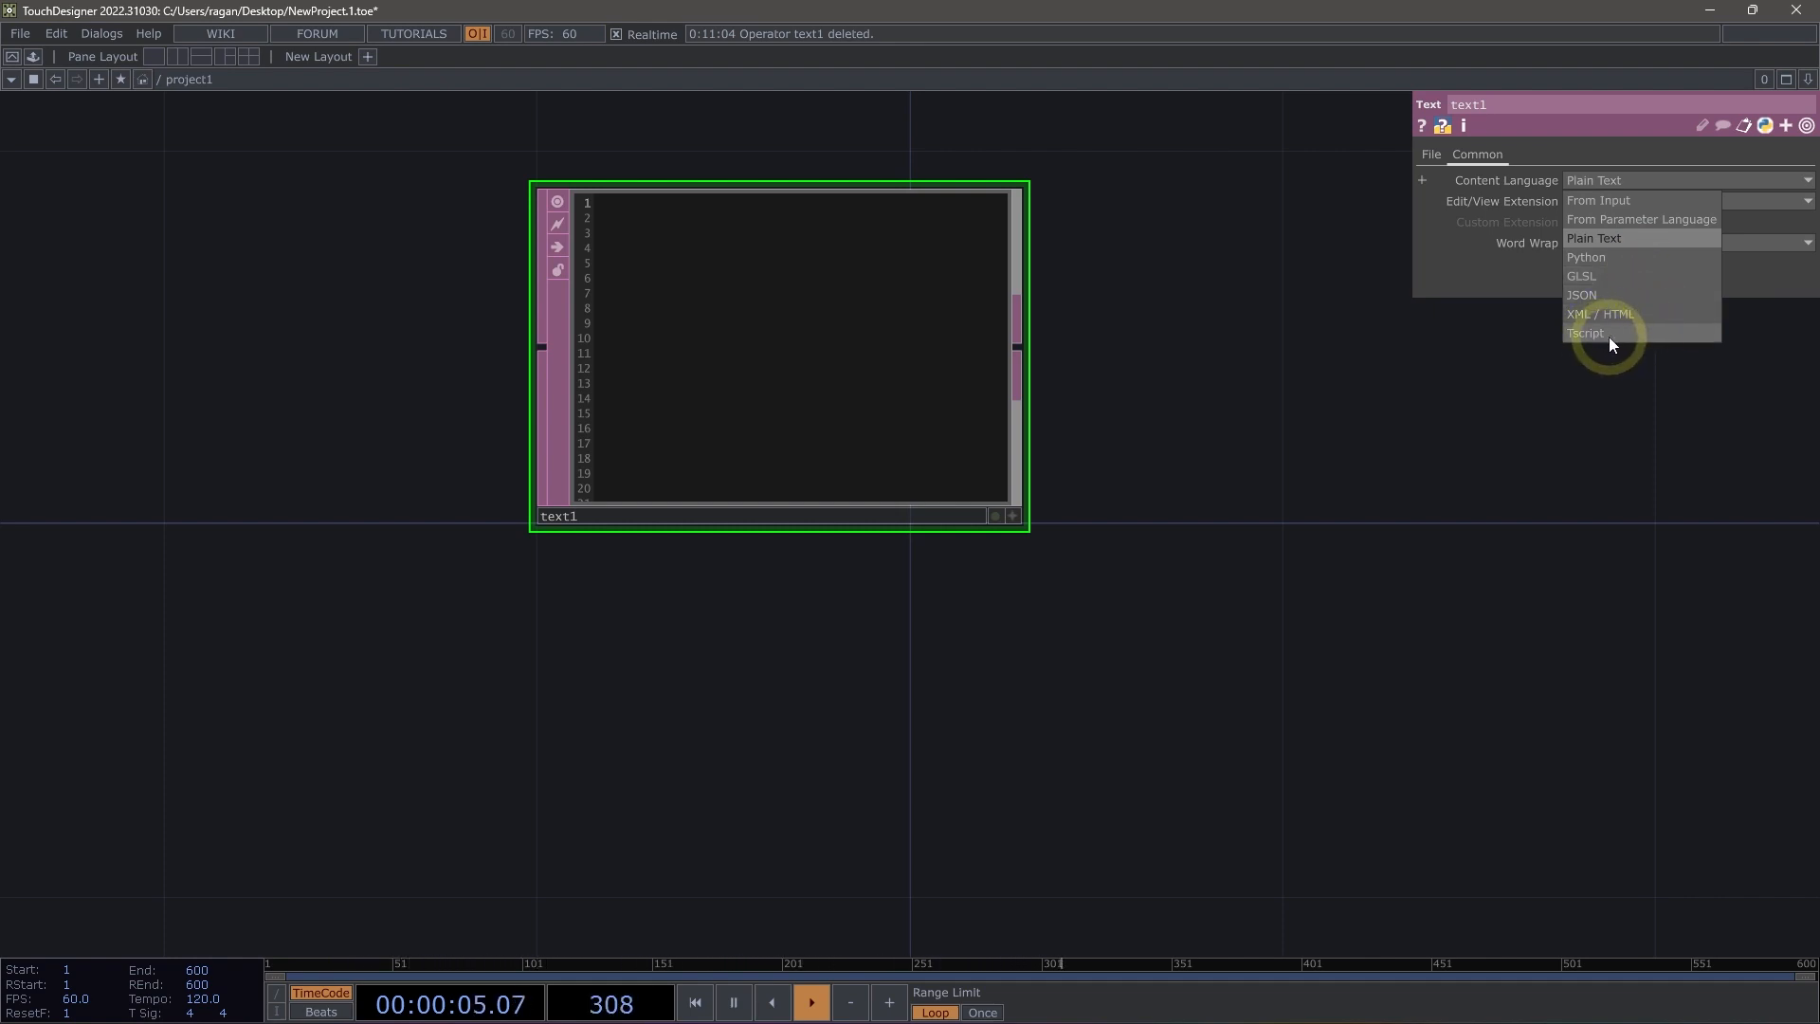
pyautogui.click(1600, 238)
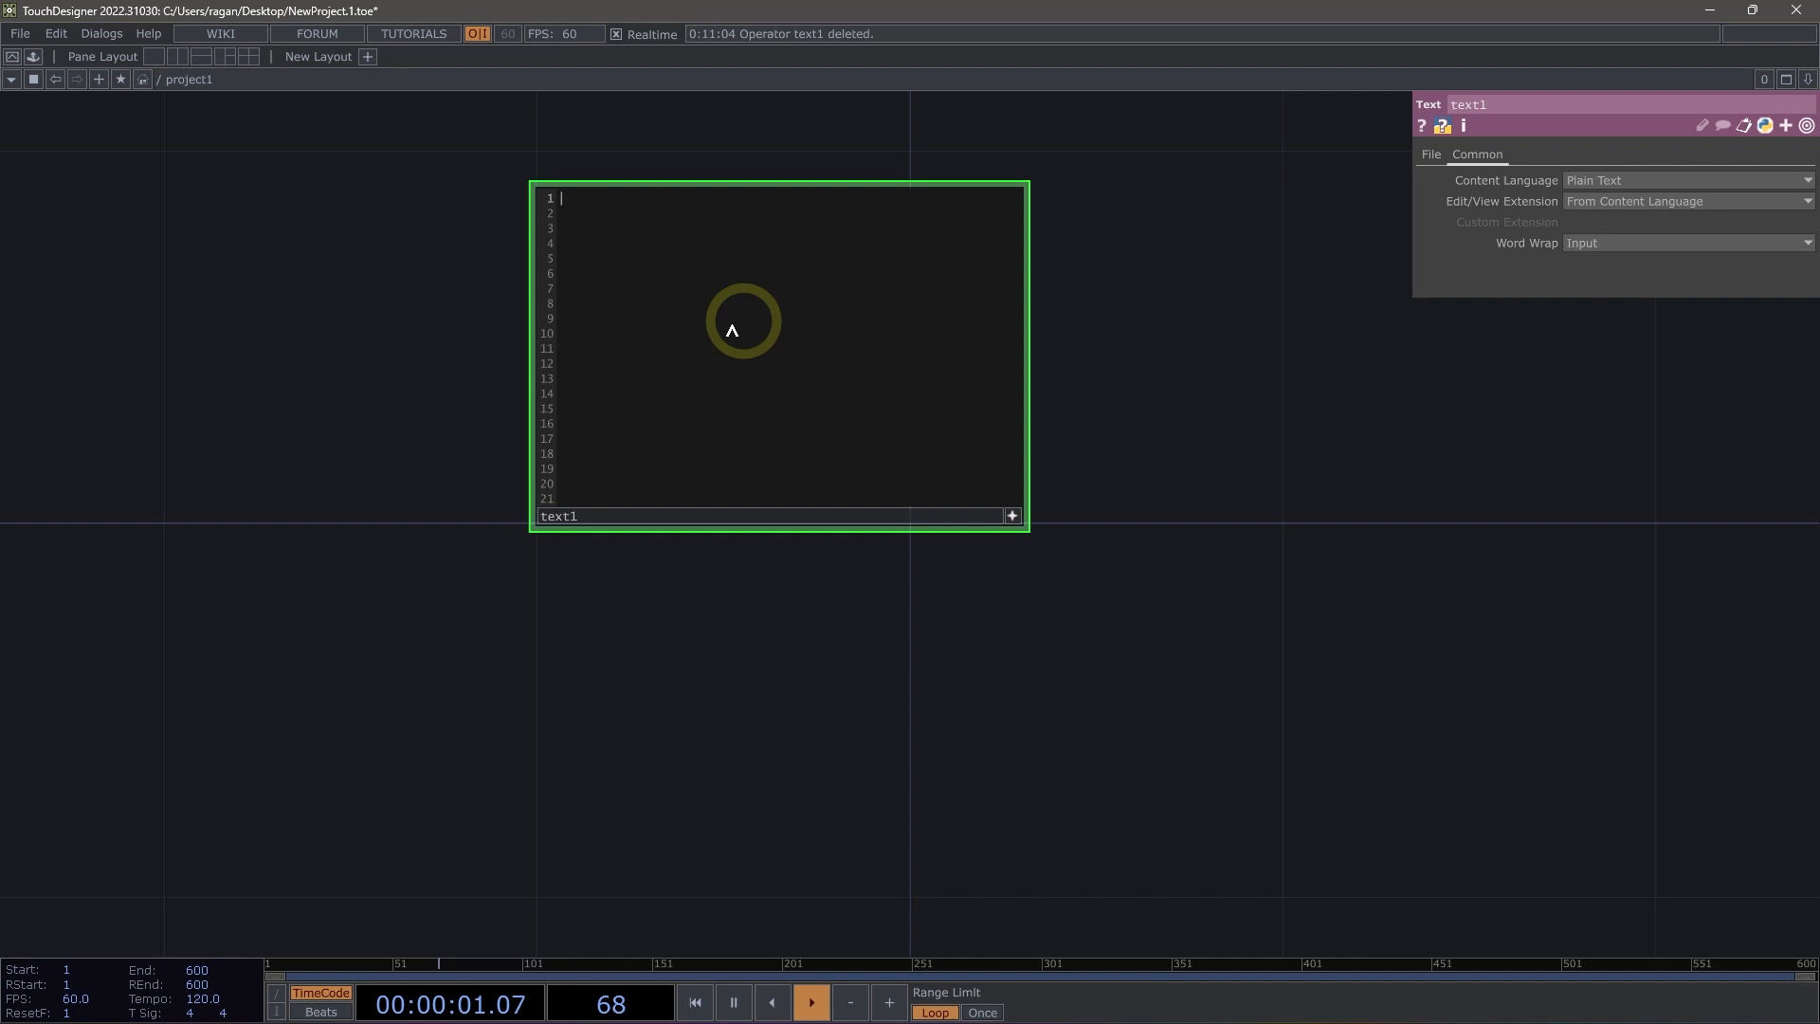
# Type 'welcome to TouchDesigner ✨' on the first line of text1
pyautogui.write('we')
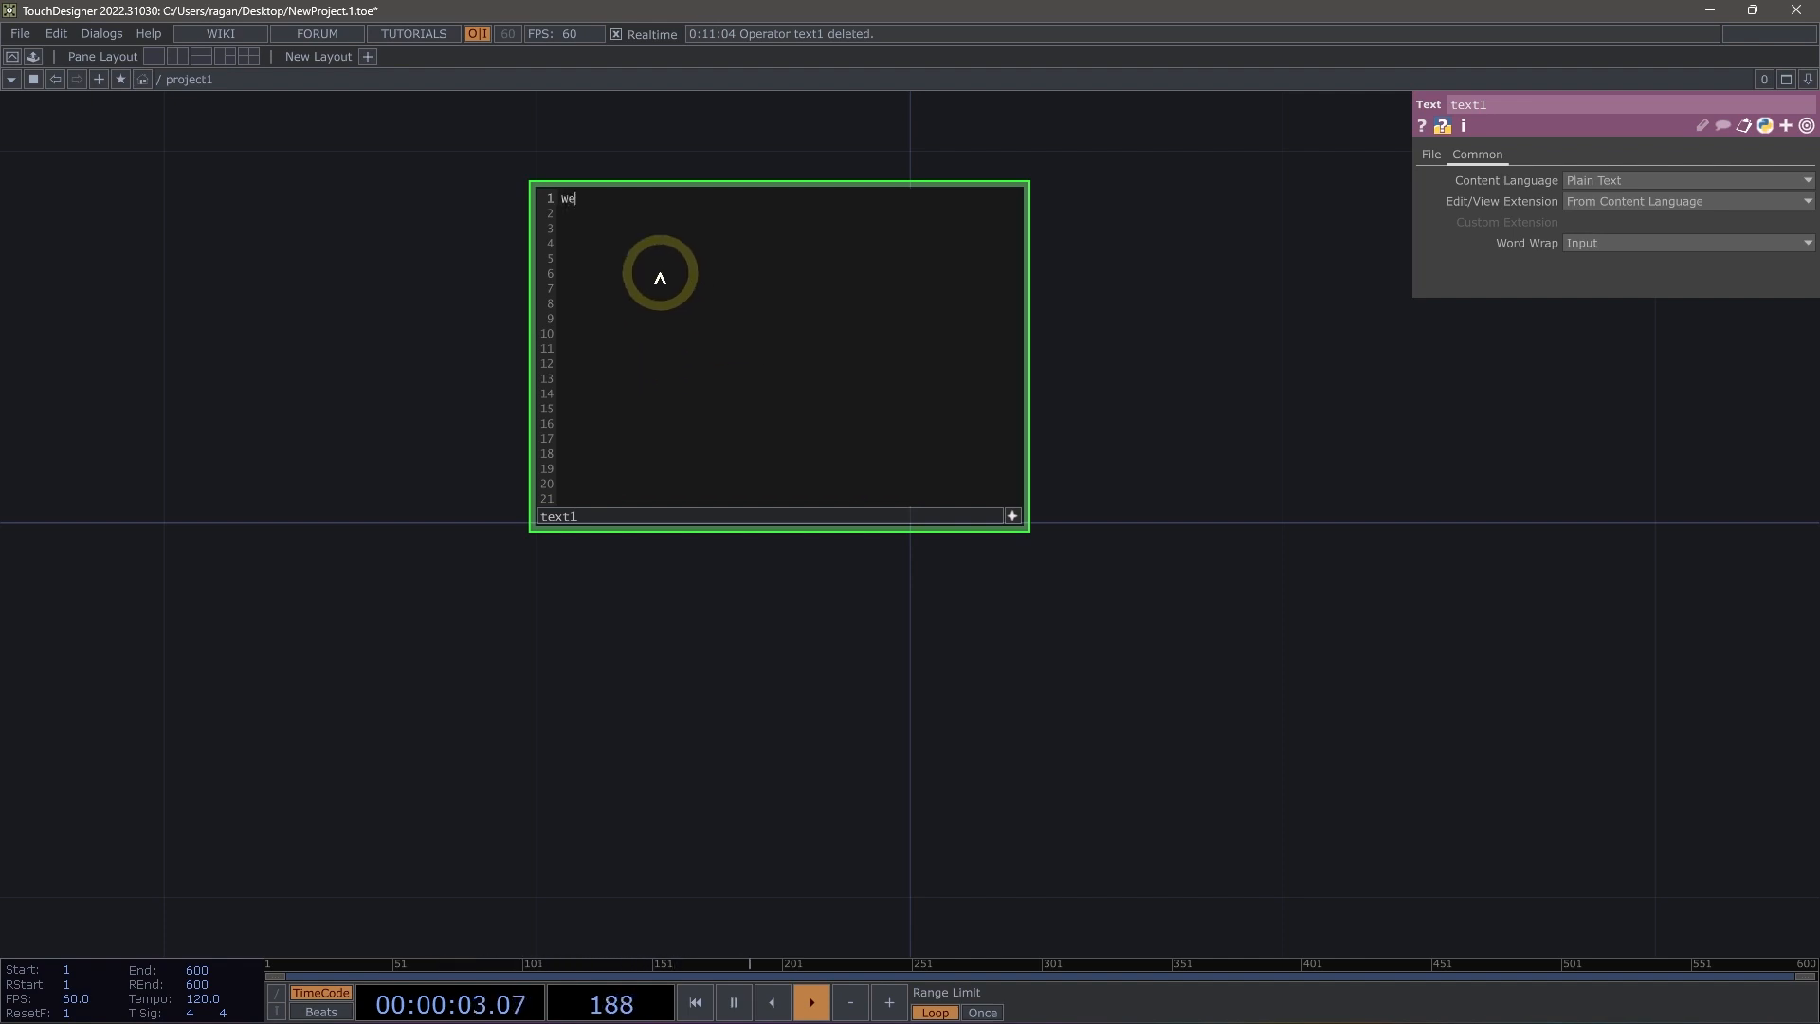
pyautogui.write('lcome')
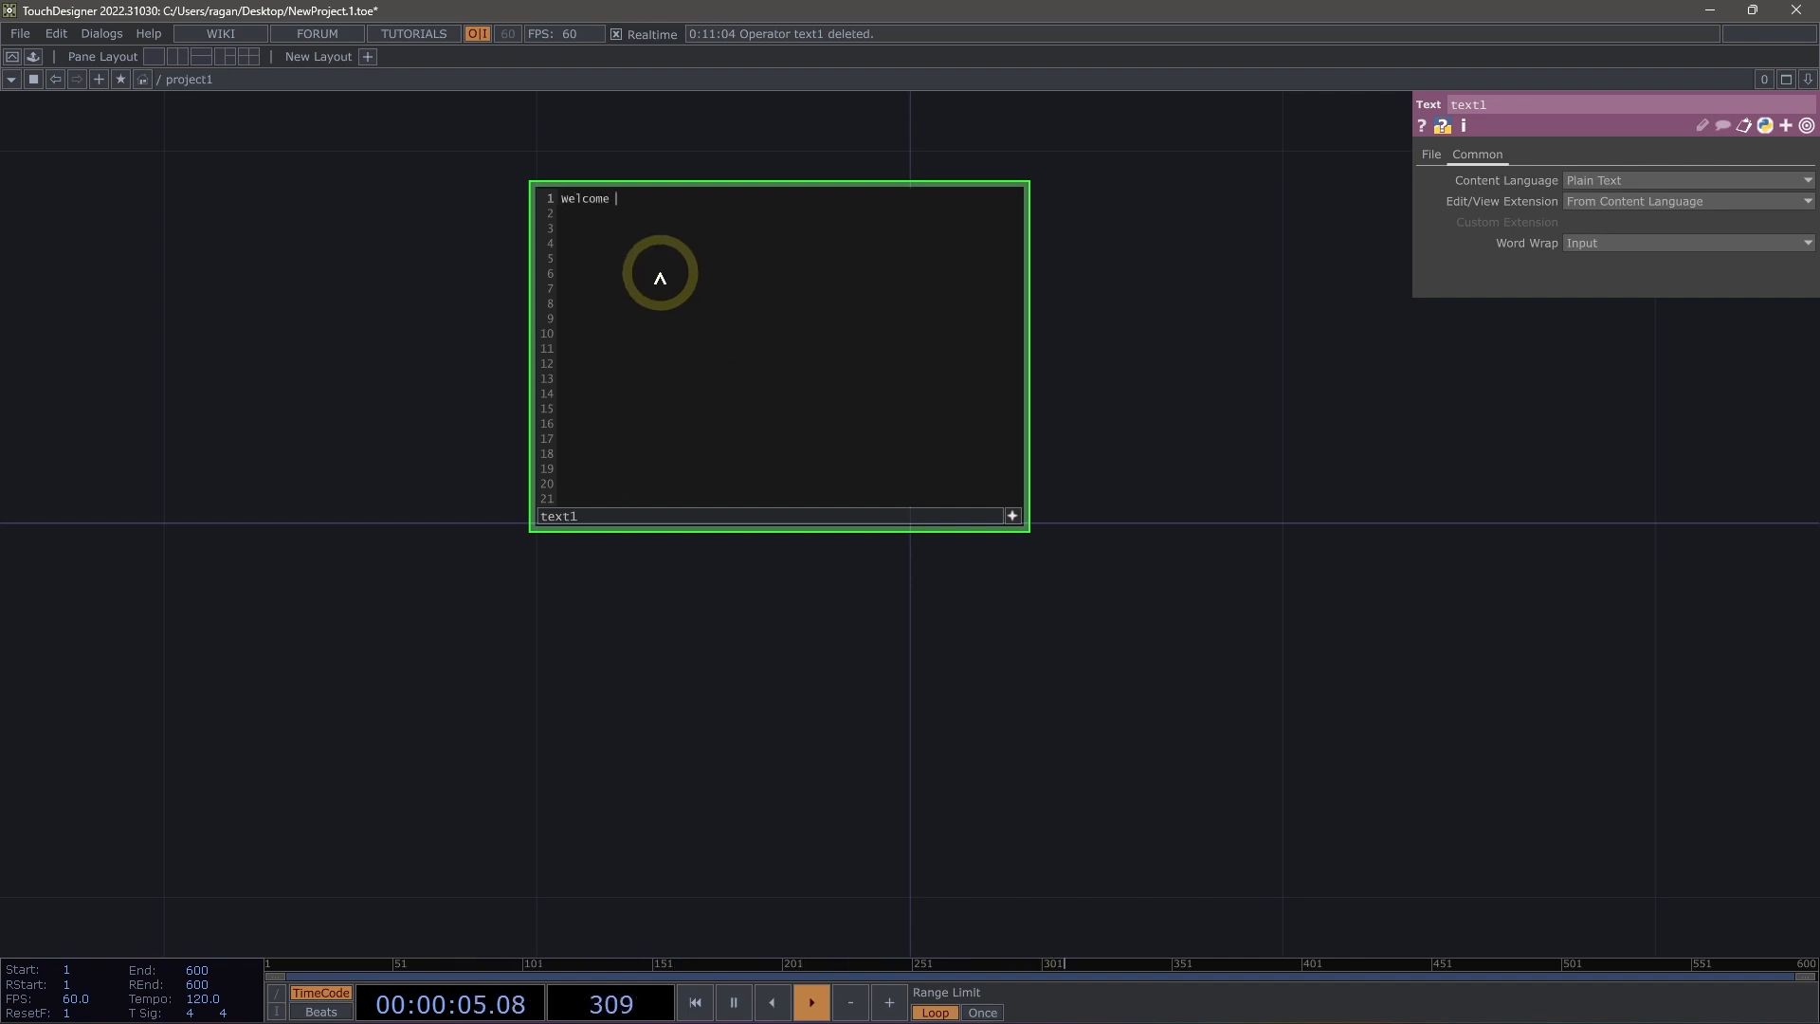
pyautogui.write('to TouchDesig')
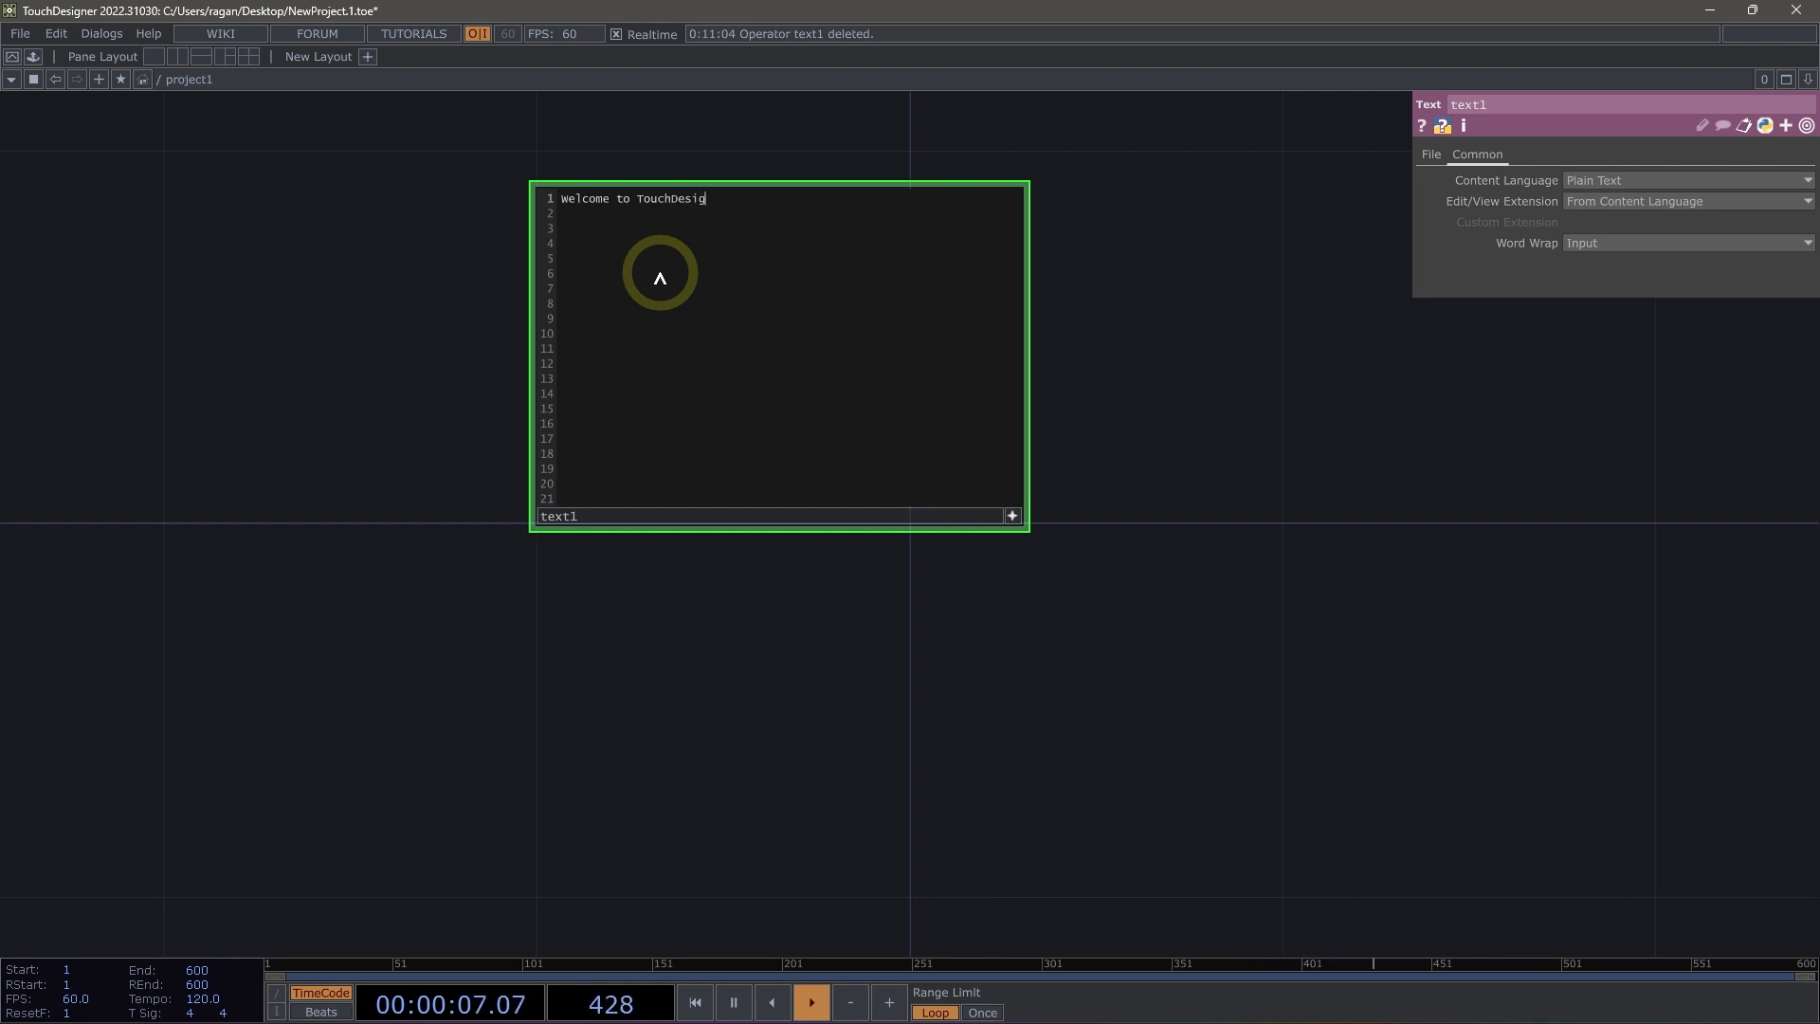
pyautogui.write('ner ✨')
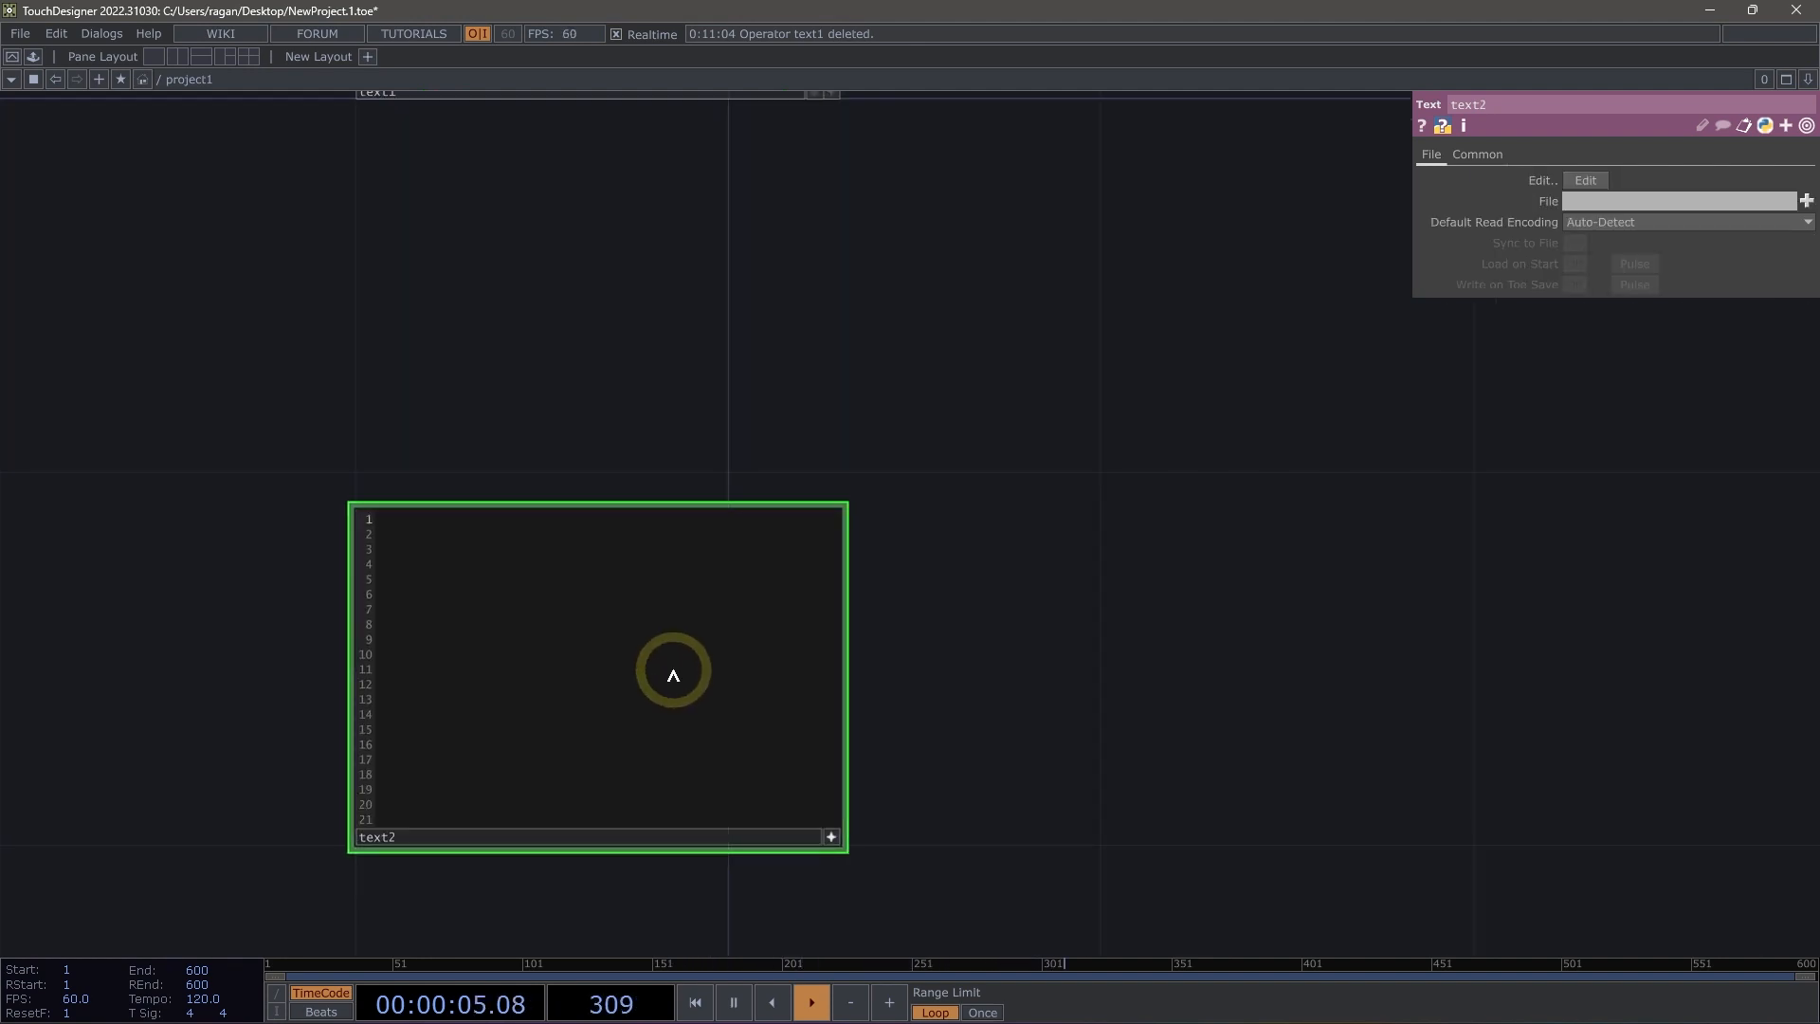
# Type print('Hello world') into text2 and set its content language to Python
pyautogui.write("print('")
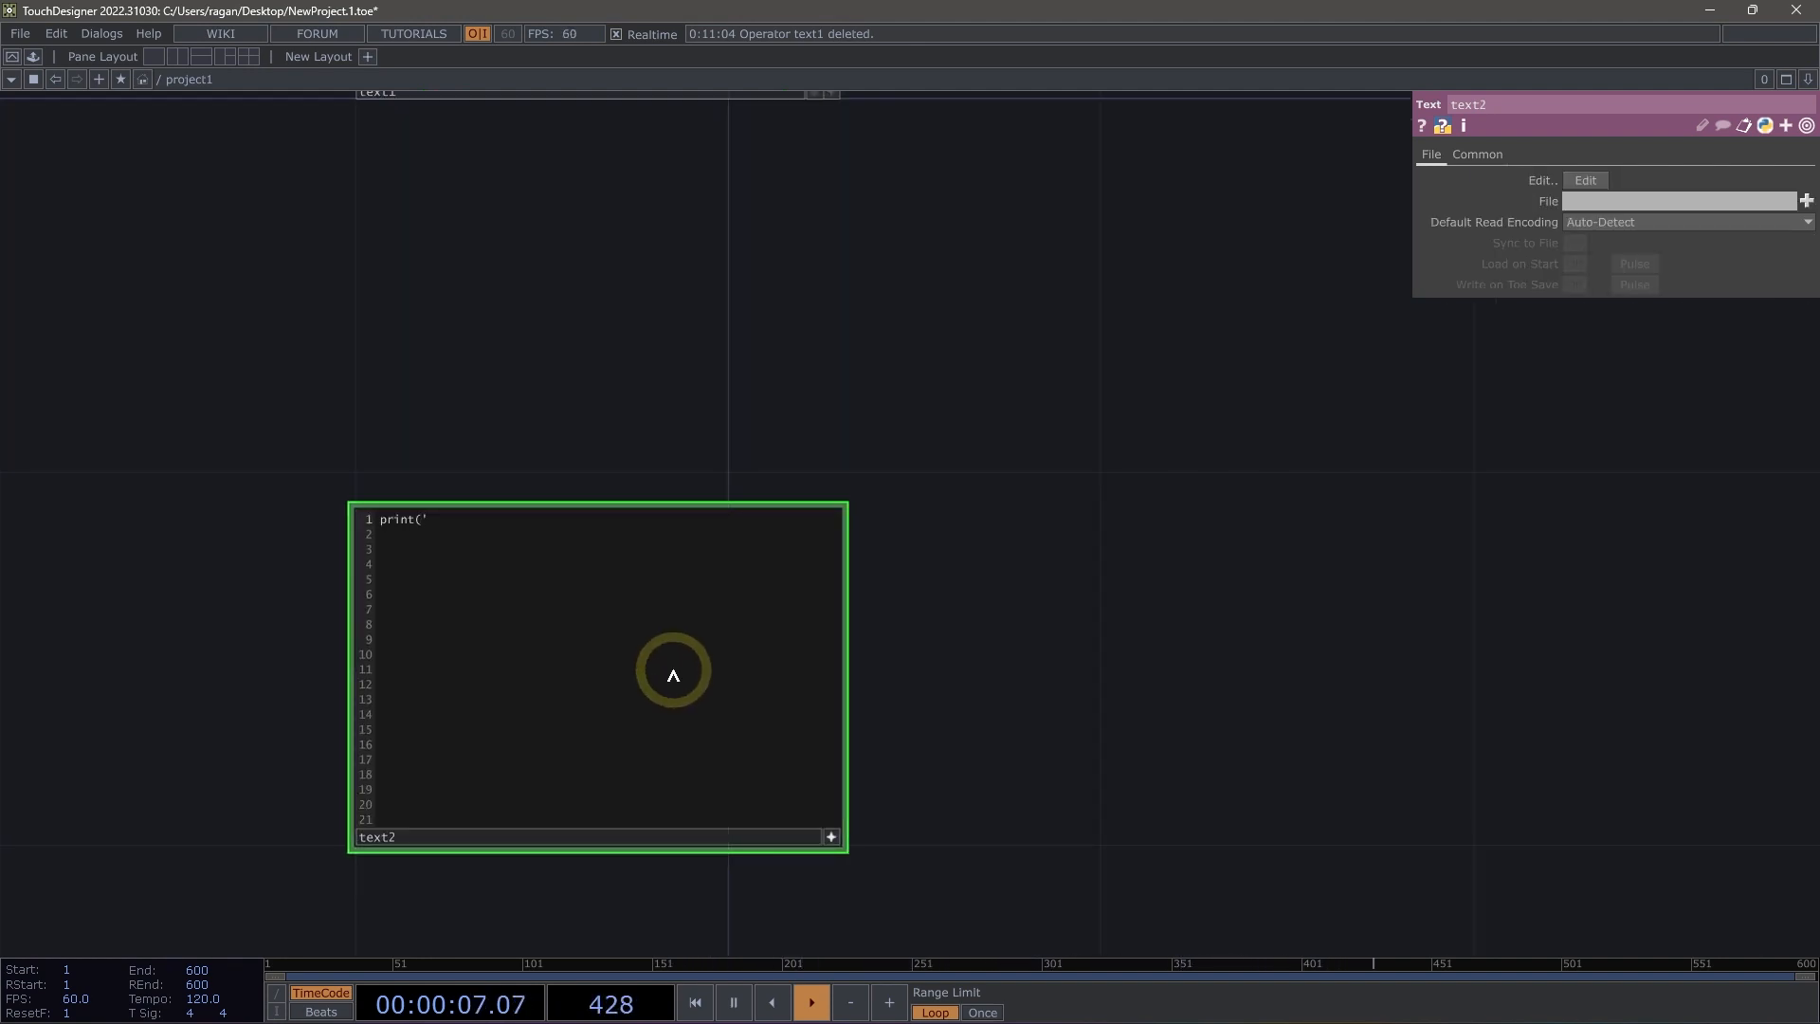
pyautogui.write('Hello')
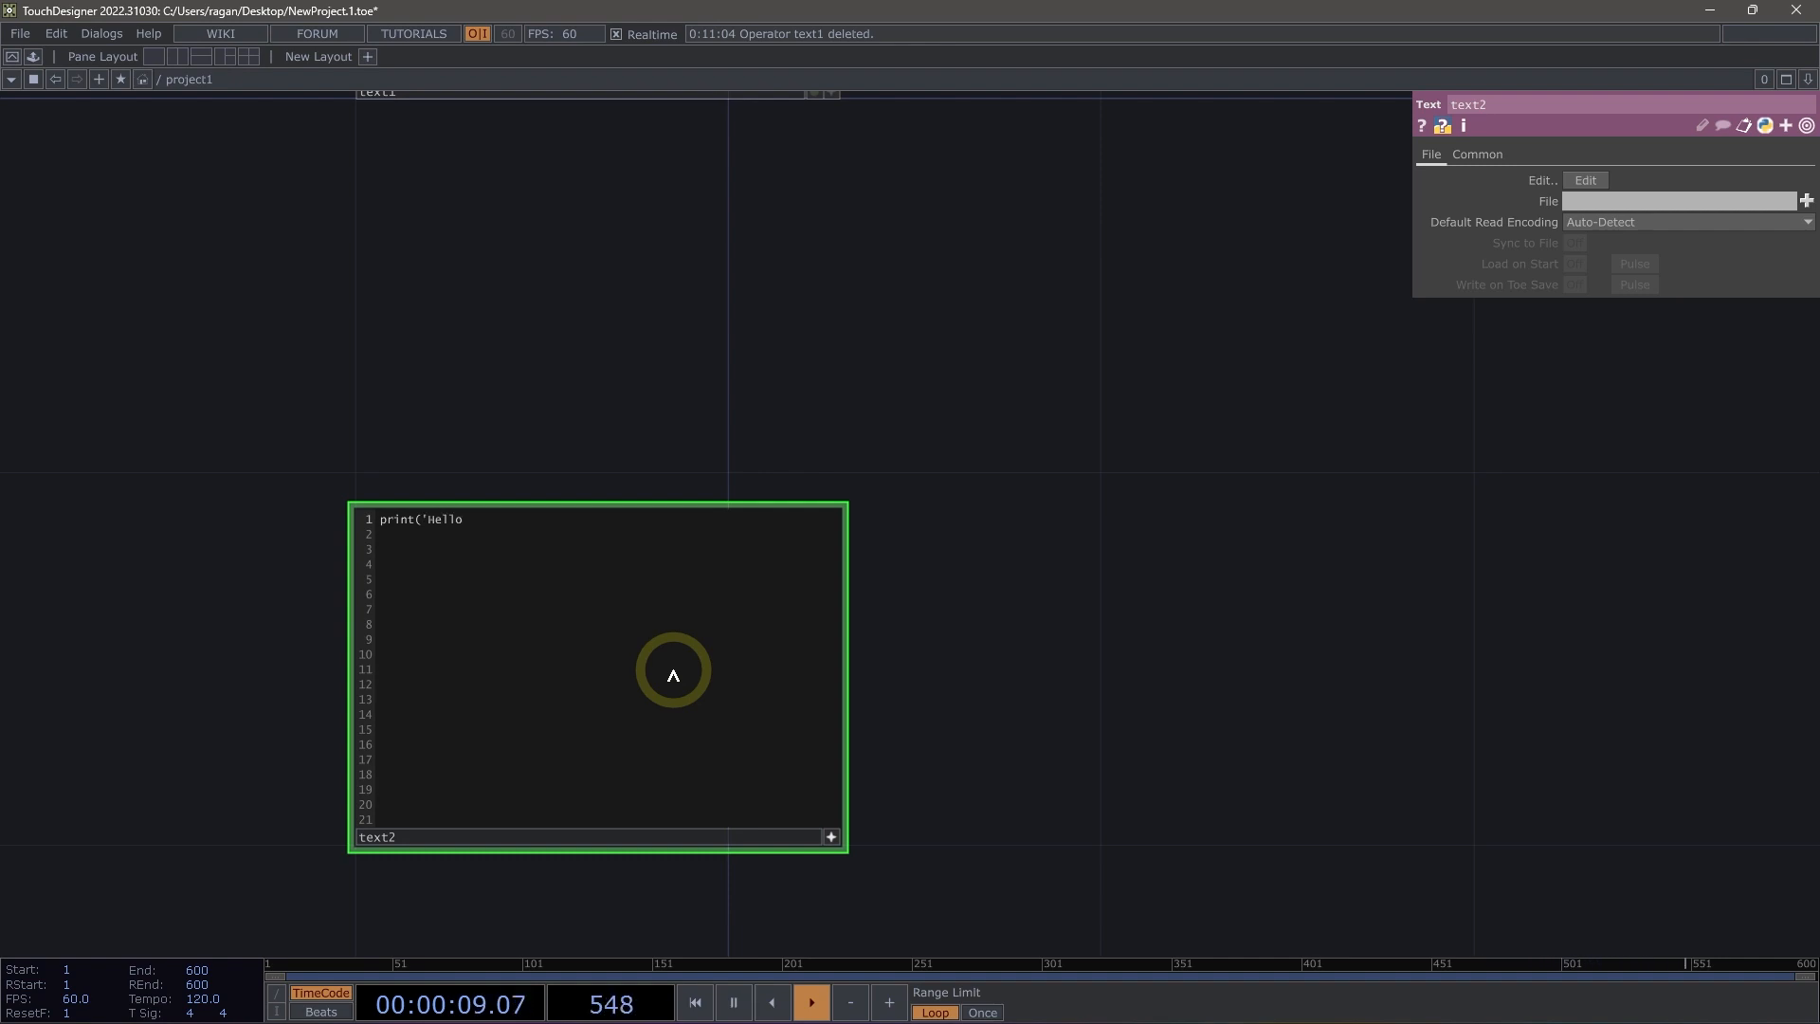
pyautogui.write("world')")
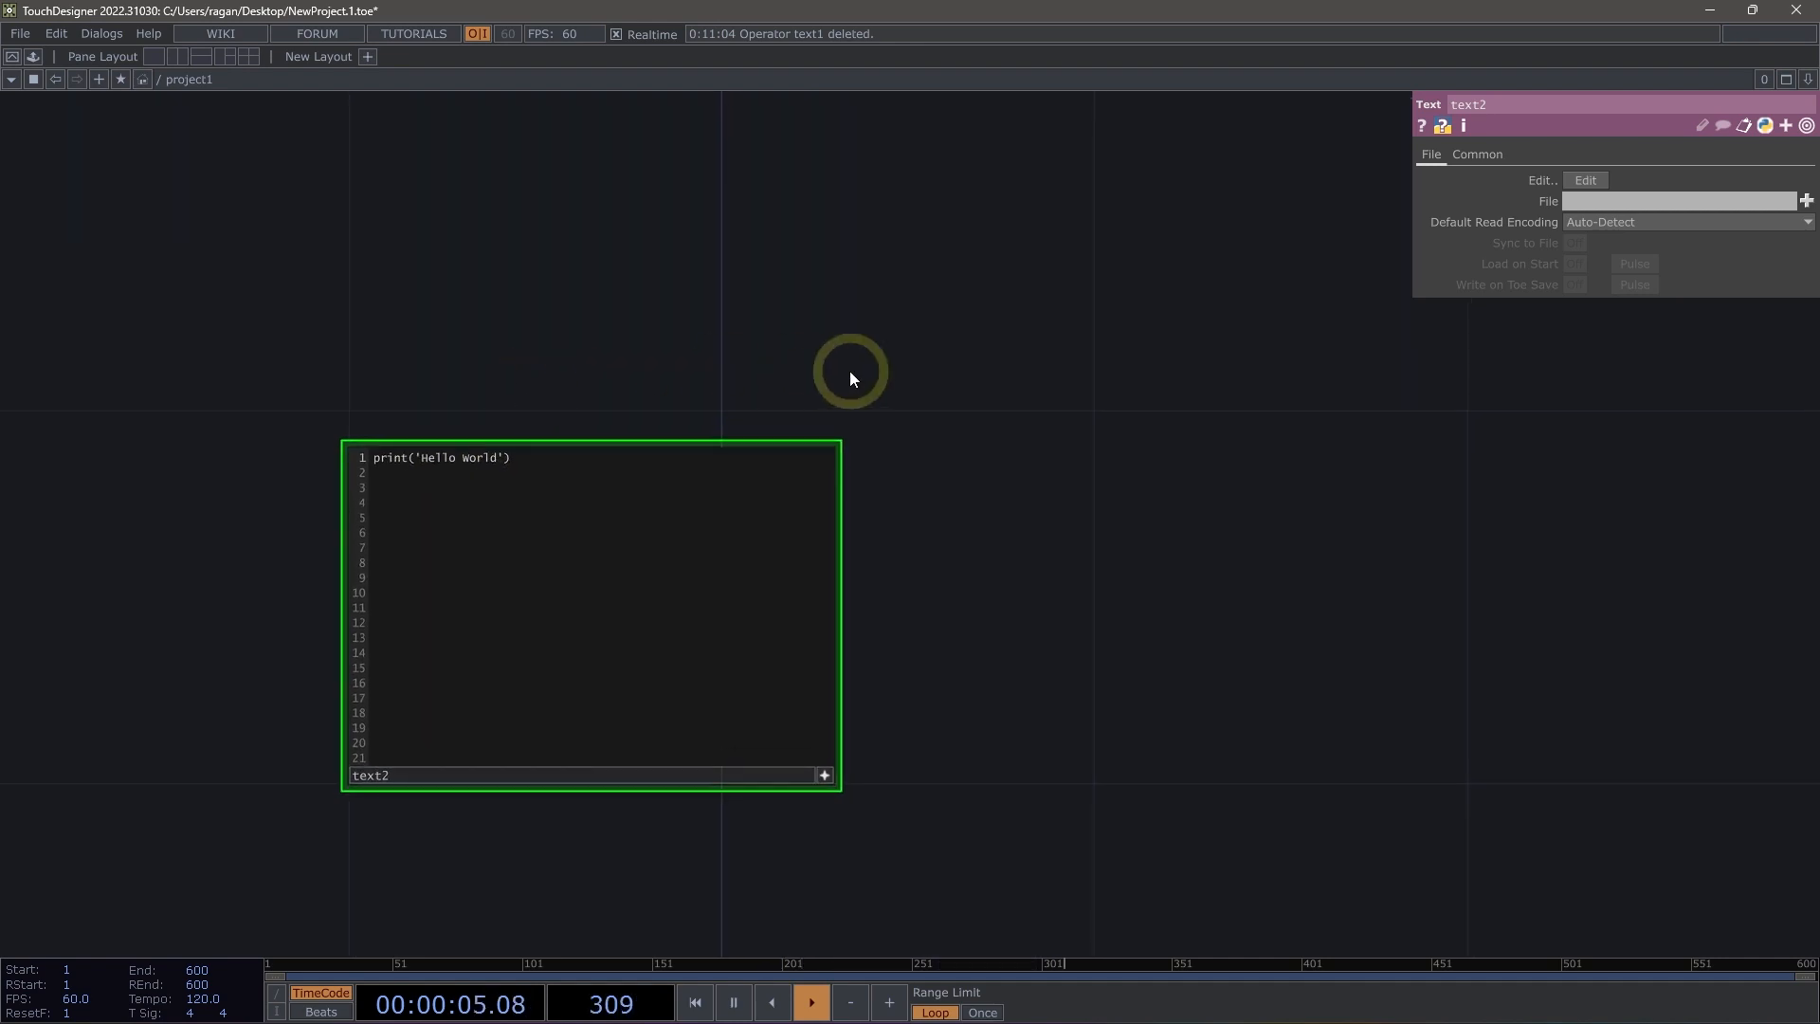
pyautogui.click(1477, 153)
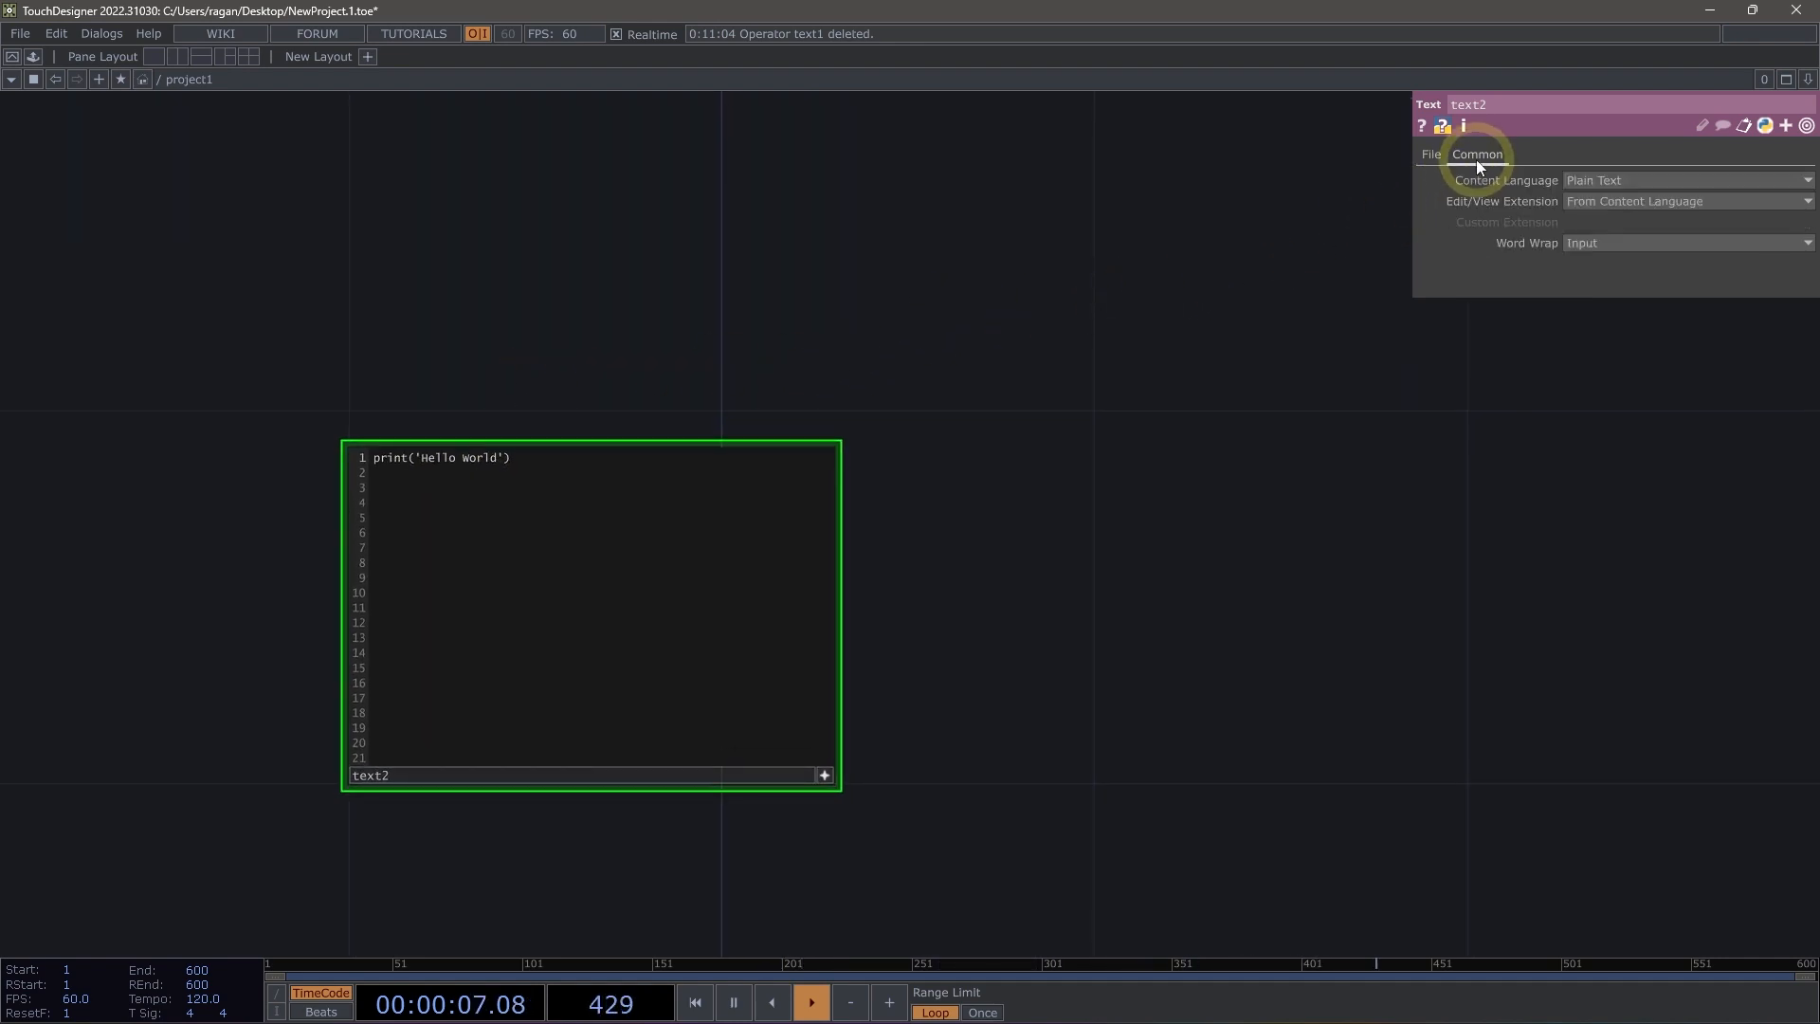
pyautogui.click(1686, 181)
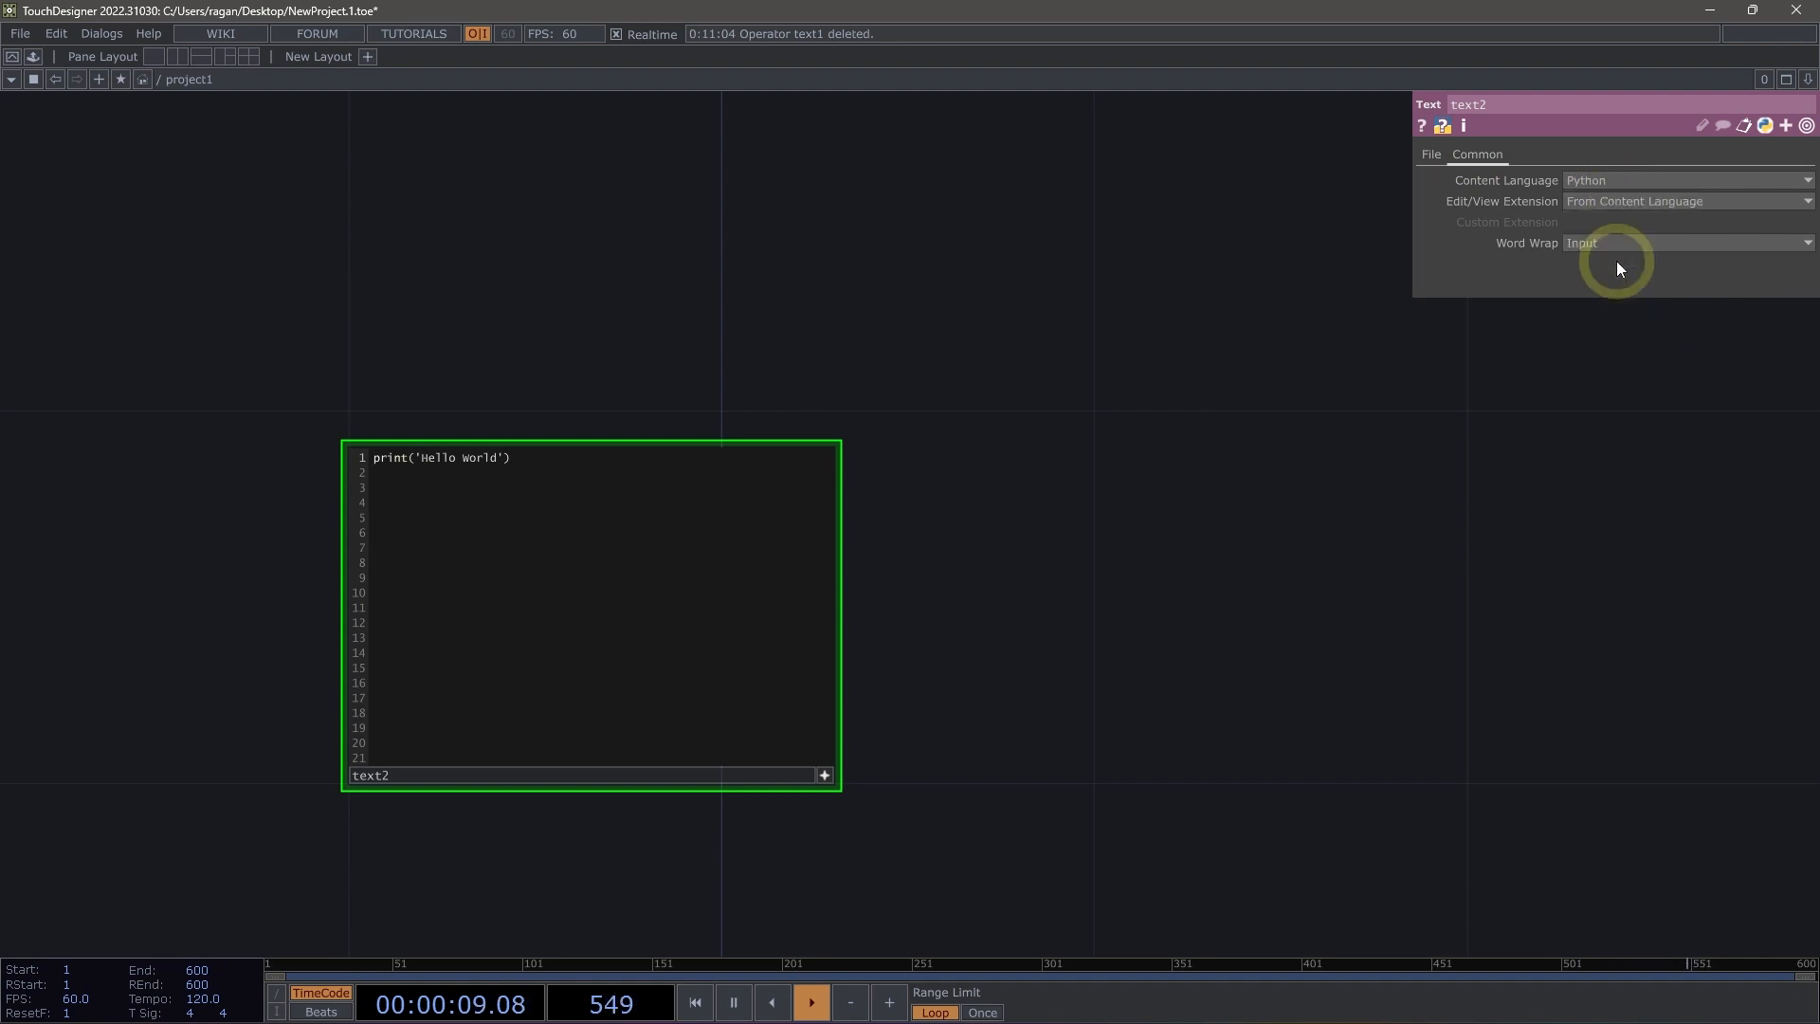
pyautogui.moveTo(451, 441)
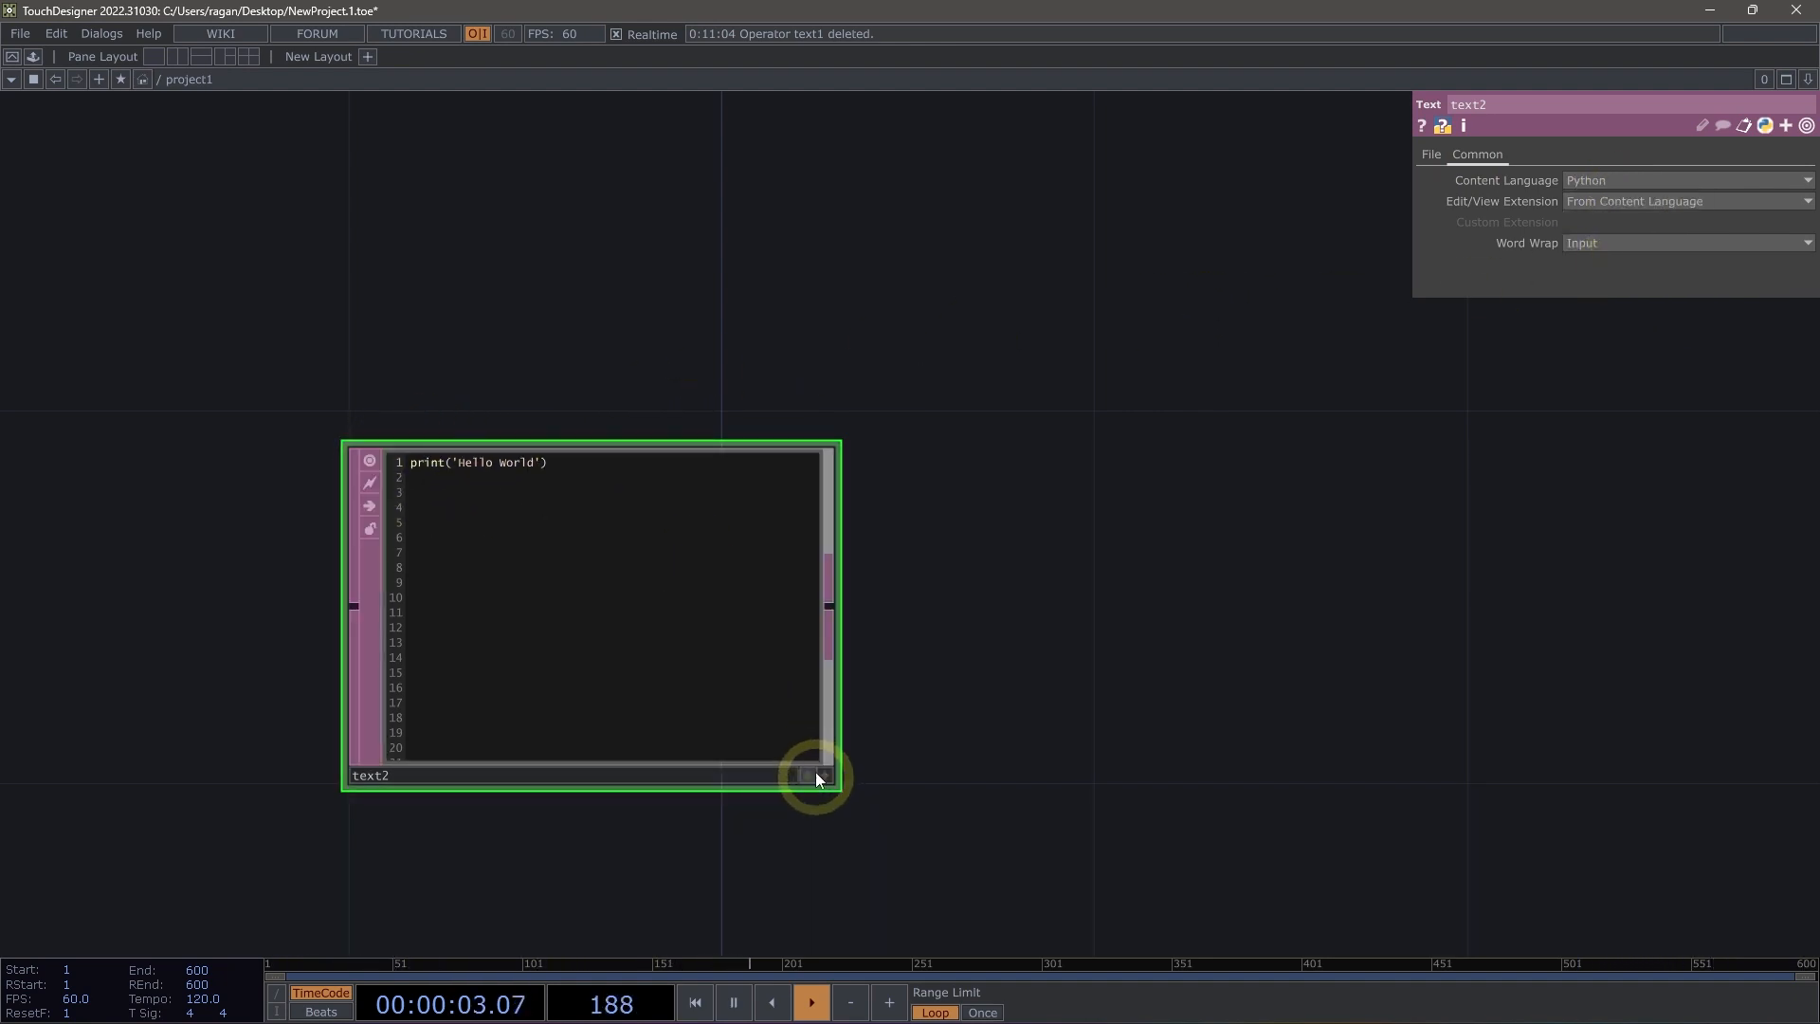
pyautogui.moveTo(622, 565)
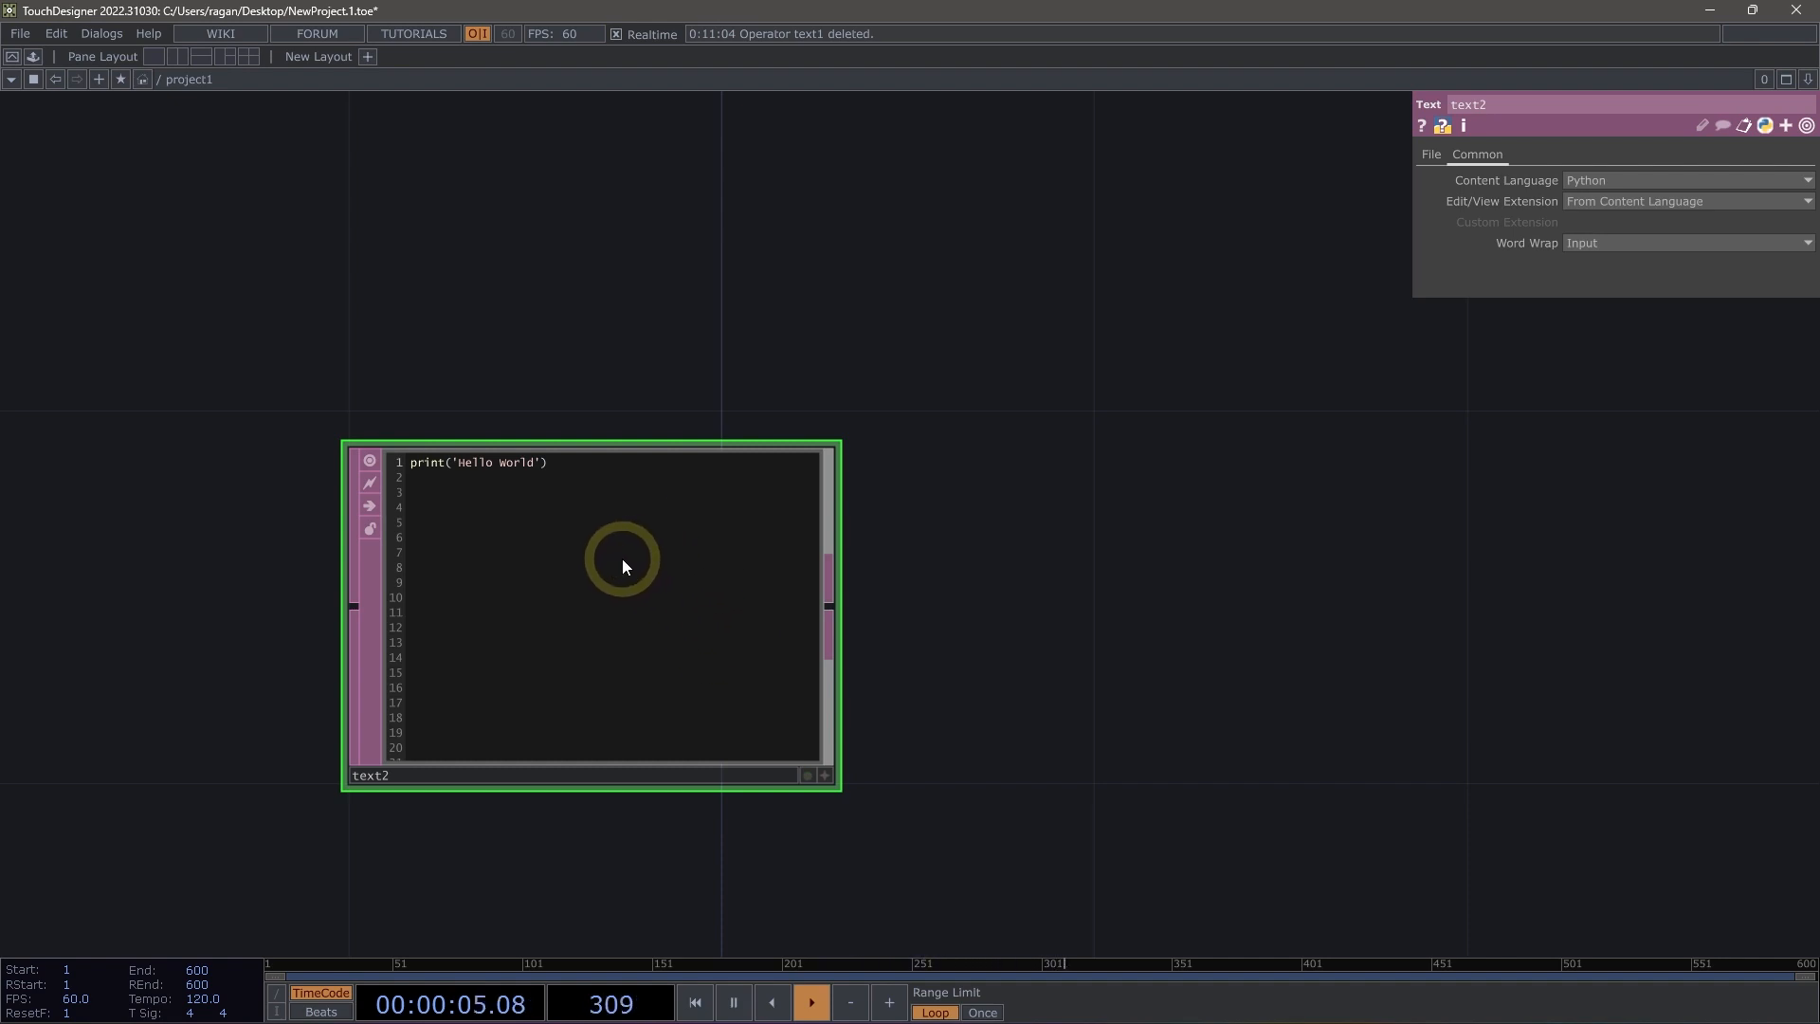
pyautogui.rightClick(624, 567)
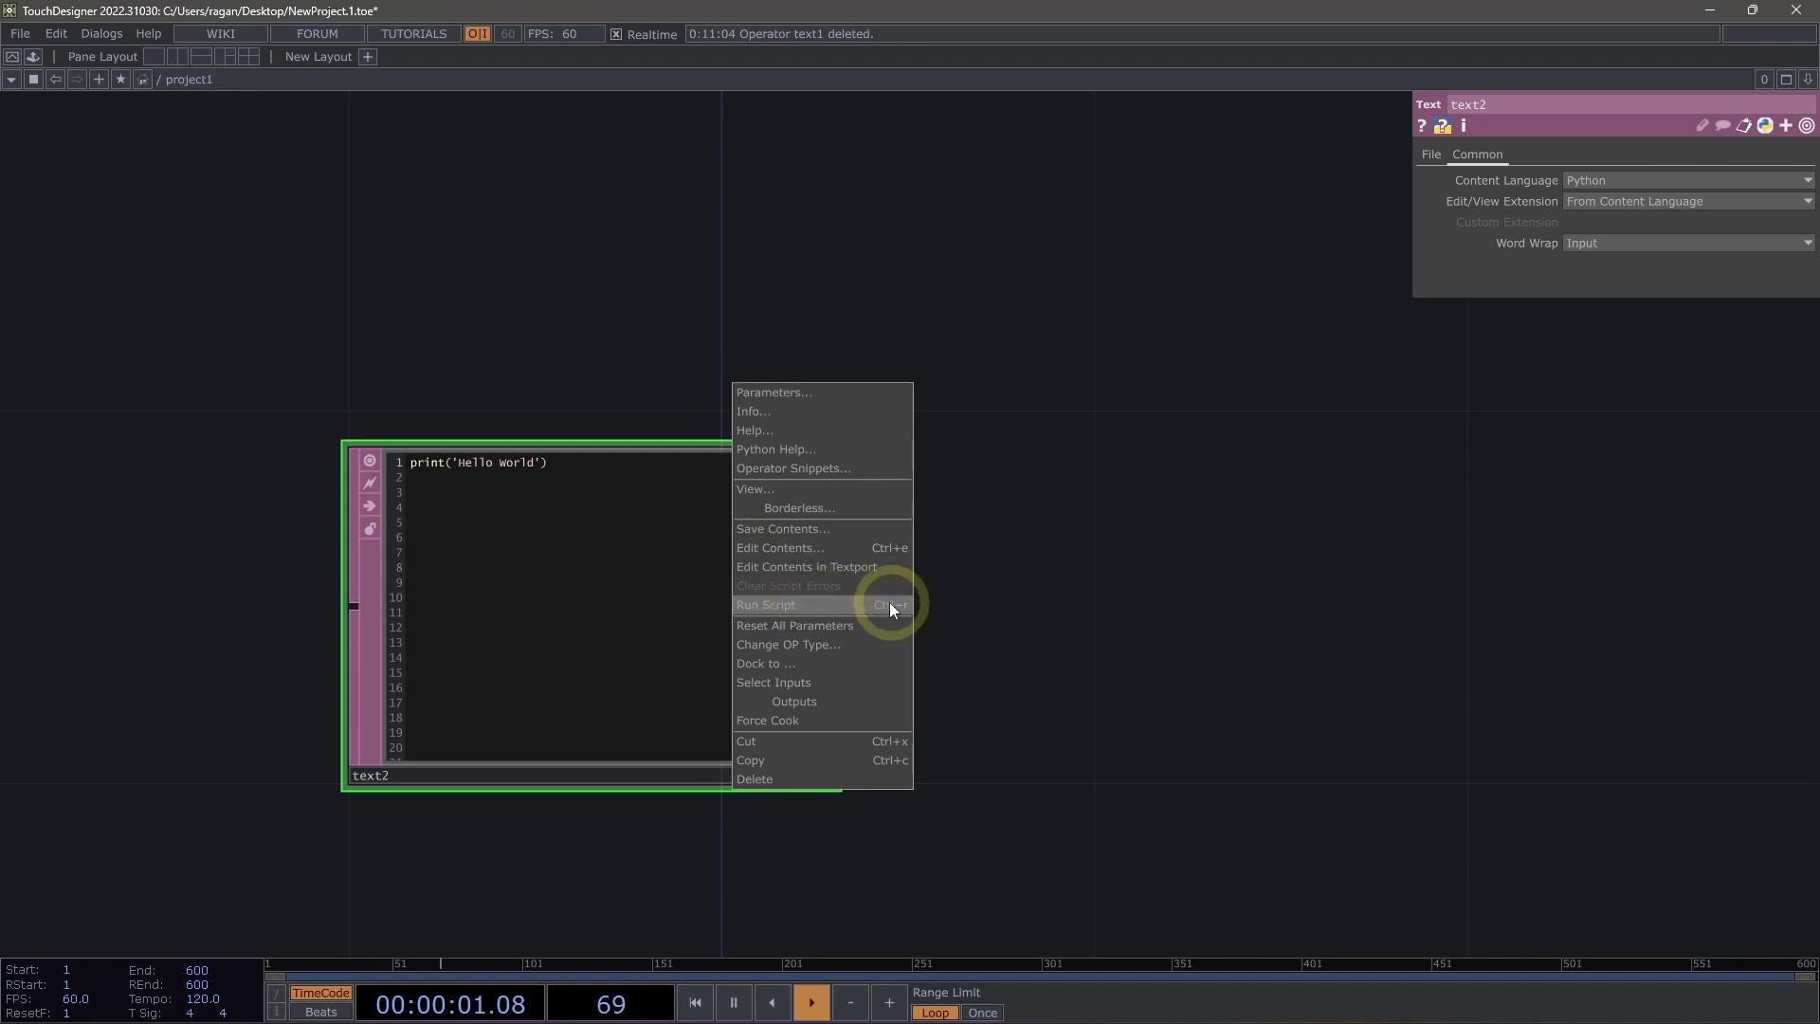
pyautogui.click(766, 605)
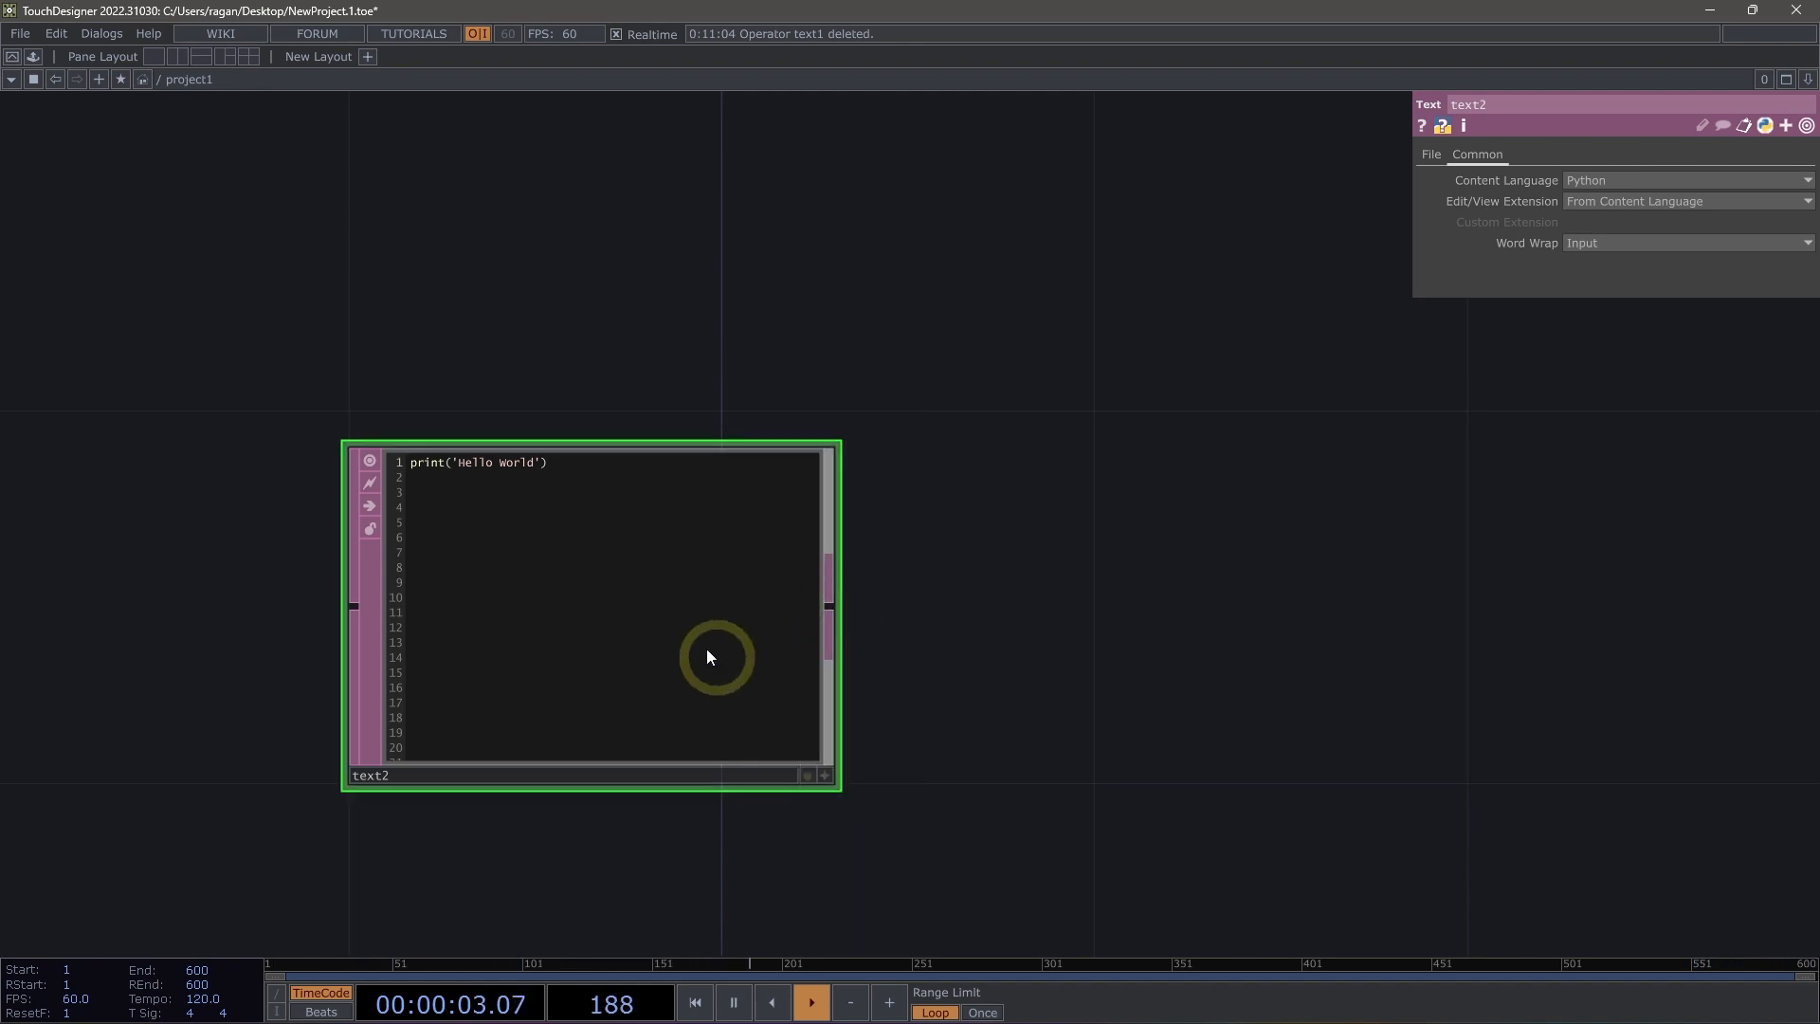
pyautogui.moveTo(601, 681)
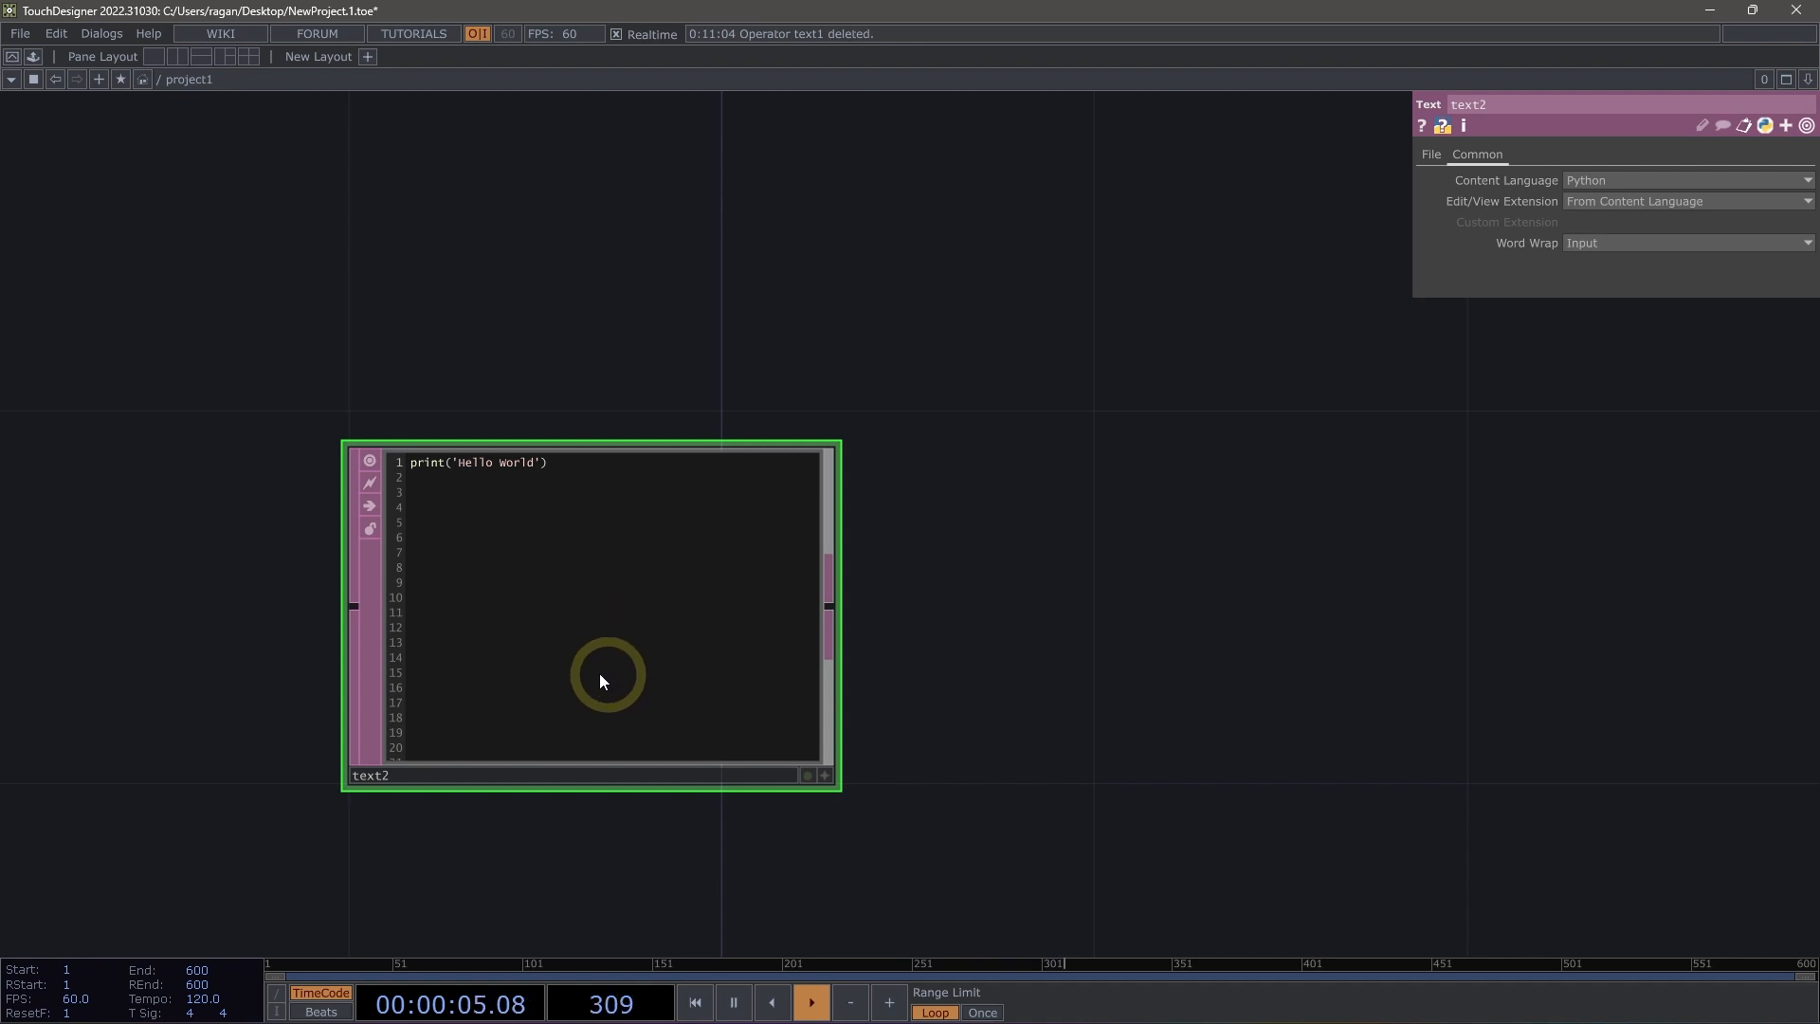
pyautogui.moveTo(541, 565)
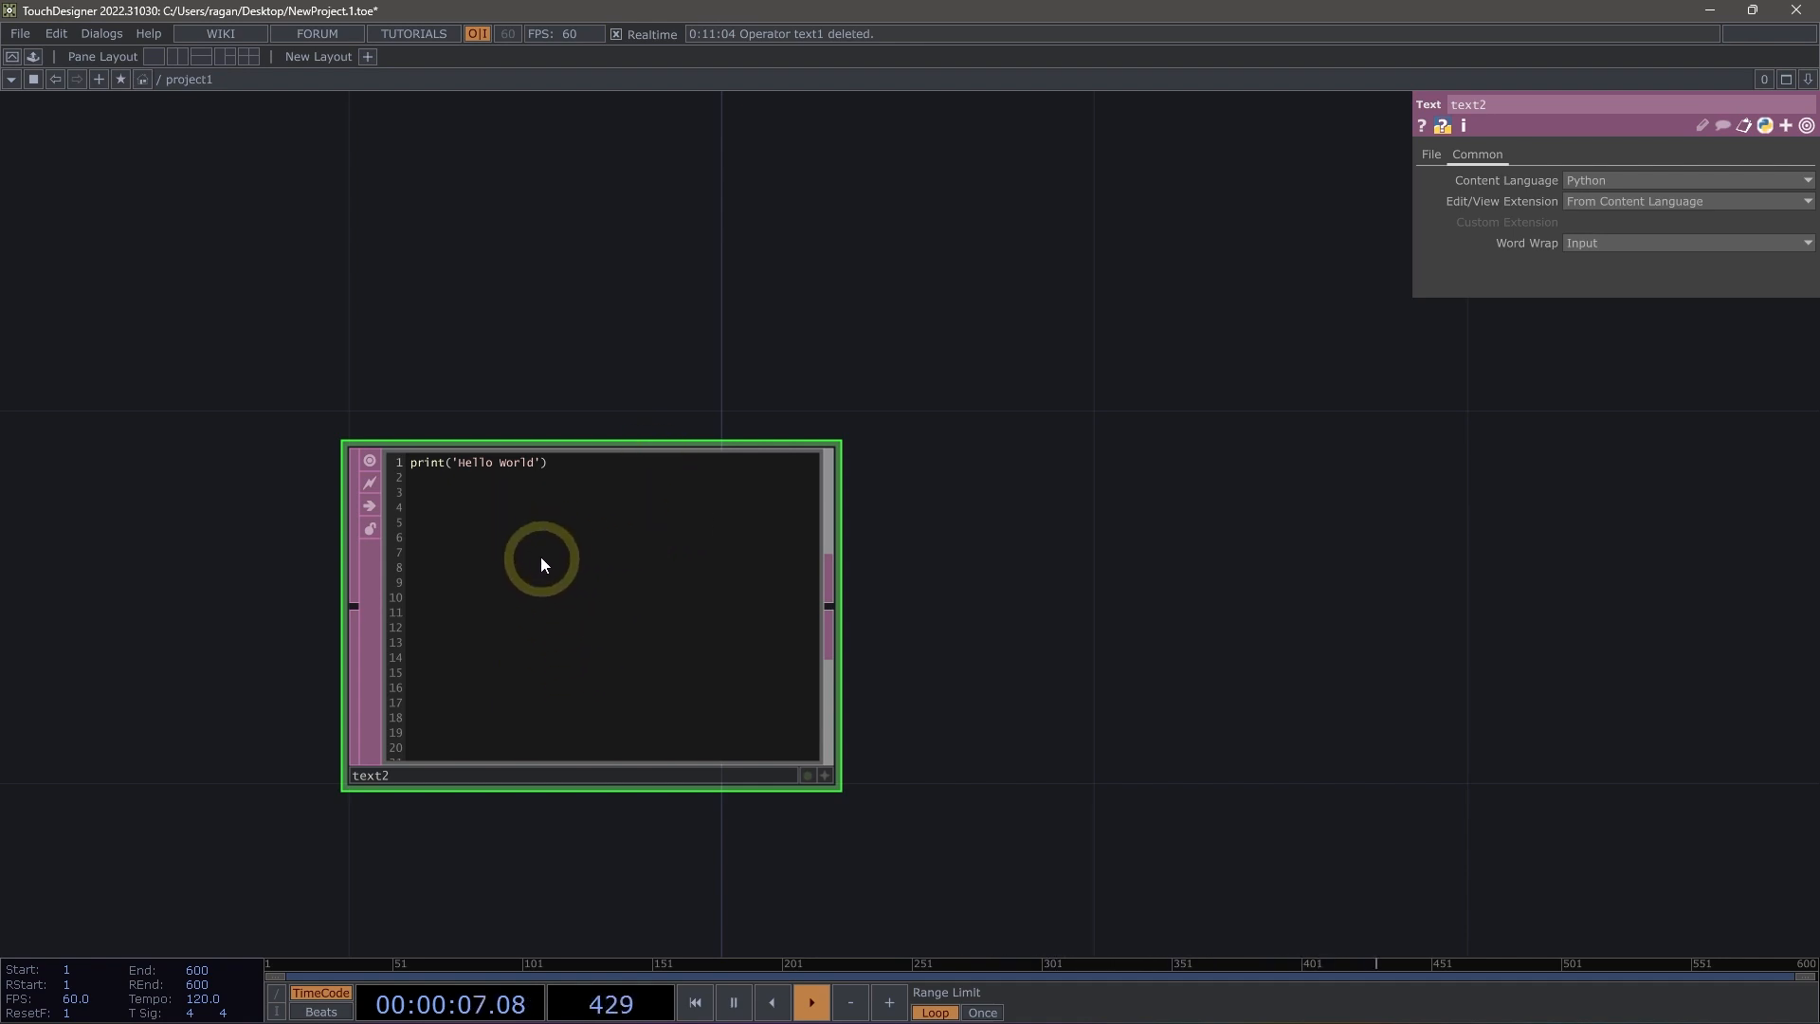
pyautogui.moveTo(453, 323)
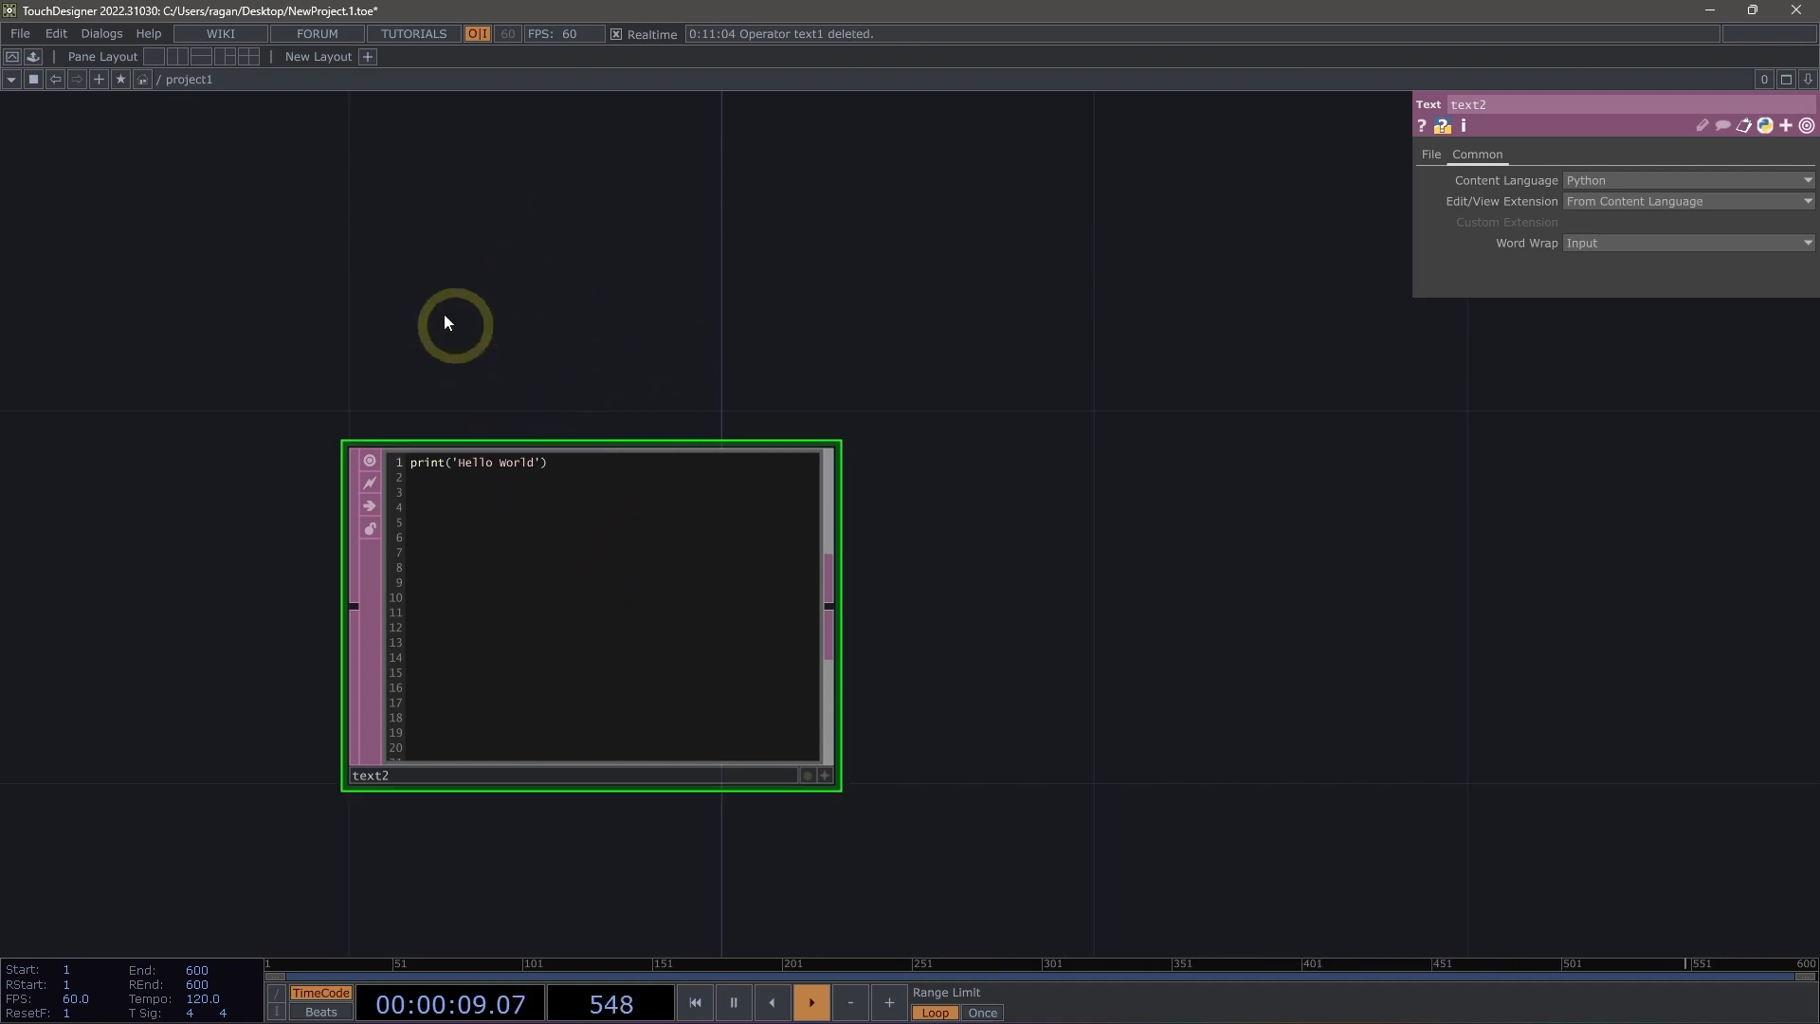
pyautogui.moveTo(155, 119)
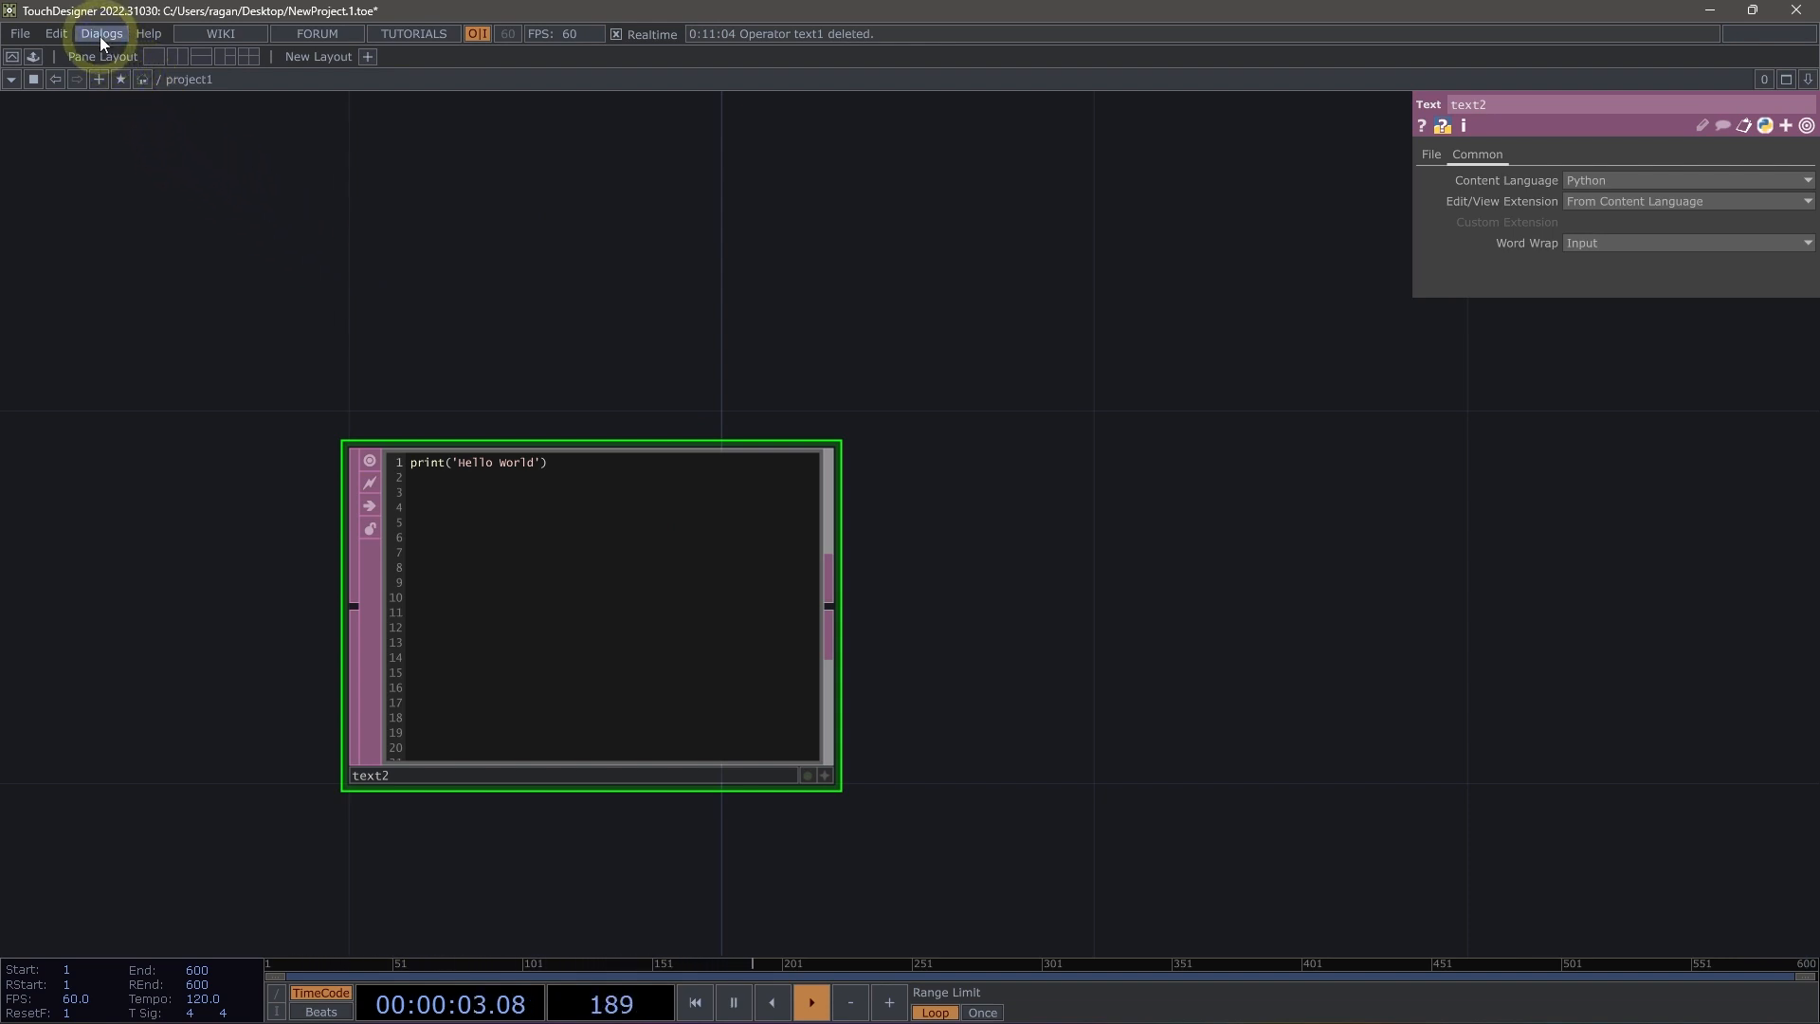
# Open the Textport from the Dialogs menu to view the Hello world output
pyautogui.click(100, 32)
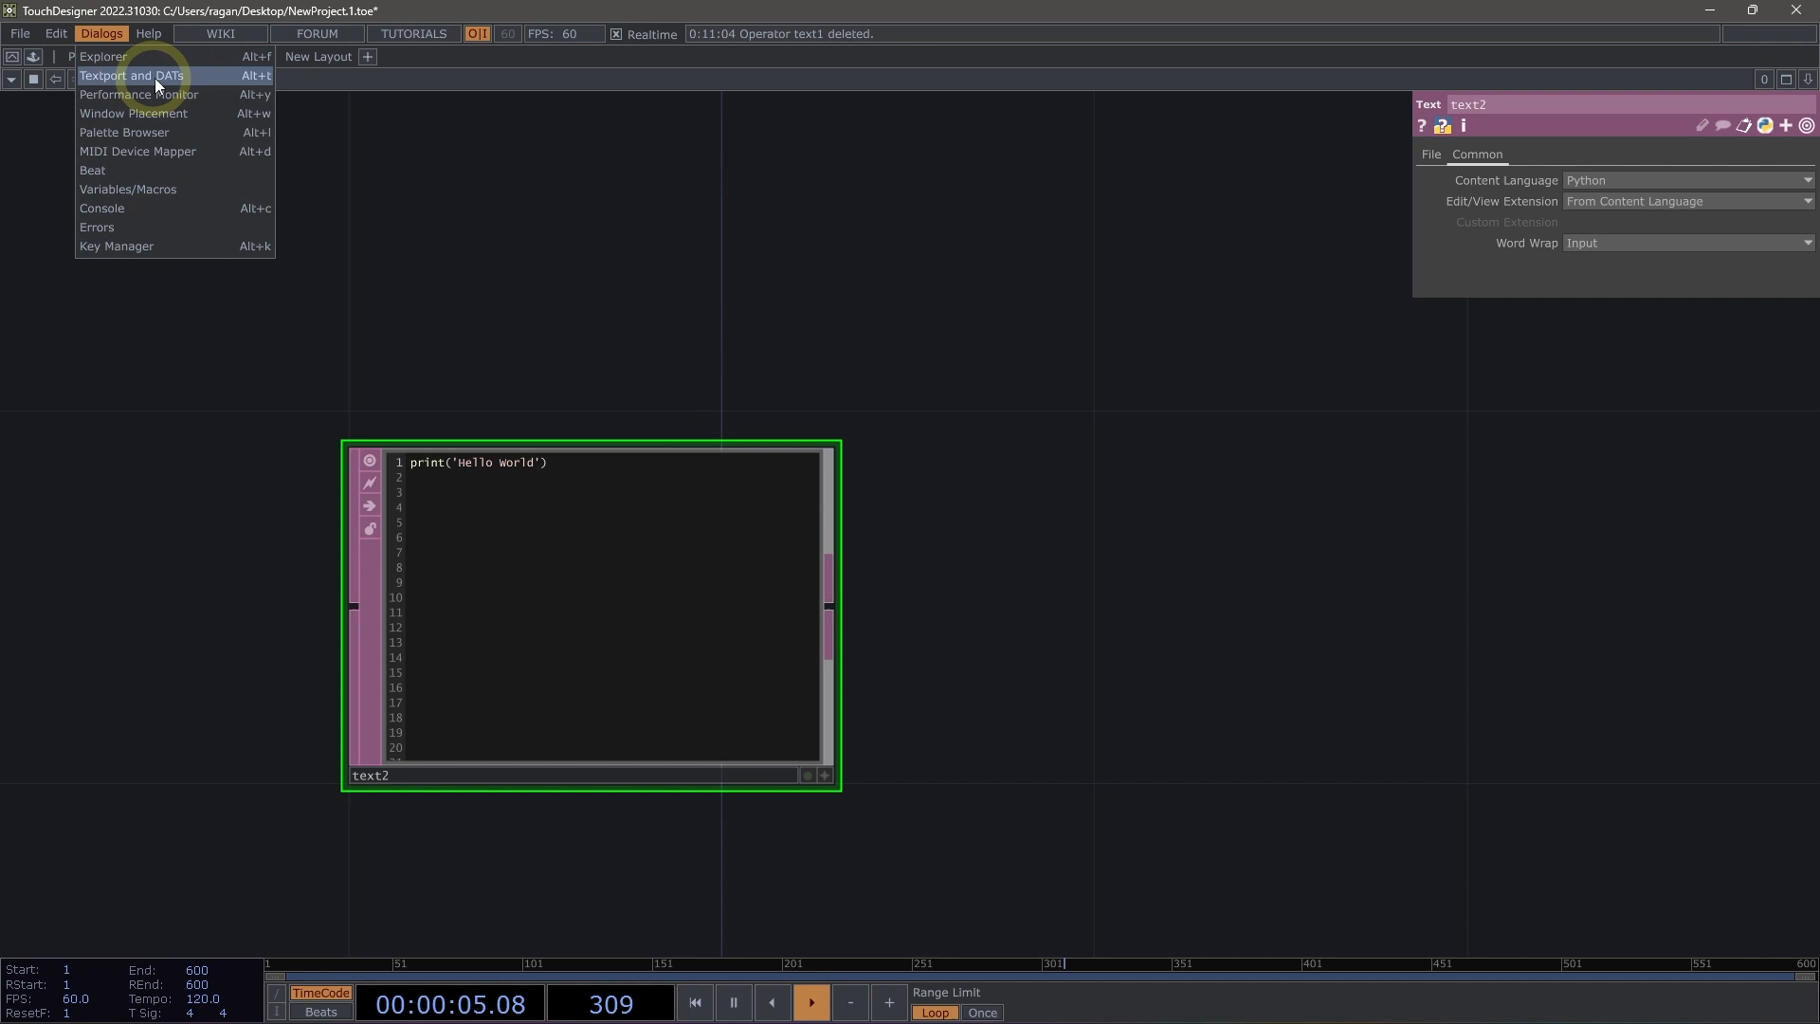
pyautogui.click(131, 76)
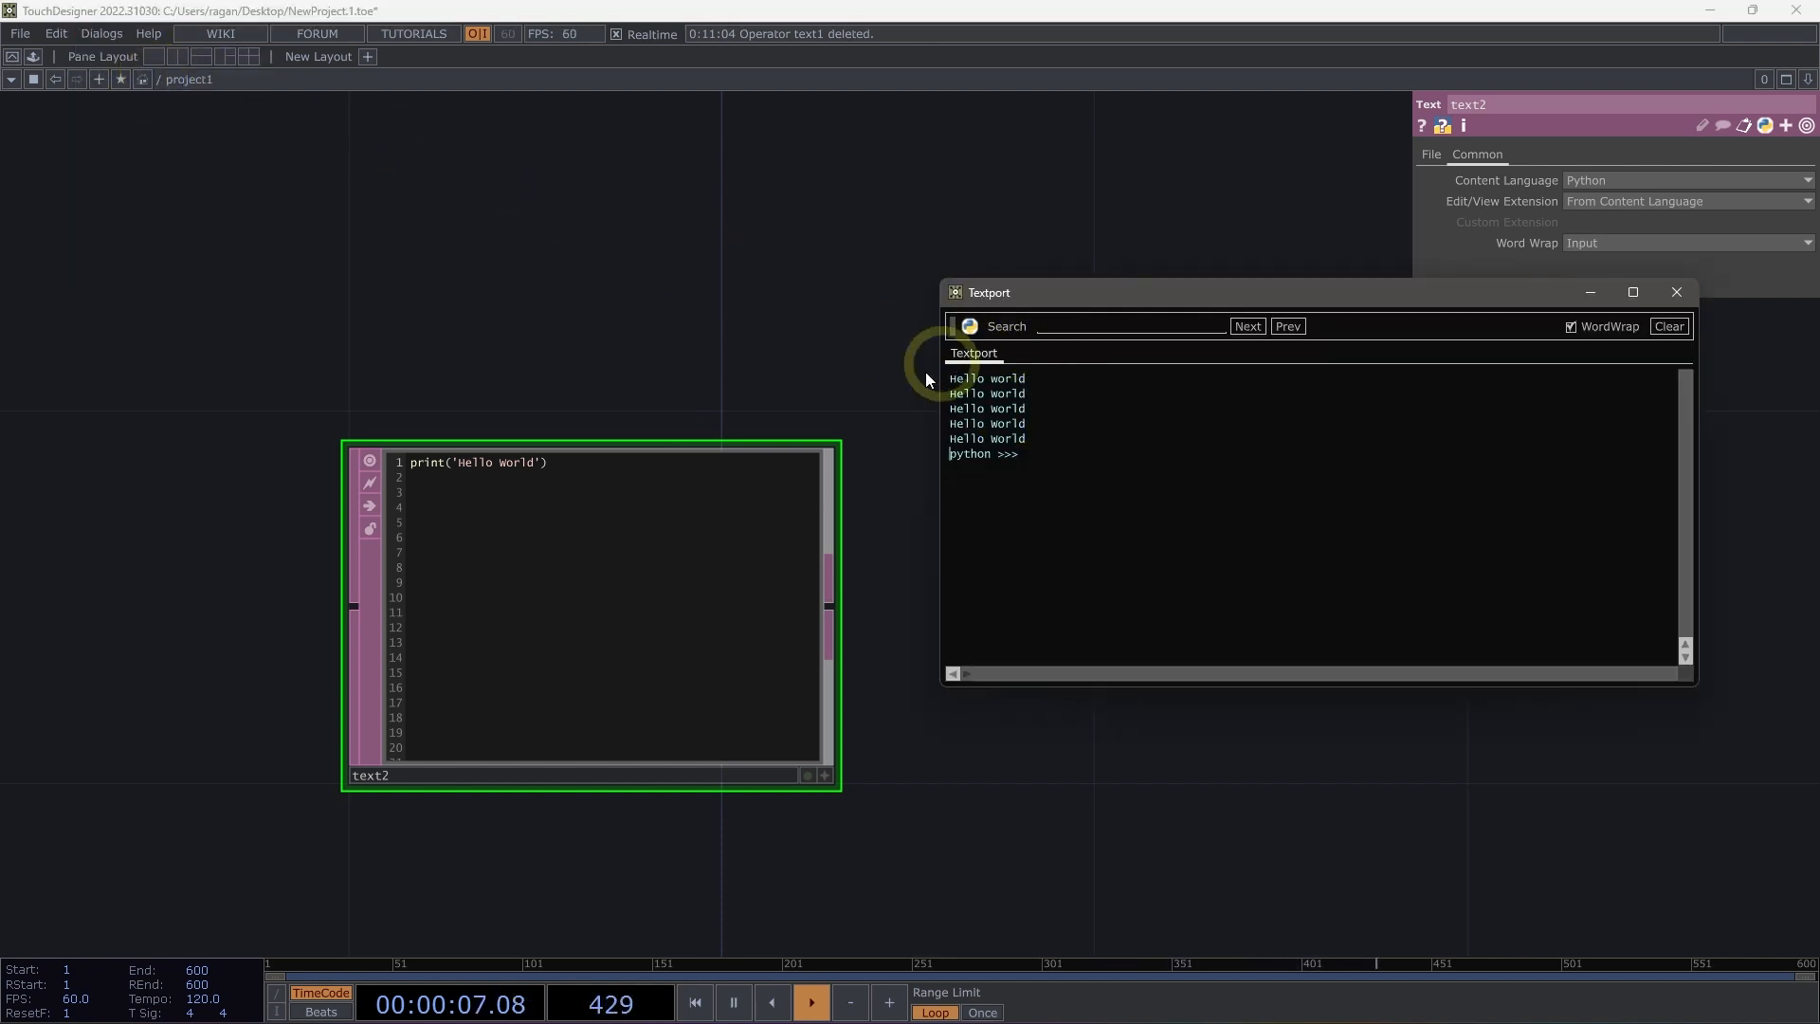
pyautogui.moveTo(538, 558)
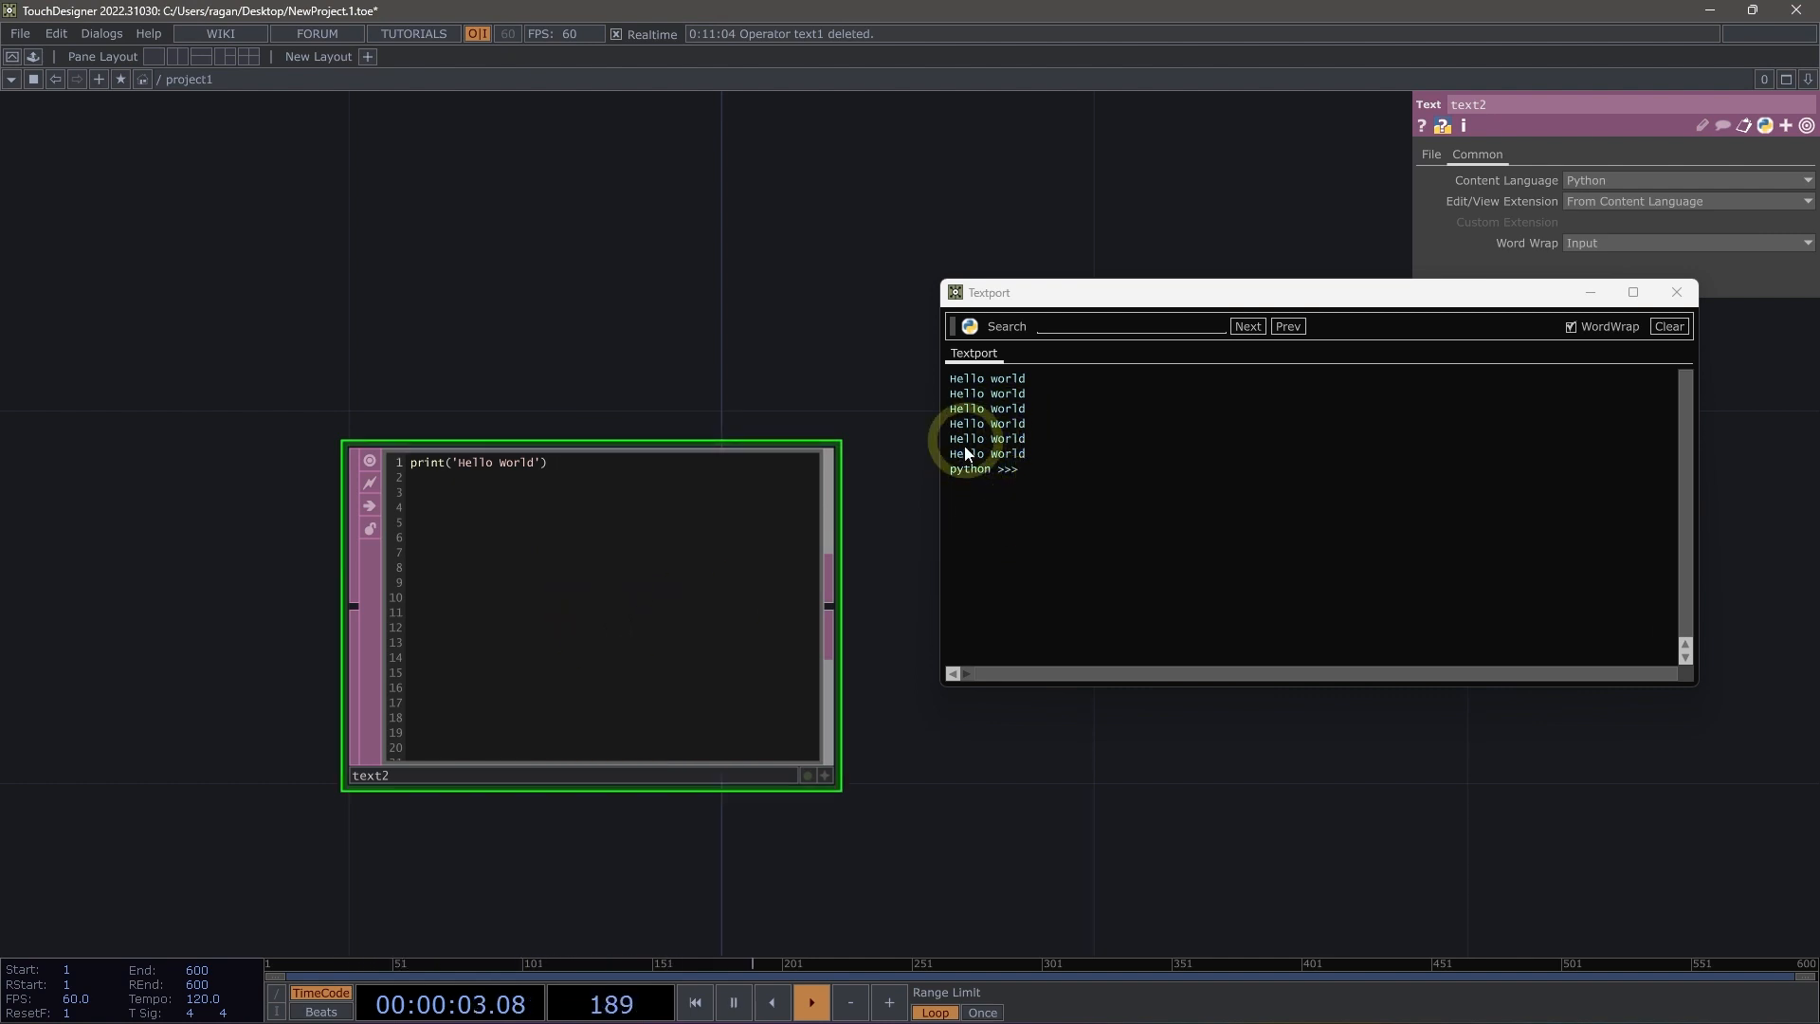
pyautogui.moveTo(748, 508)
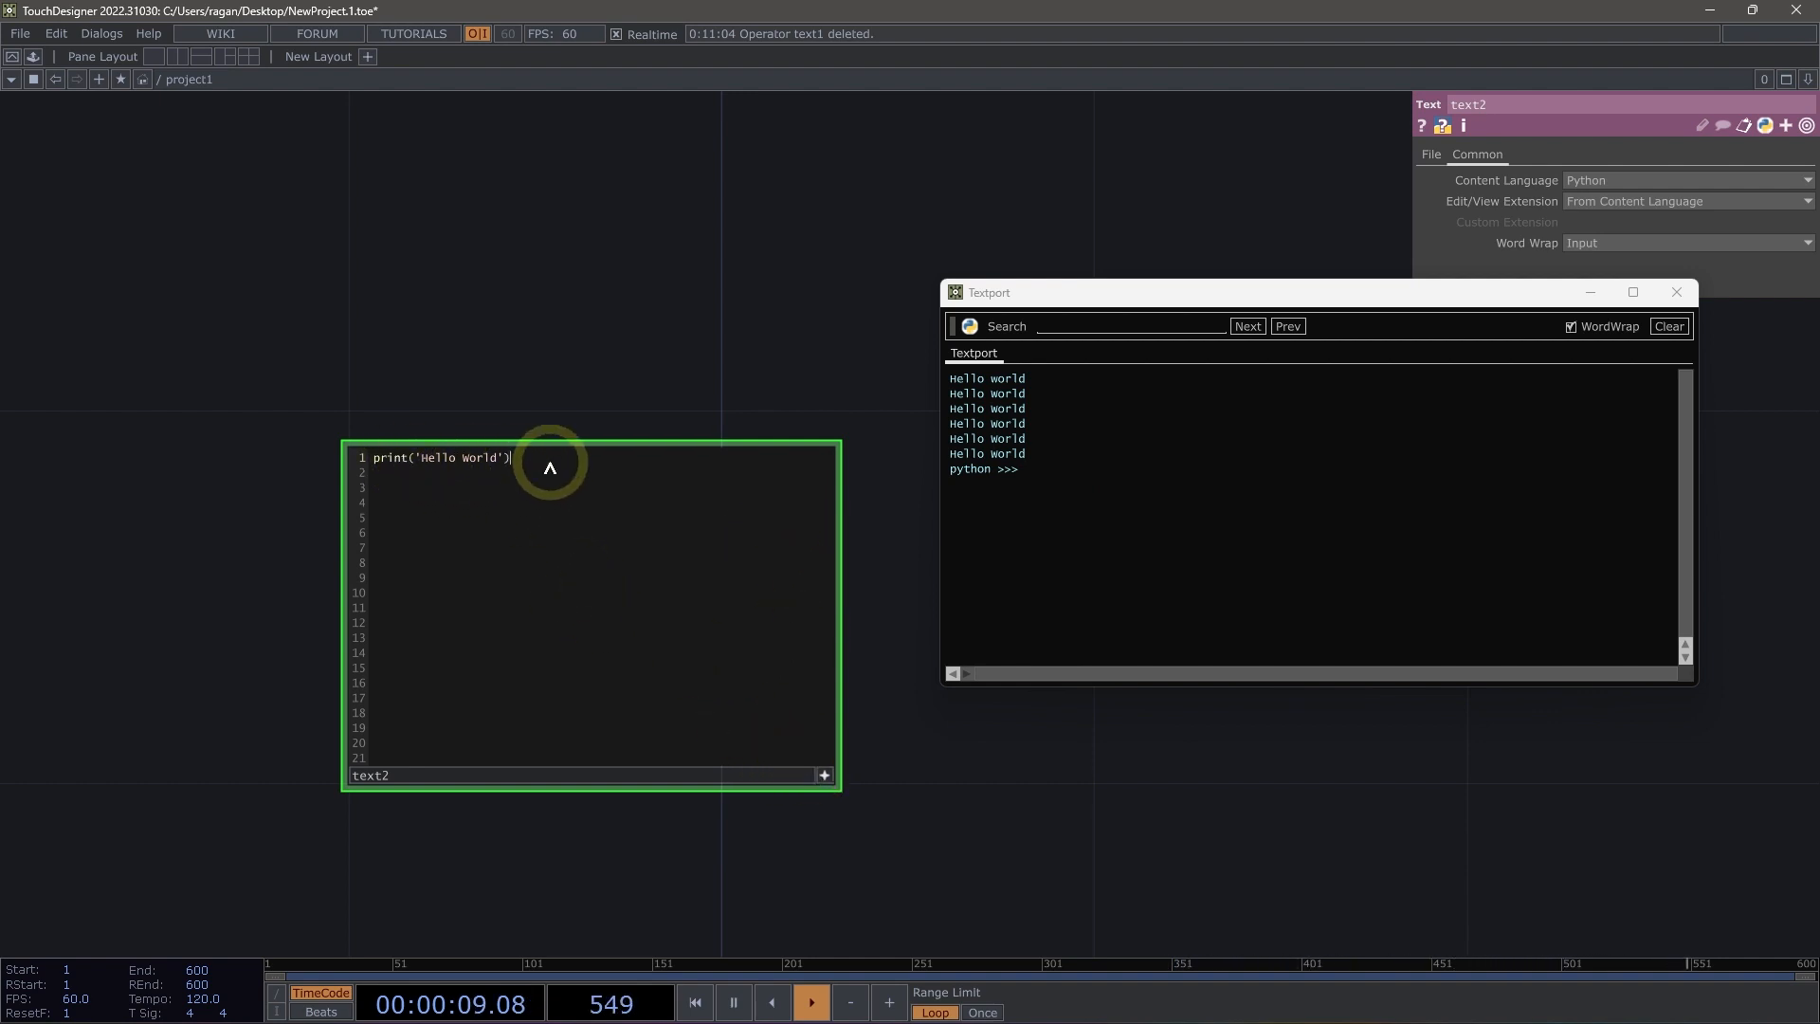
# Type debug('This is a debug message') as line 2 of text2
pyautogui.write('debug')
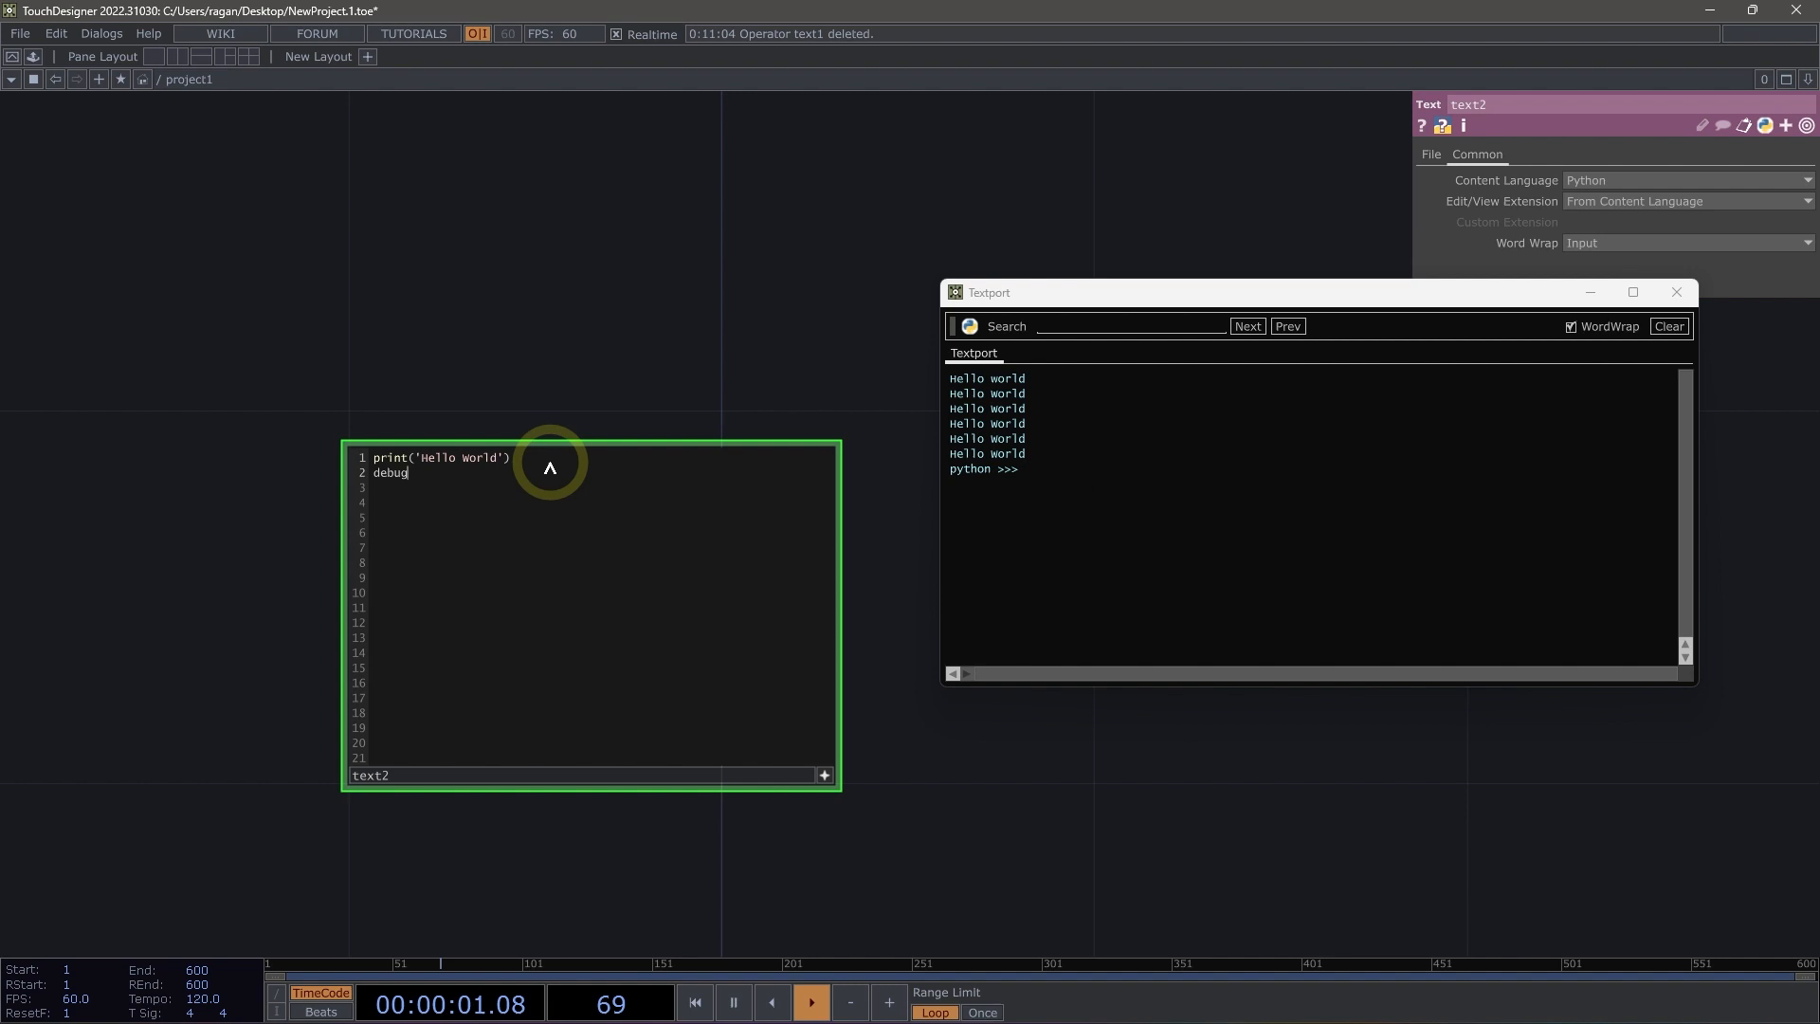
pyautogui.write("('")
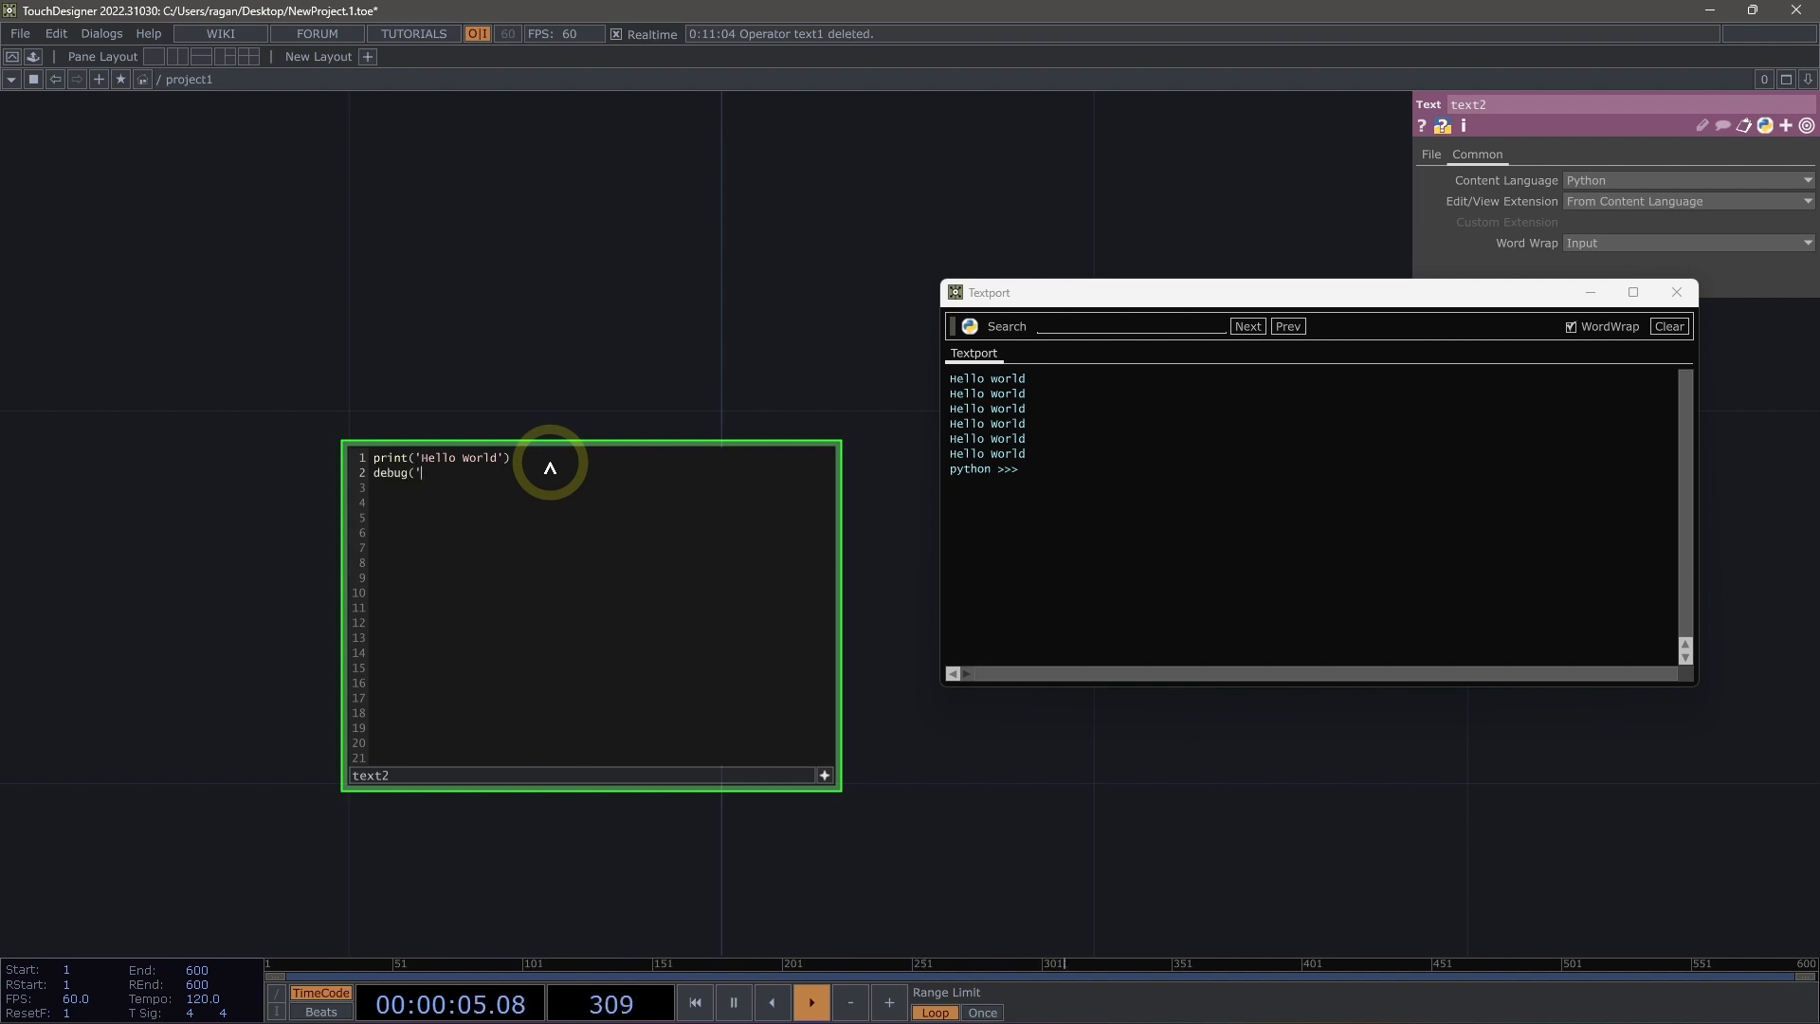
pyautogui.write('This is a debug message')
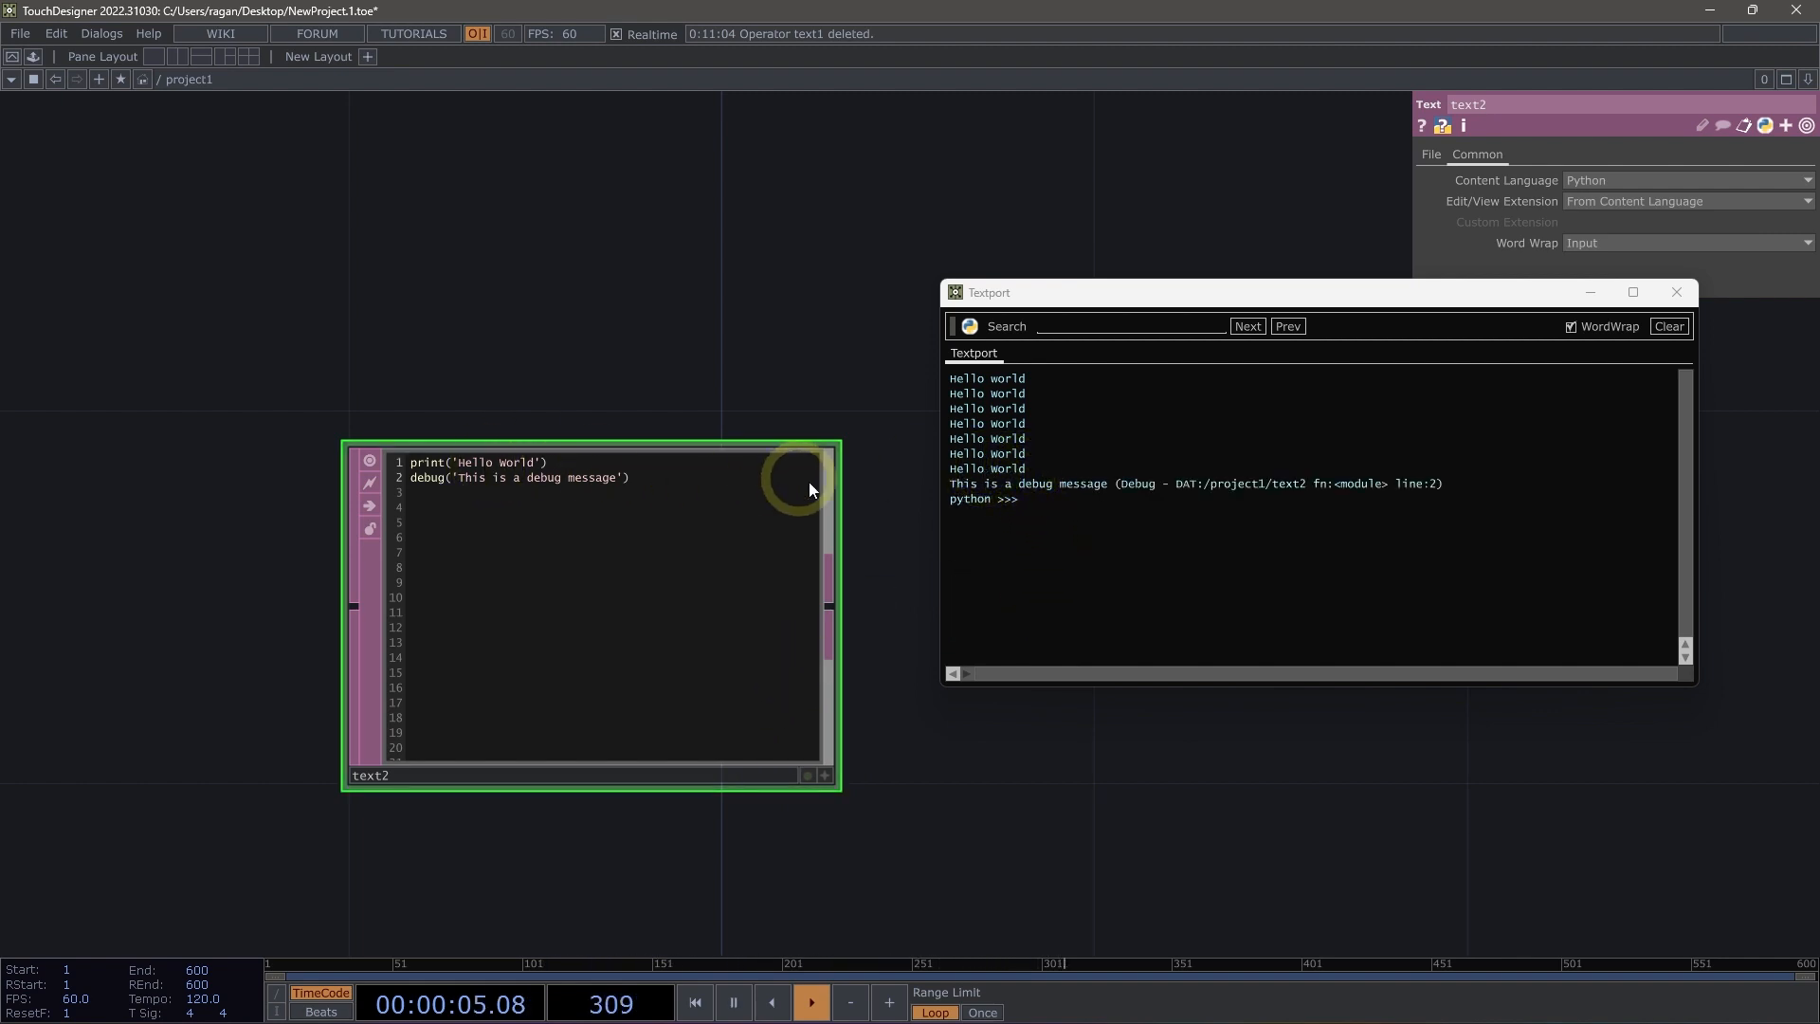
pyautogui.moveTo(1059, 496)
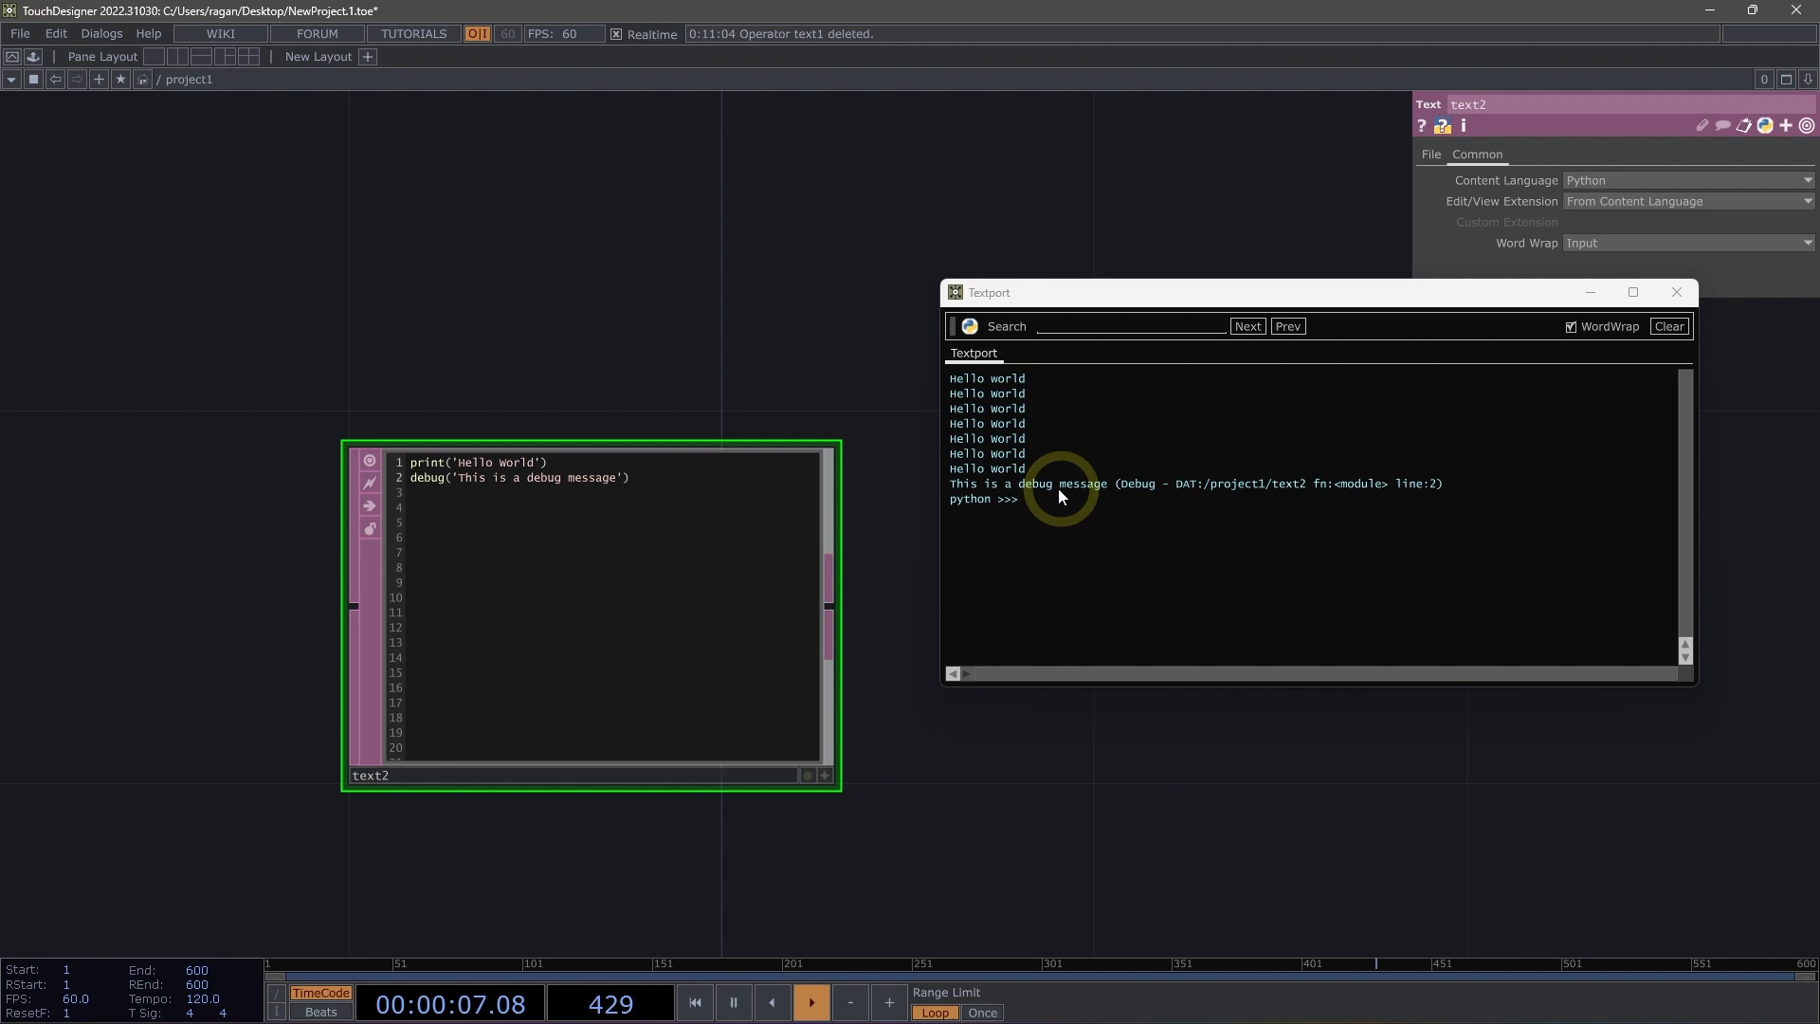
pyautogui.moveTo(1108, 492)
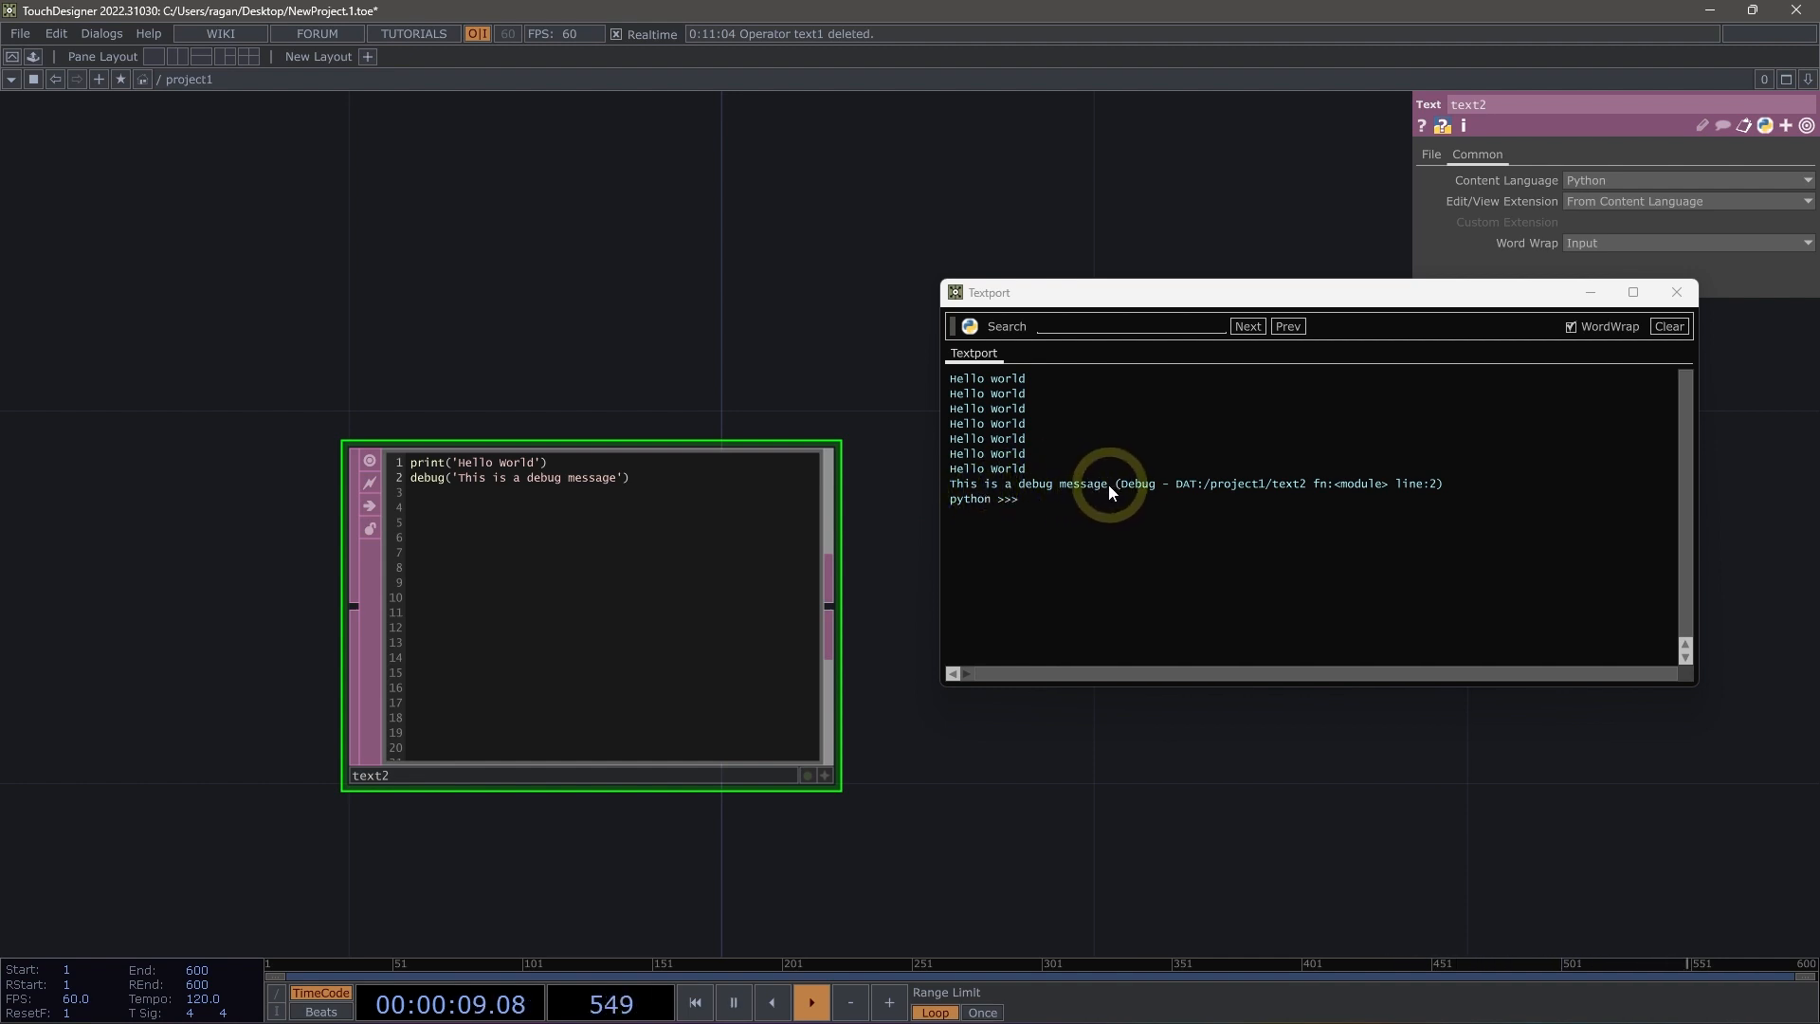
pyautogui.moveTo(1155, 486)
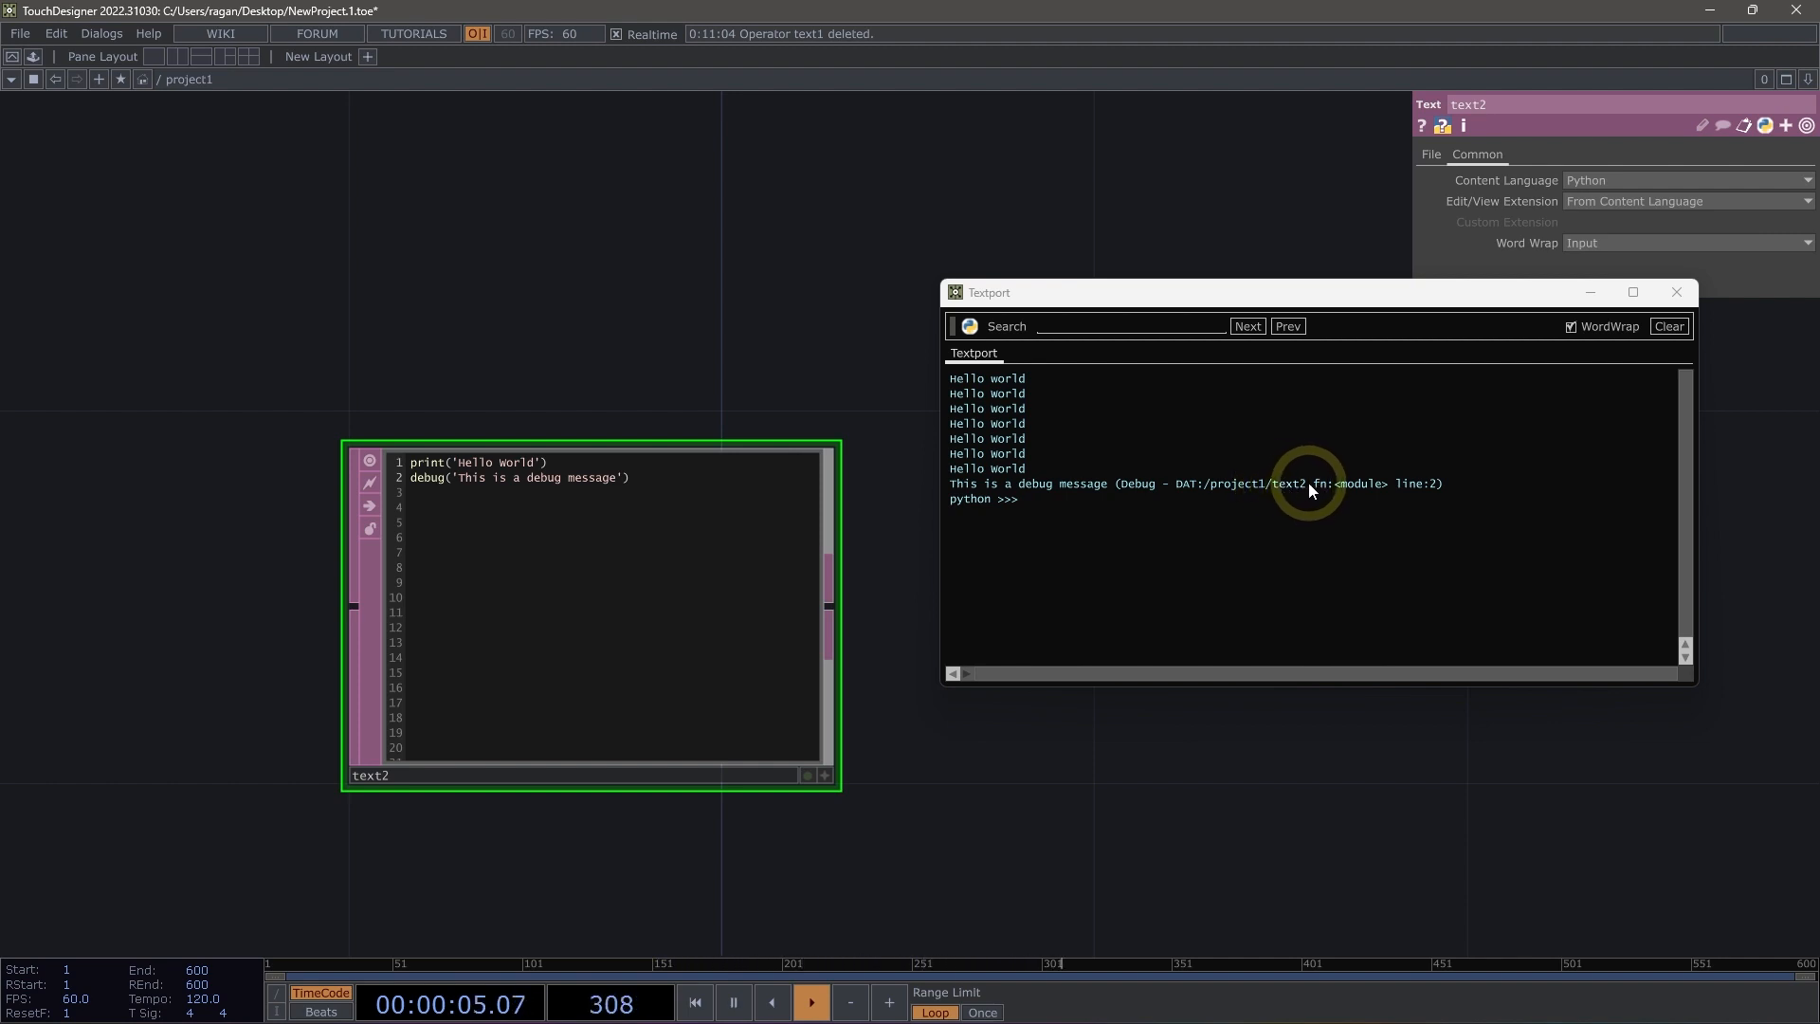
pyautogui.moveTo(1218, 491)
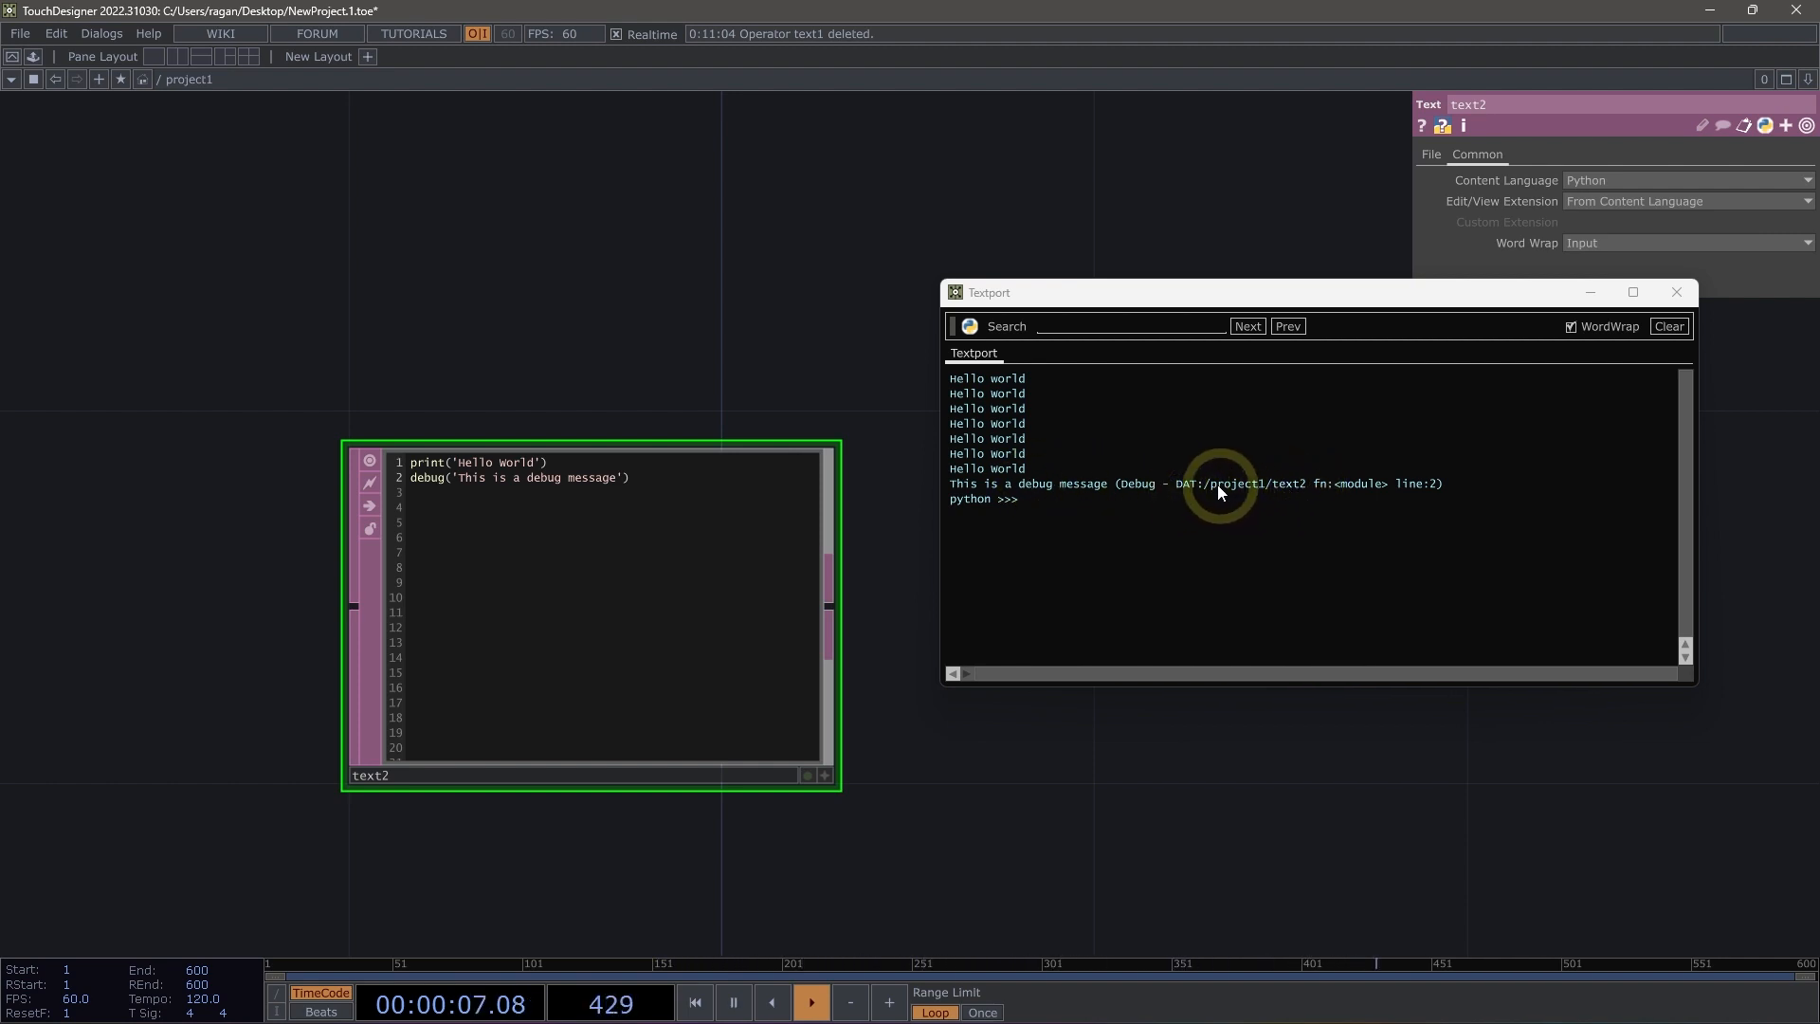
pyautogui.moveTo(1345, 493)
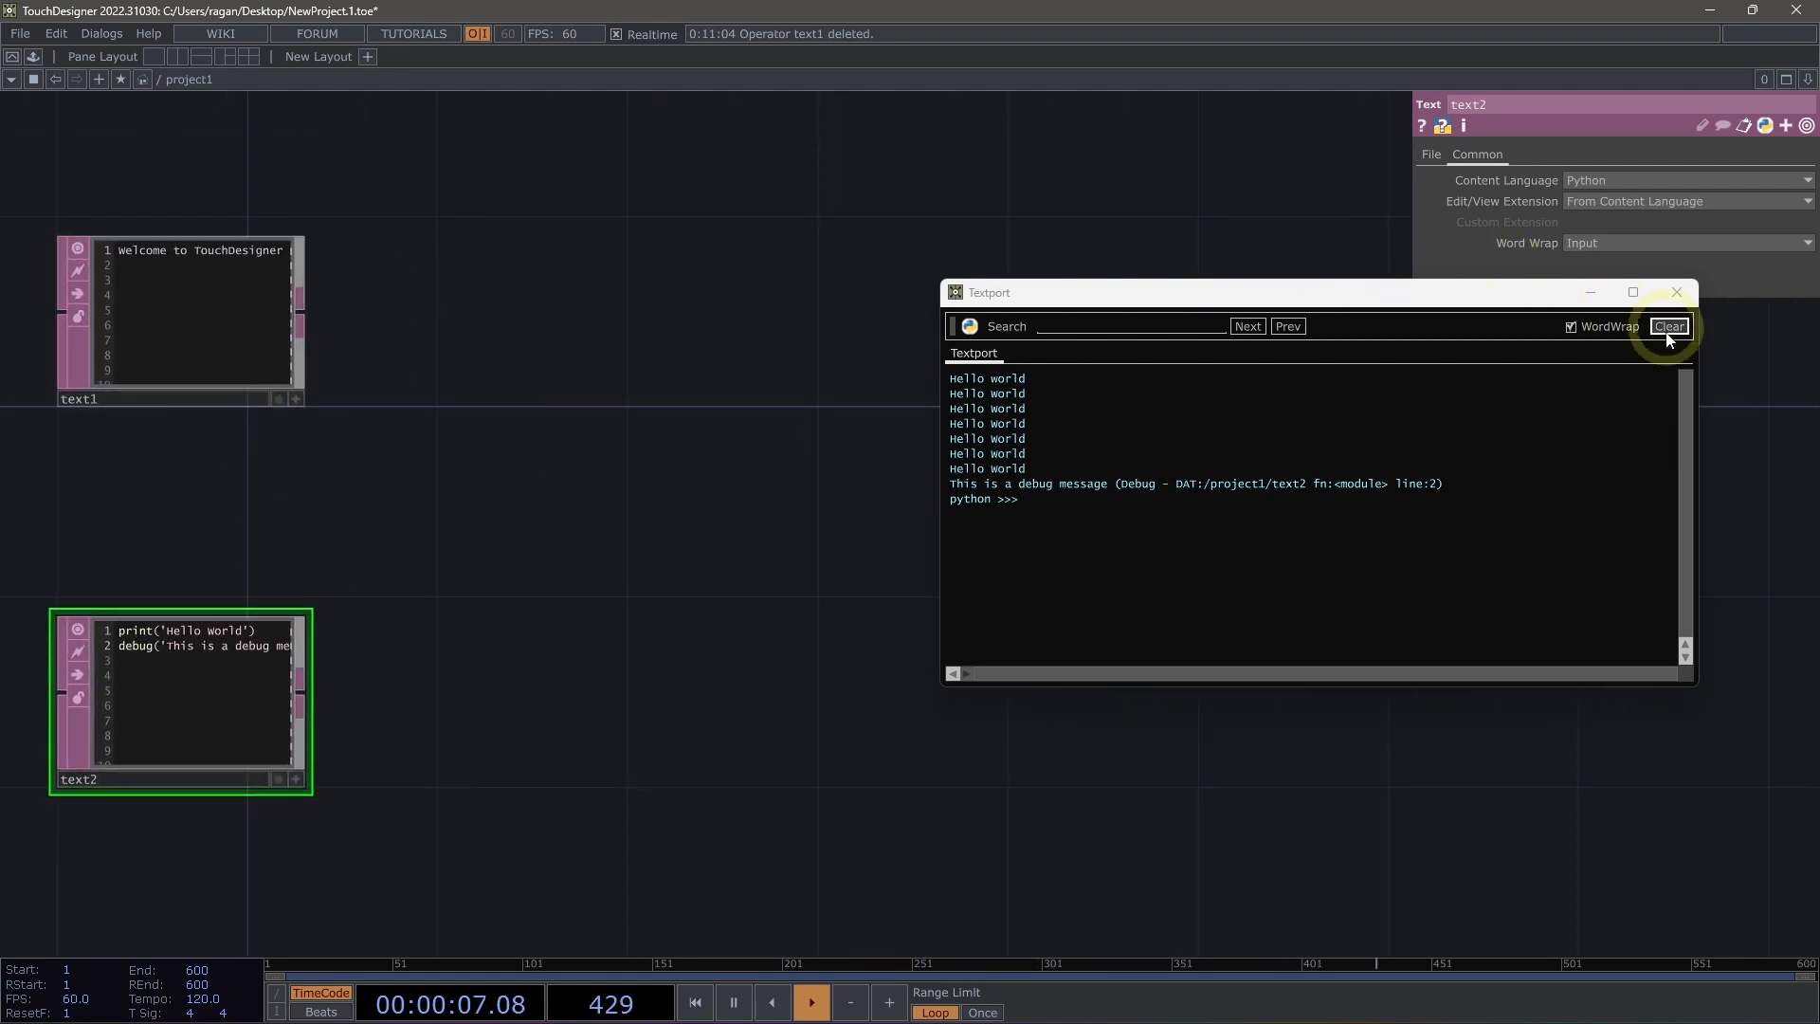
# Close the Textport, add a Table DAT, and grow it to two columns and two rows
pyautogui.click(1676, 291)
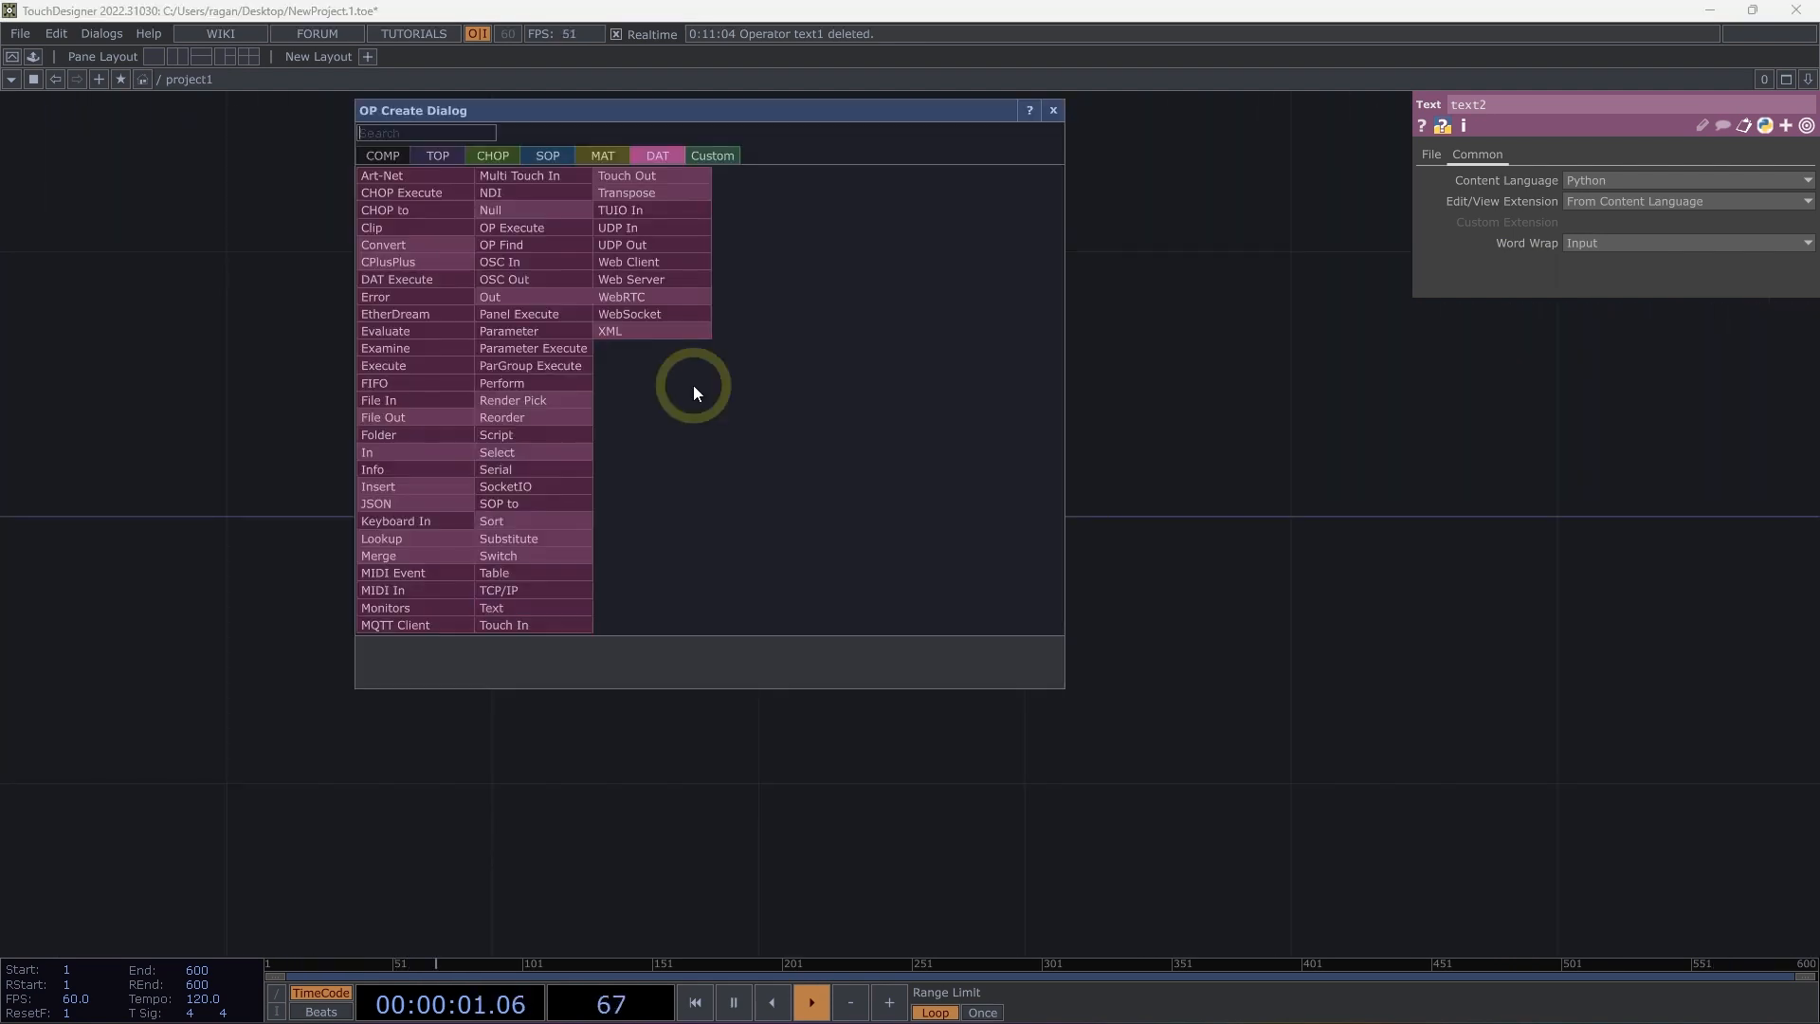
pyautogui.write('tab')
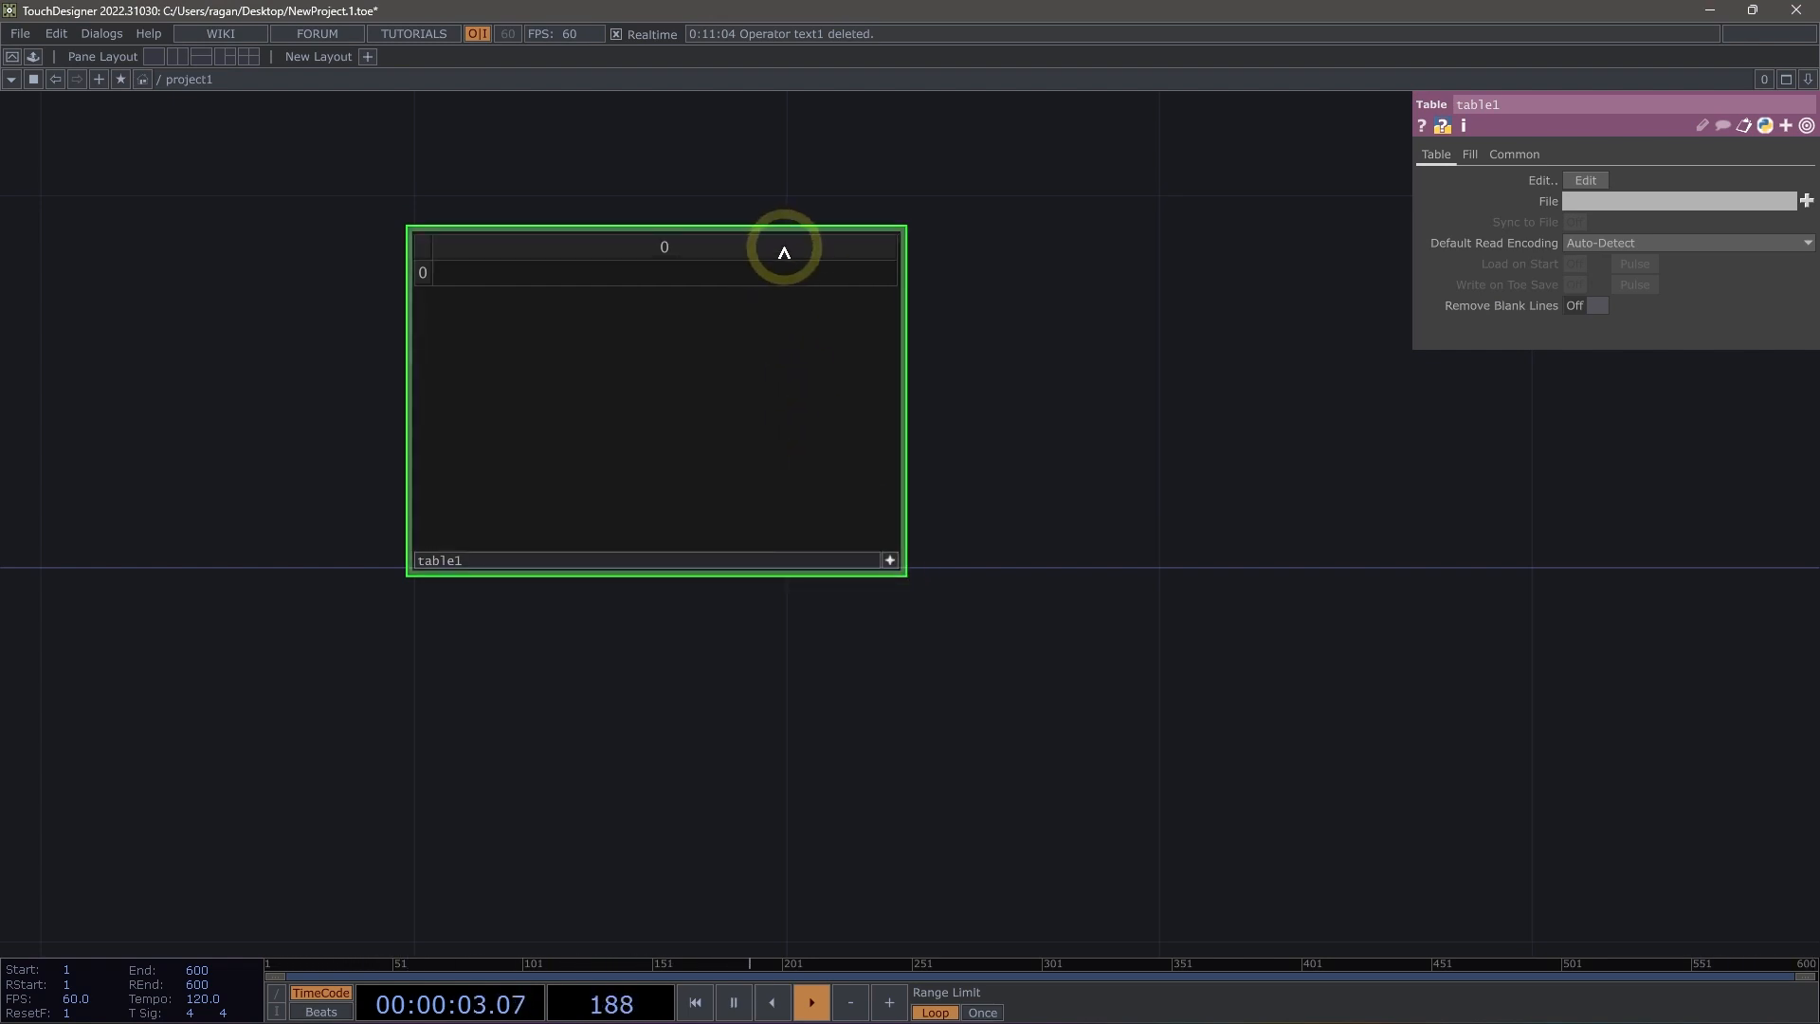
pyautogui.rightClick(784, 251)
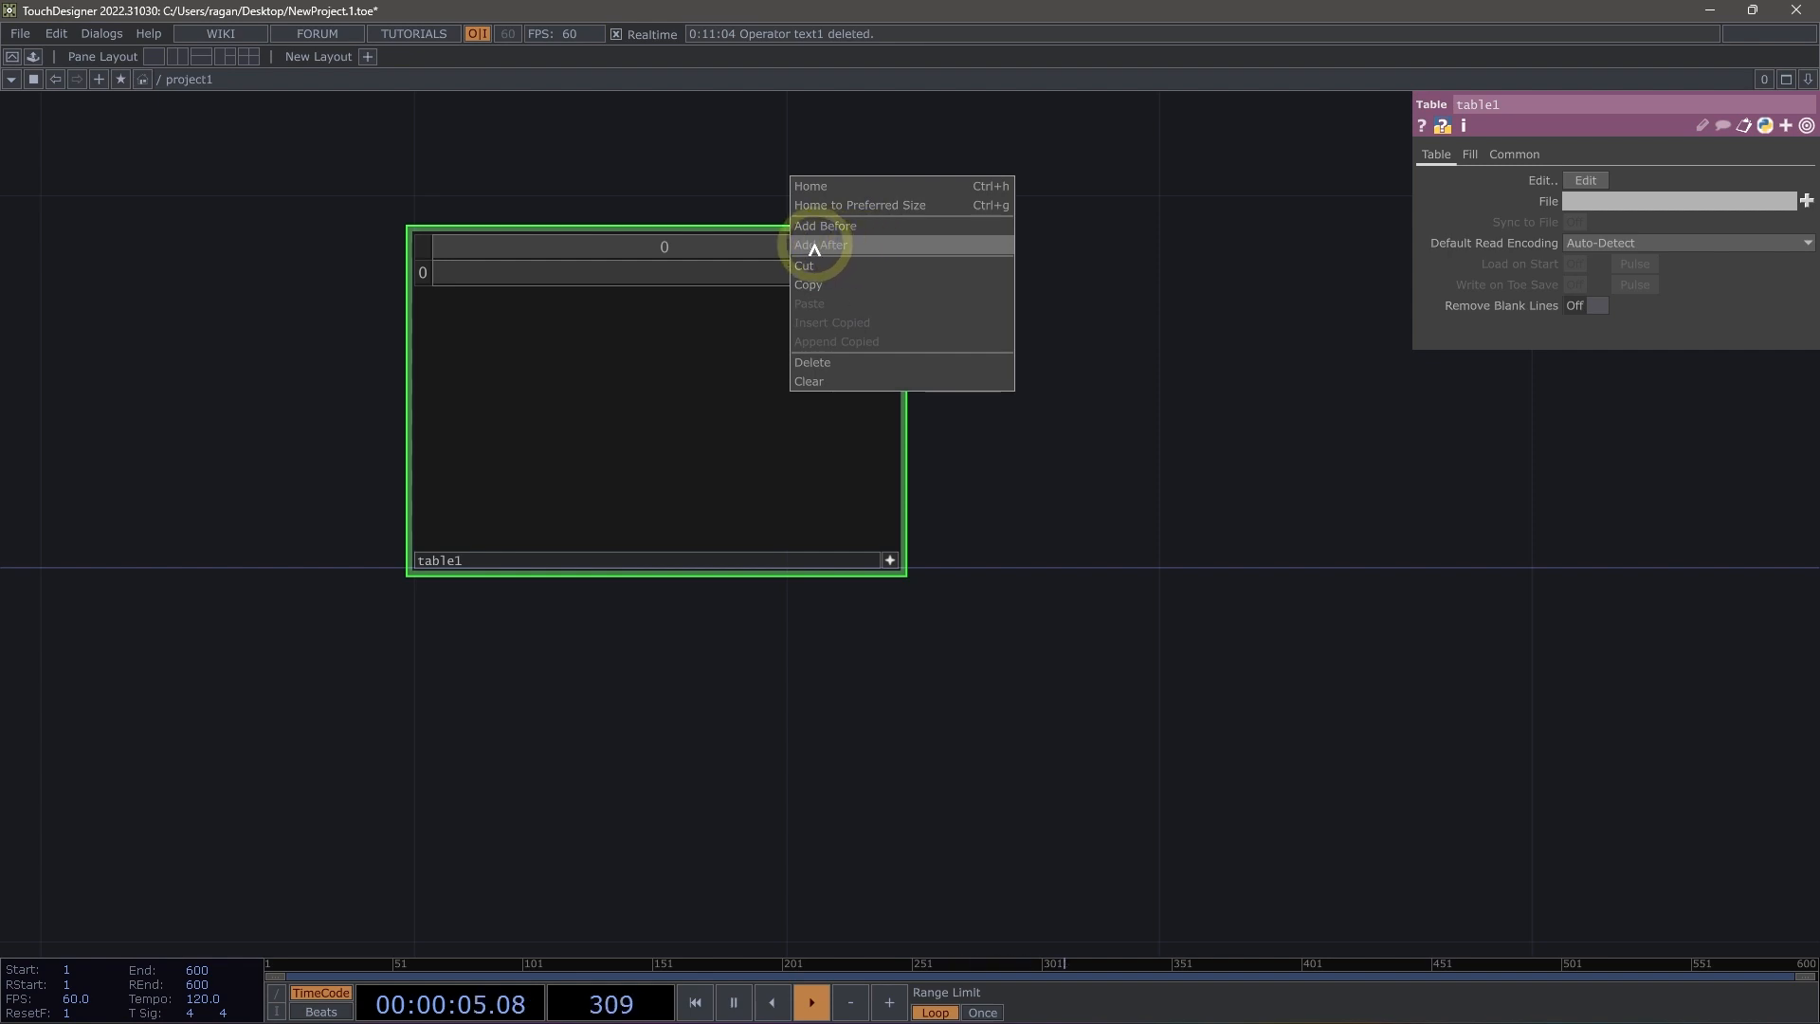
pyautogui.click(819, 244)
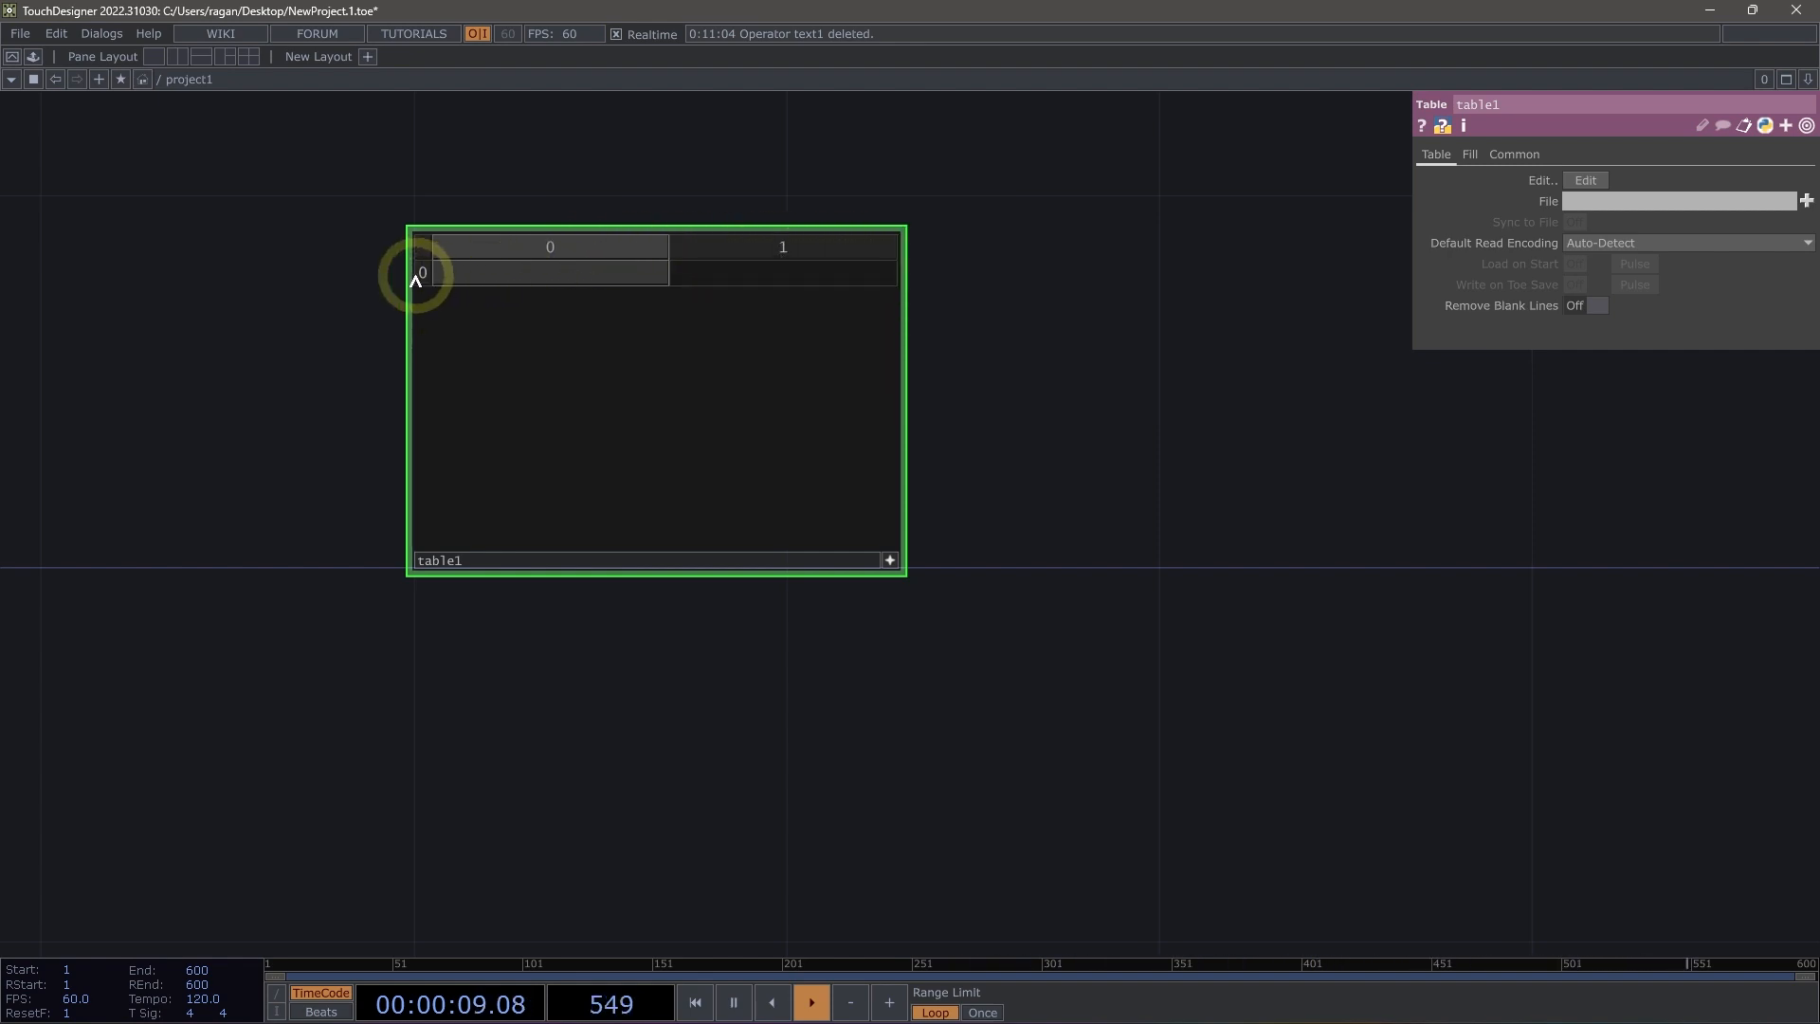
pyautogui.rightClick(422, 272)
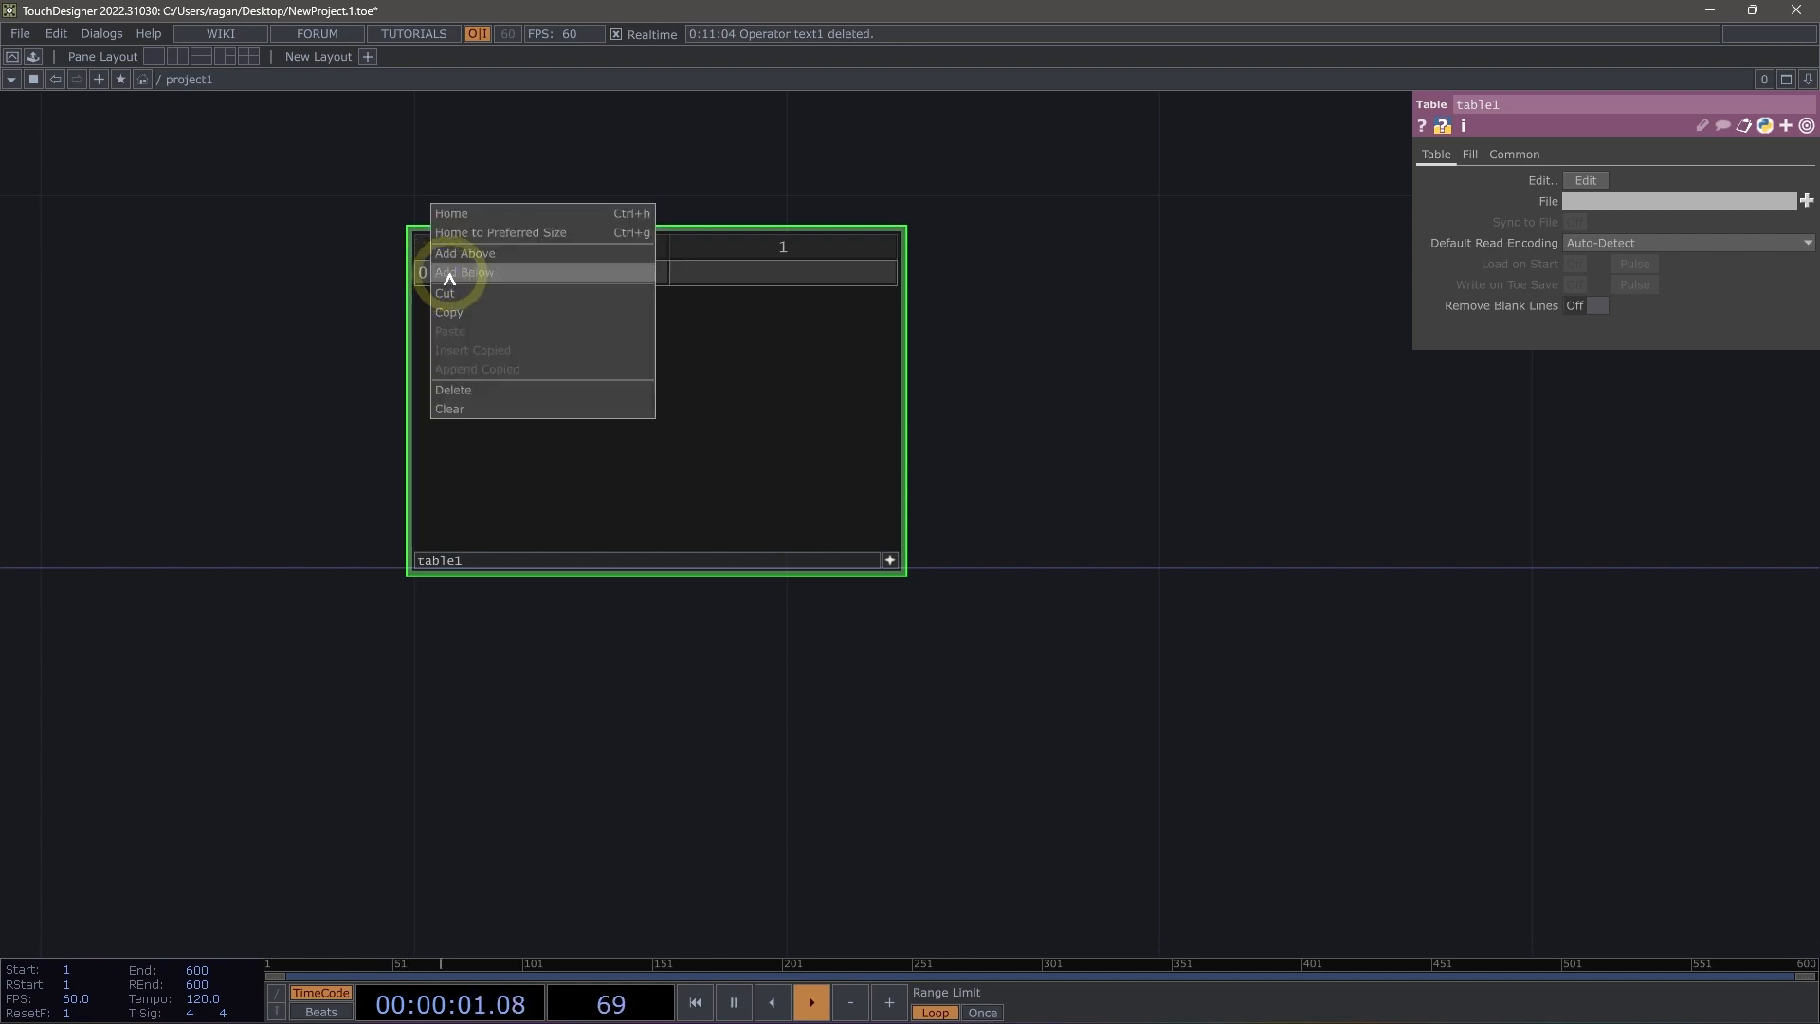
pyautogui.click(465, 272)
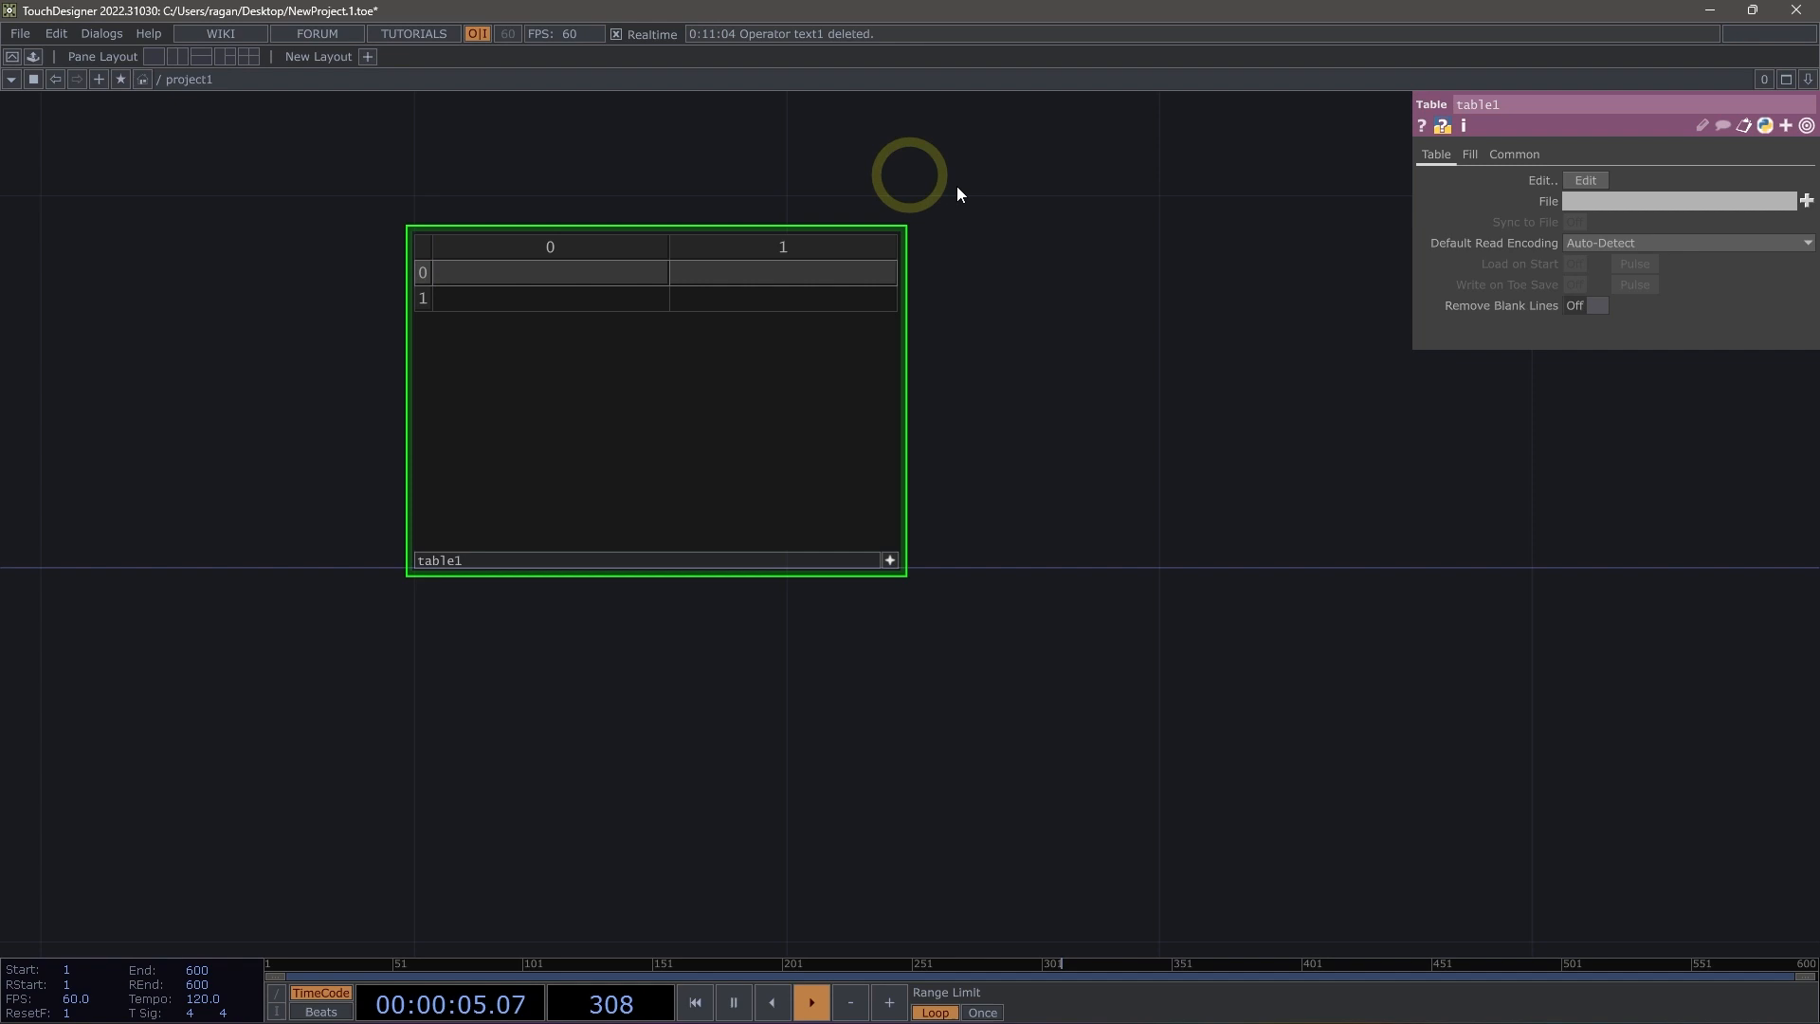
# Set table1's Fill Type to Set Size and enter apples and oranges in column 0
pyautogui.click(1470, 153)
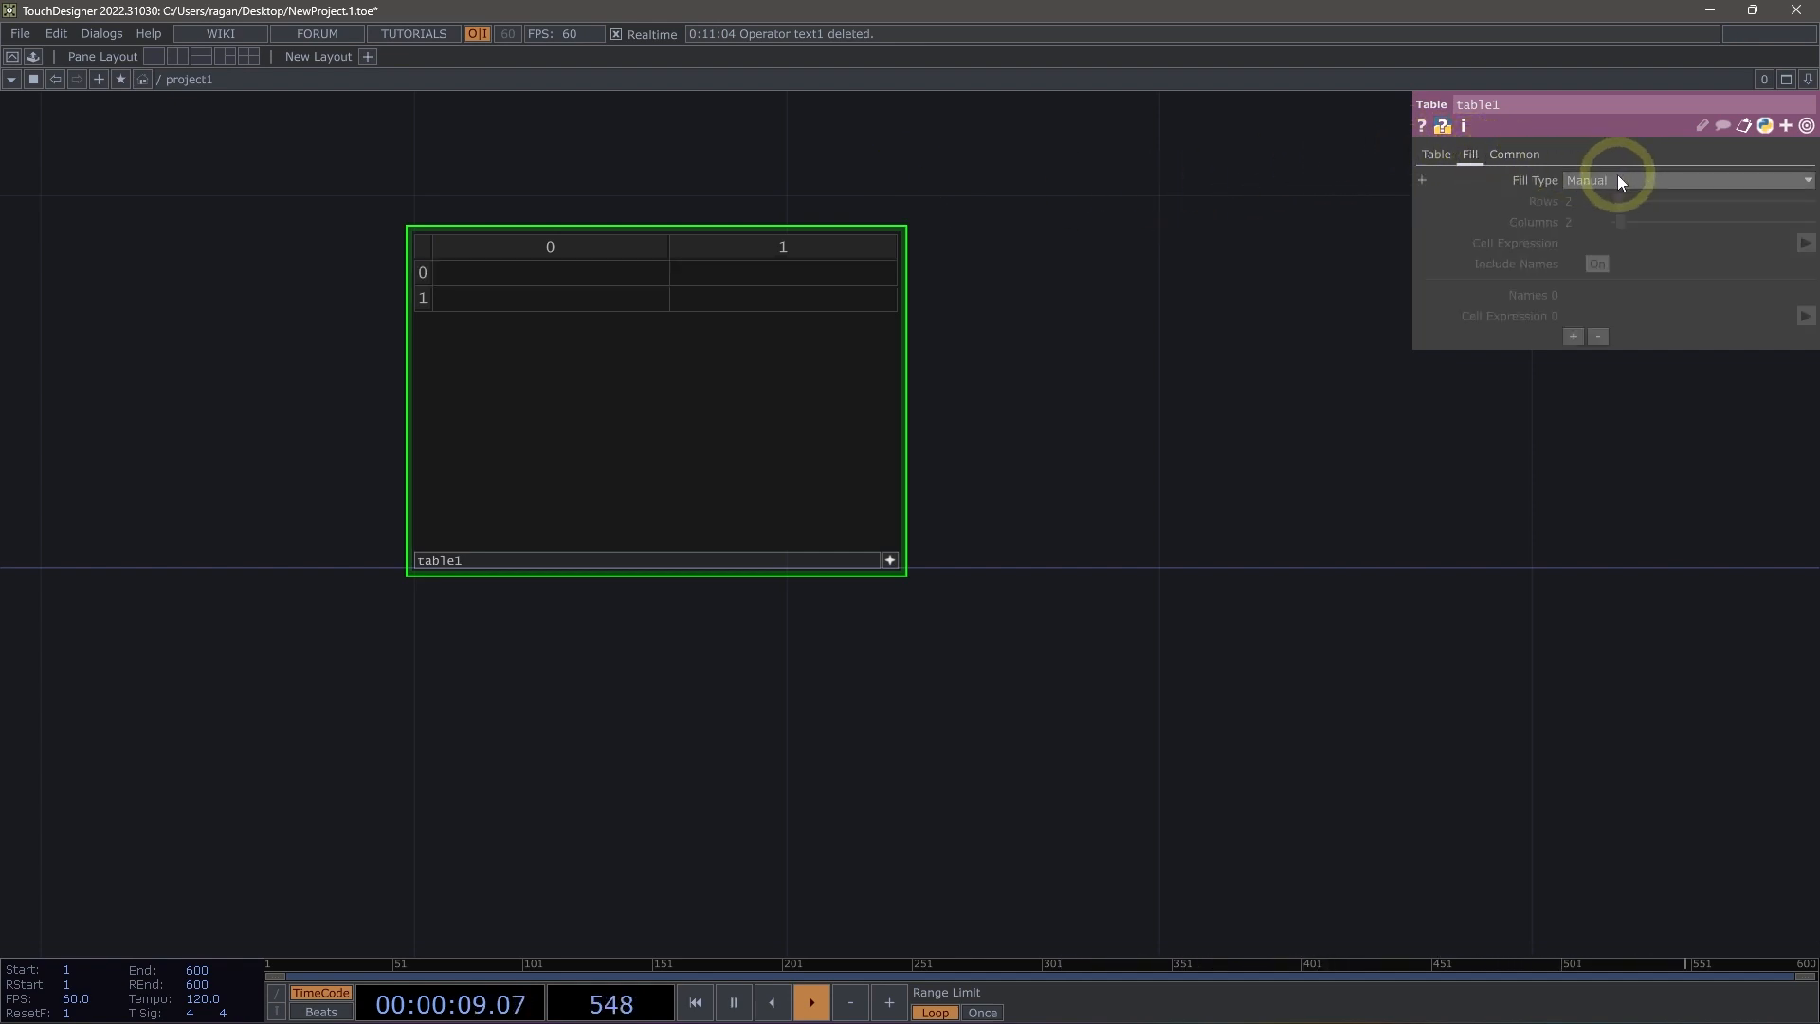
pyautogui.click(1689, 180)
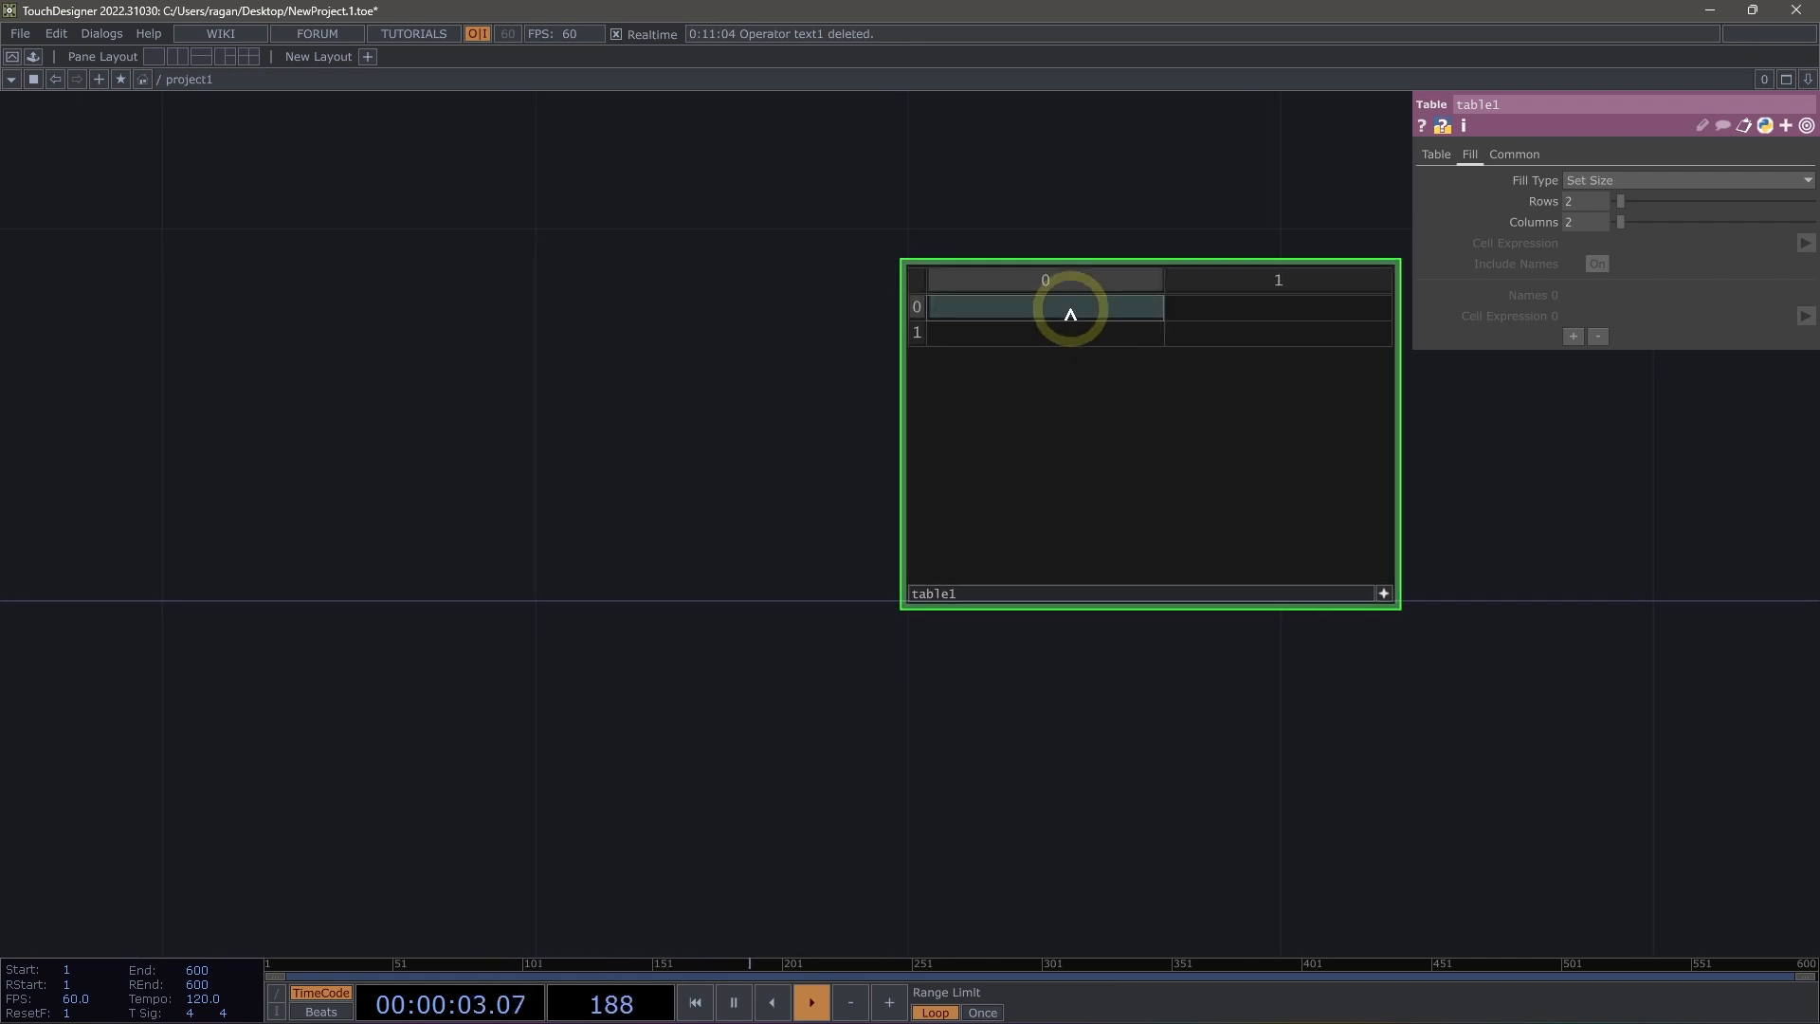
pyautogui.write('apples')
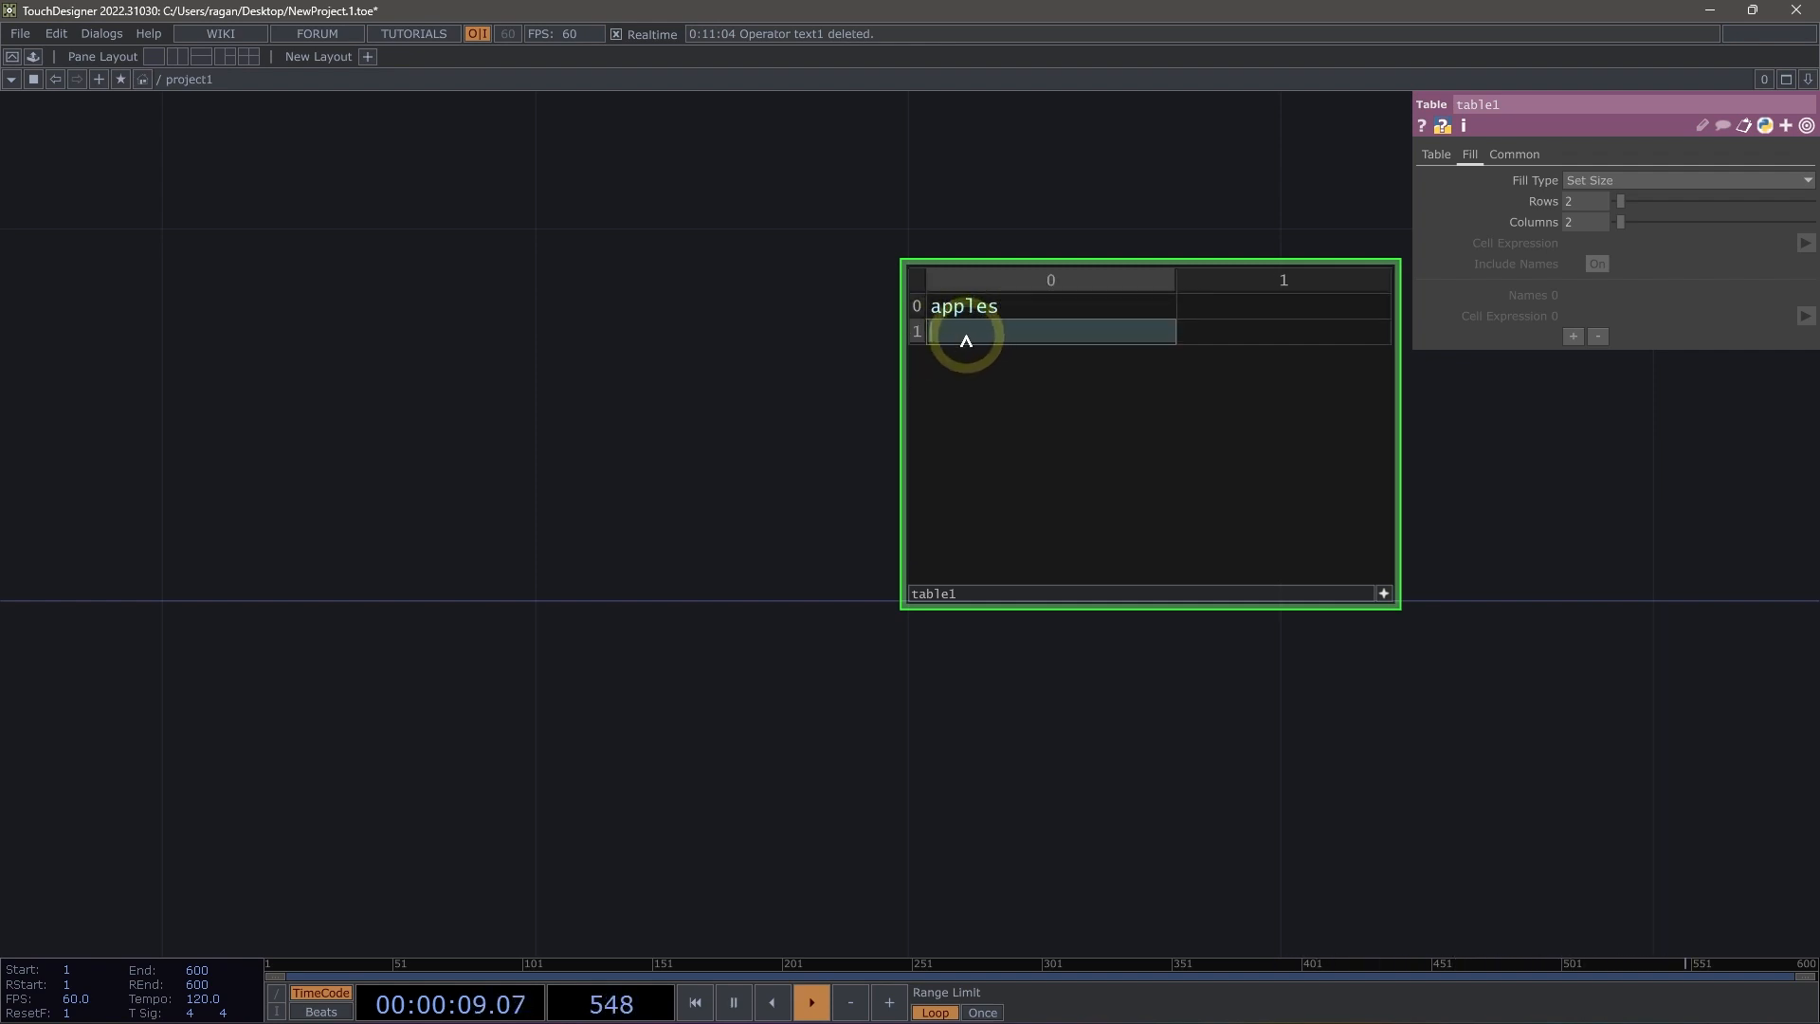
pyautogui.write('oranges')
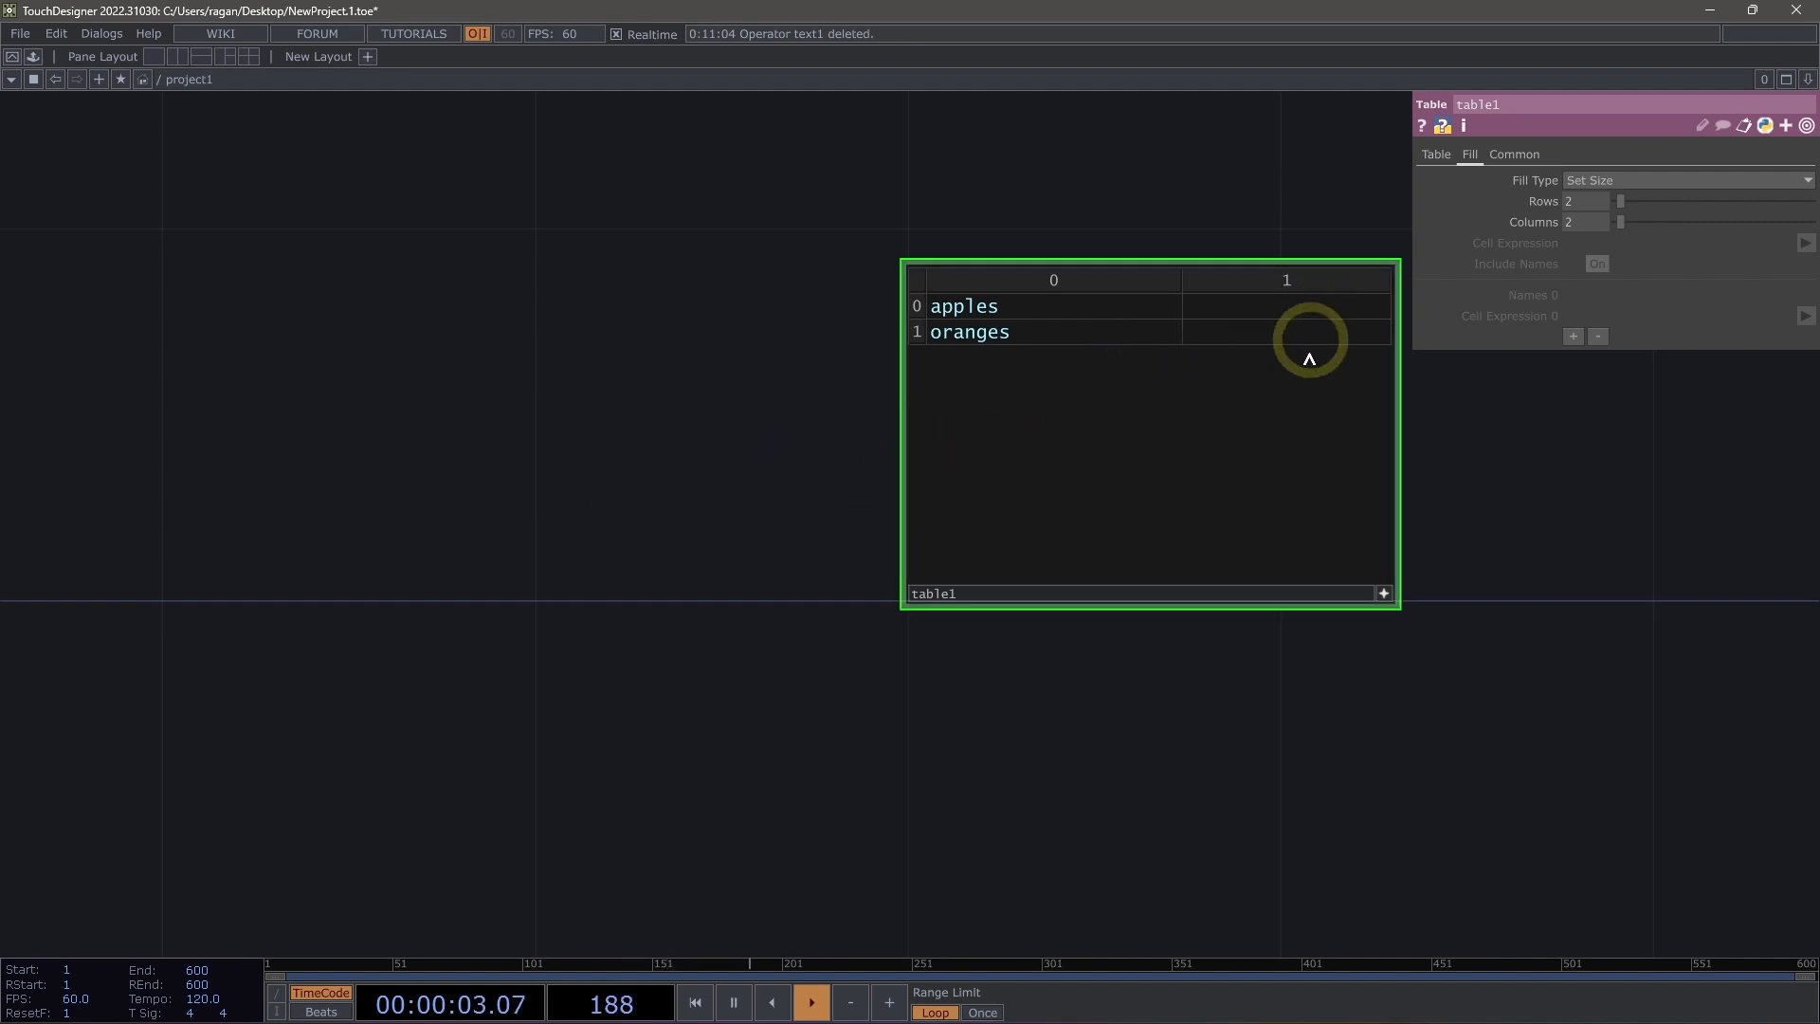
pyautogui.moveTo(1041, 320)
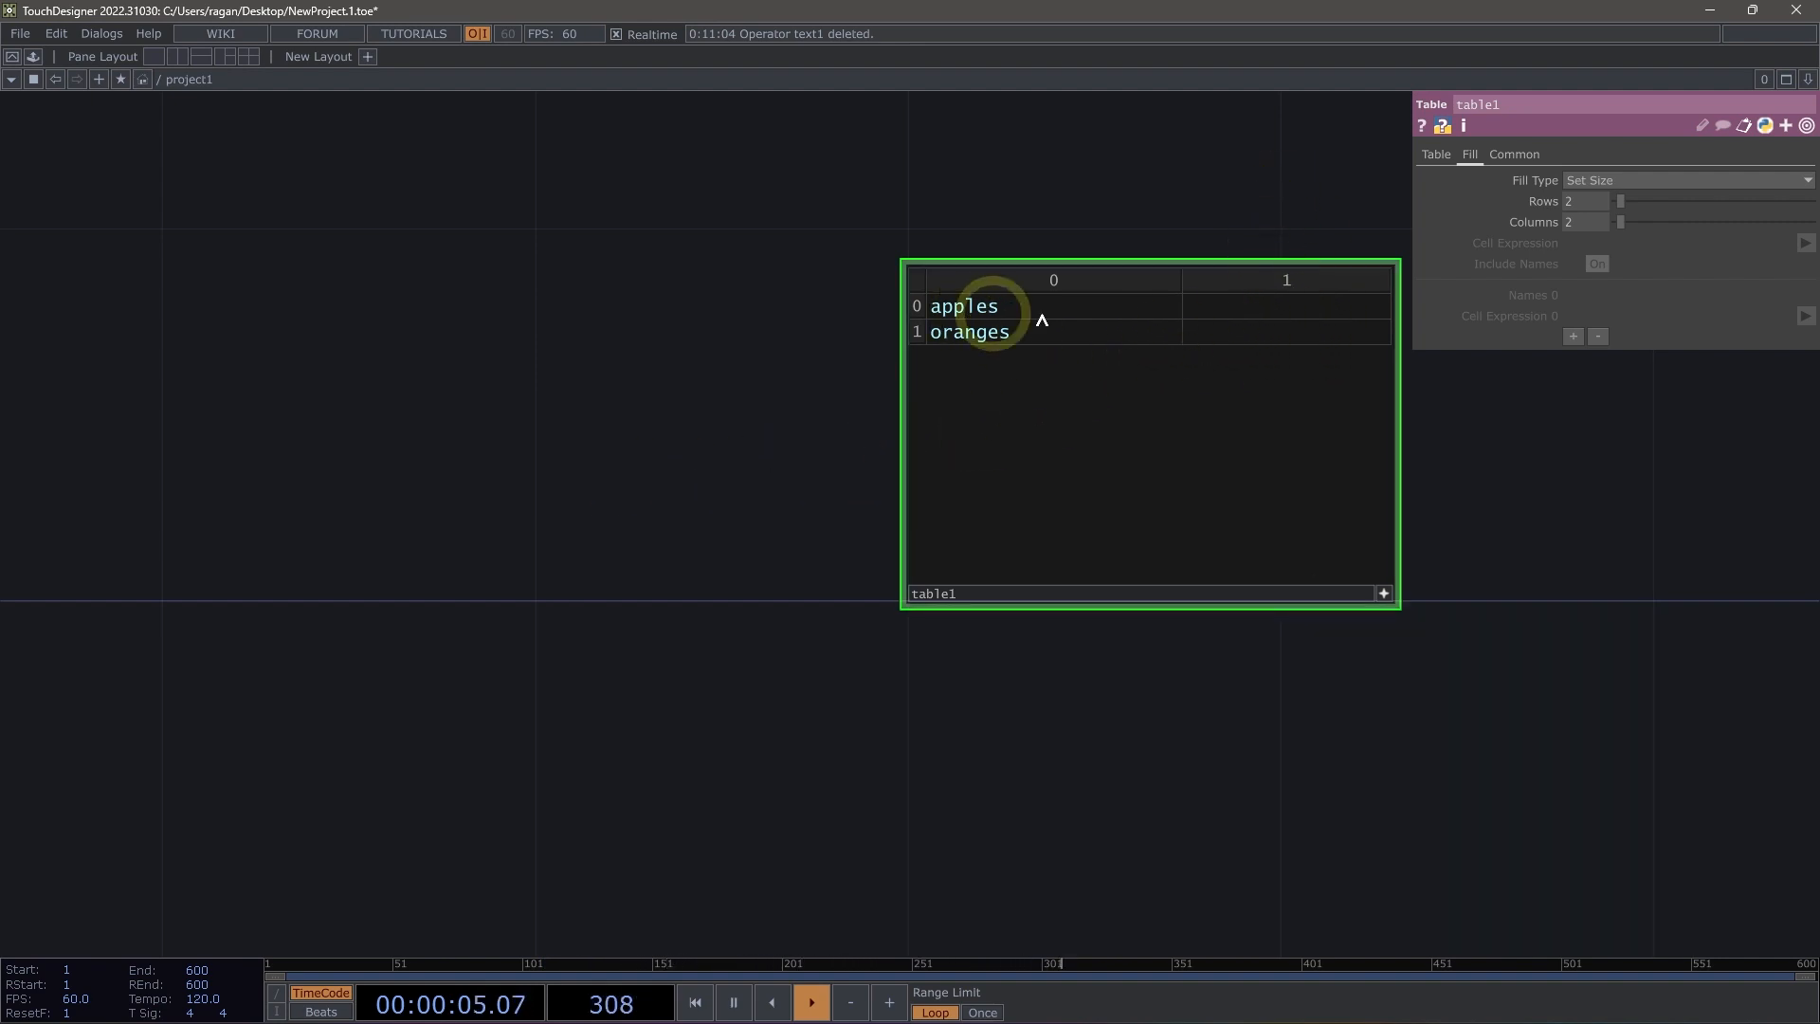
pyautogui.moveTo(1173, 360)
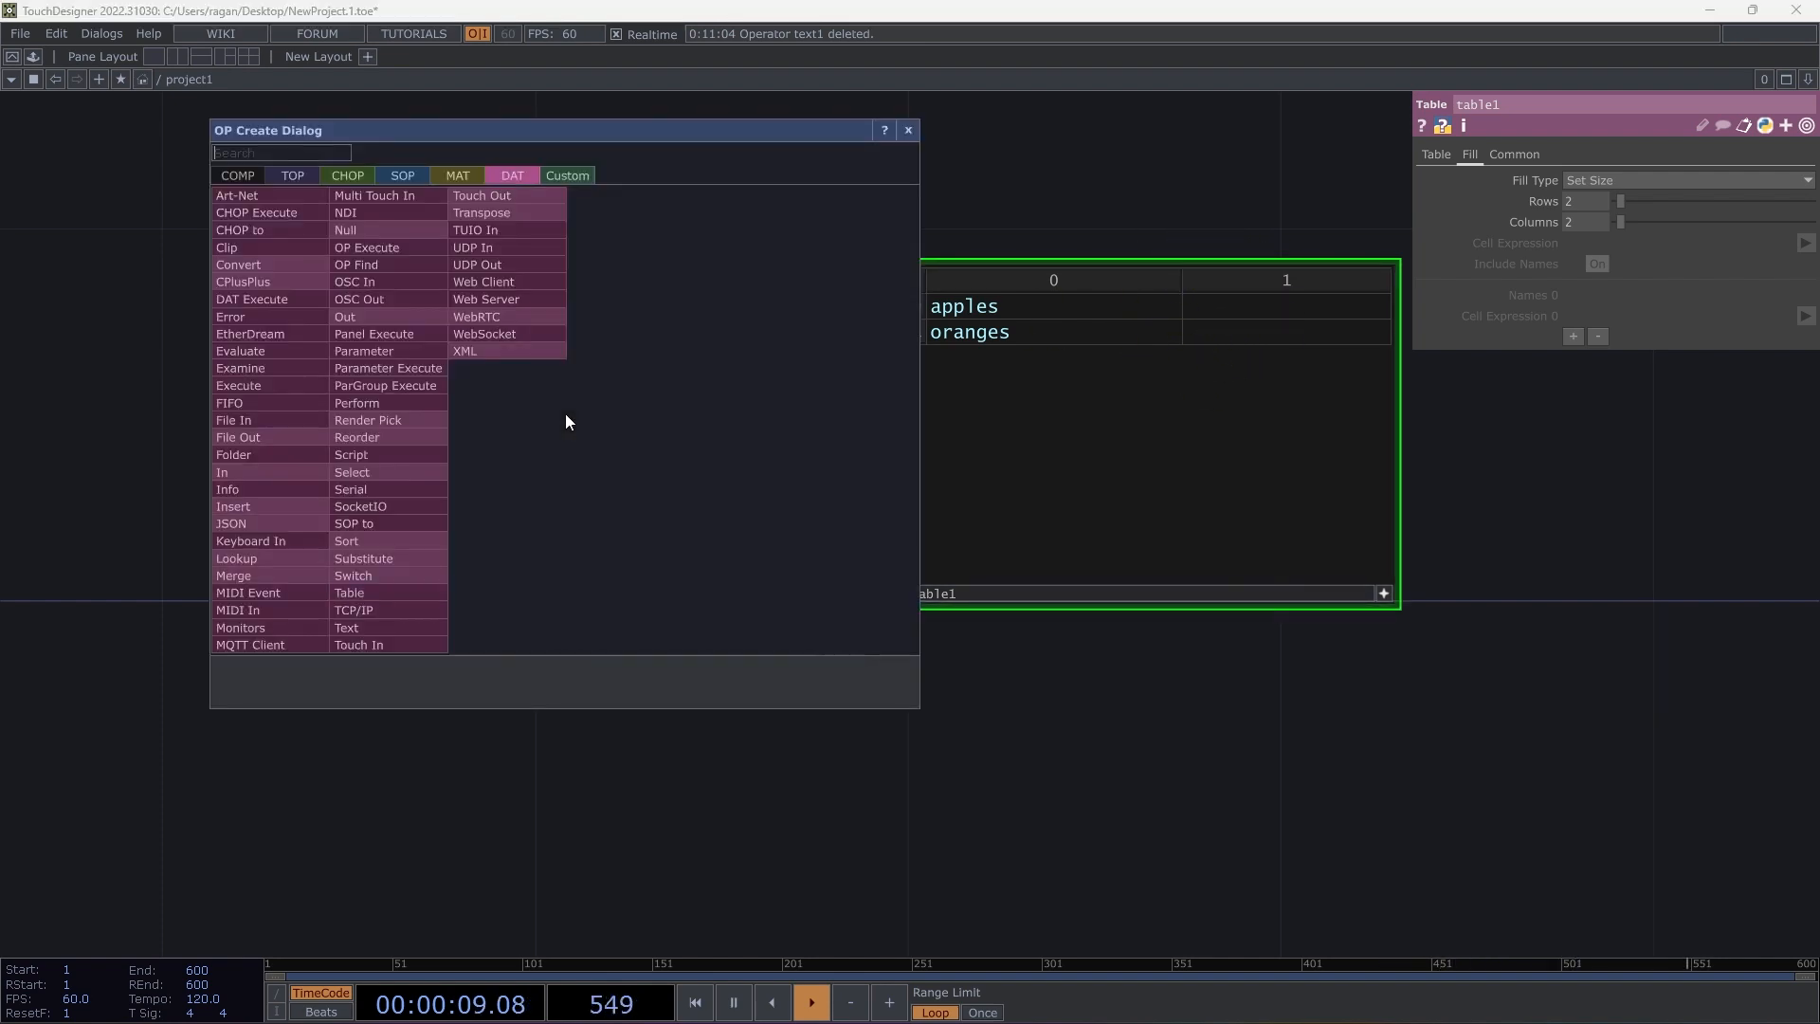
# Add a new Text DAT, text3, and view its Common page with Python language
pyautogui.write('text')
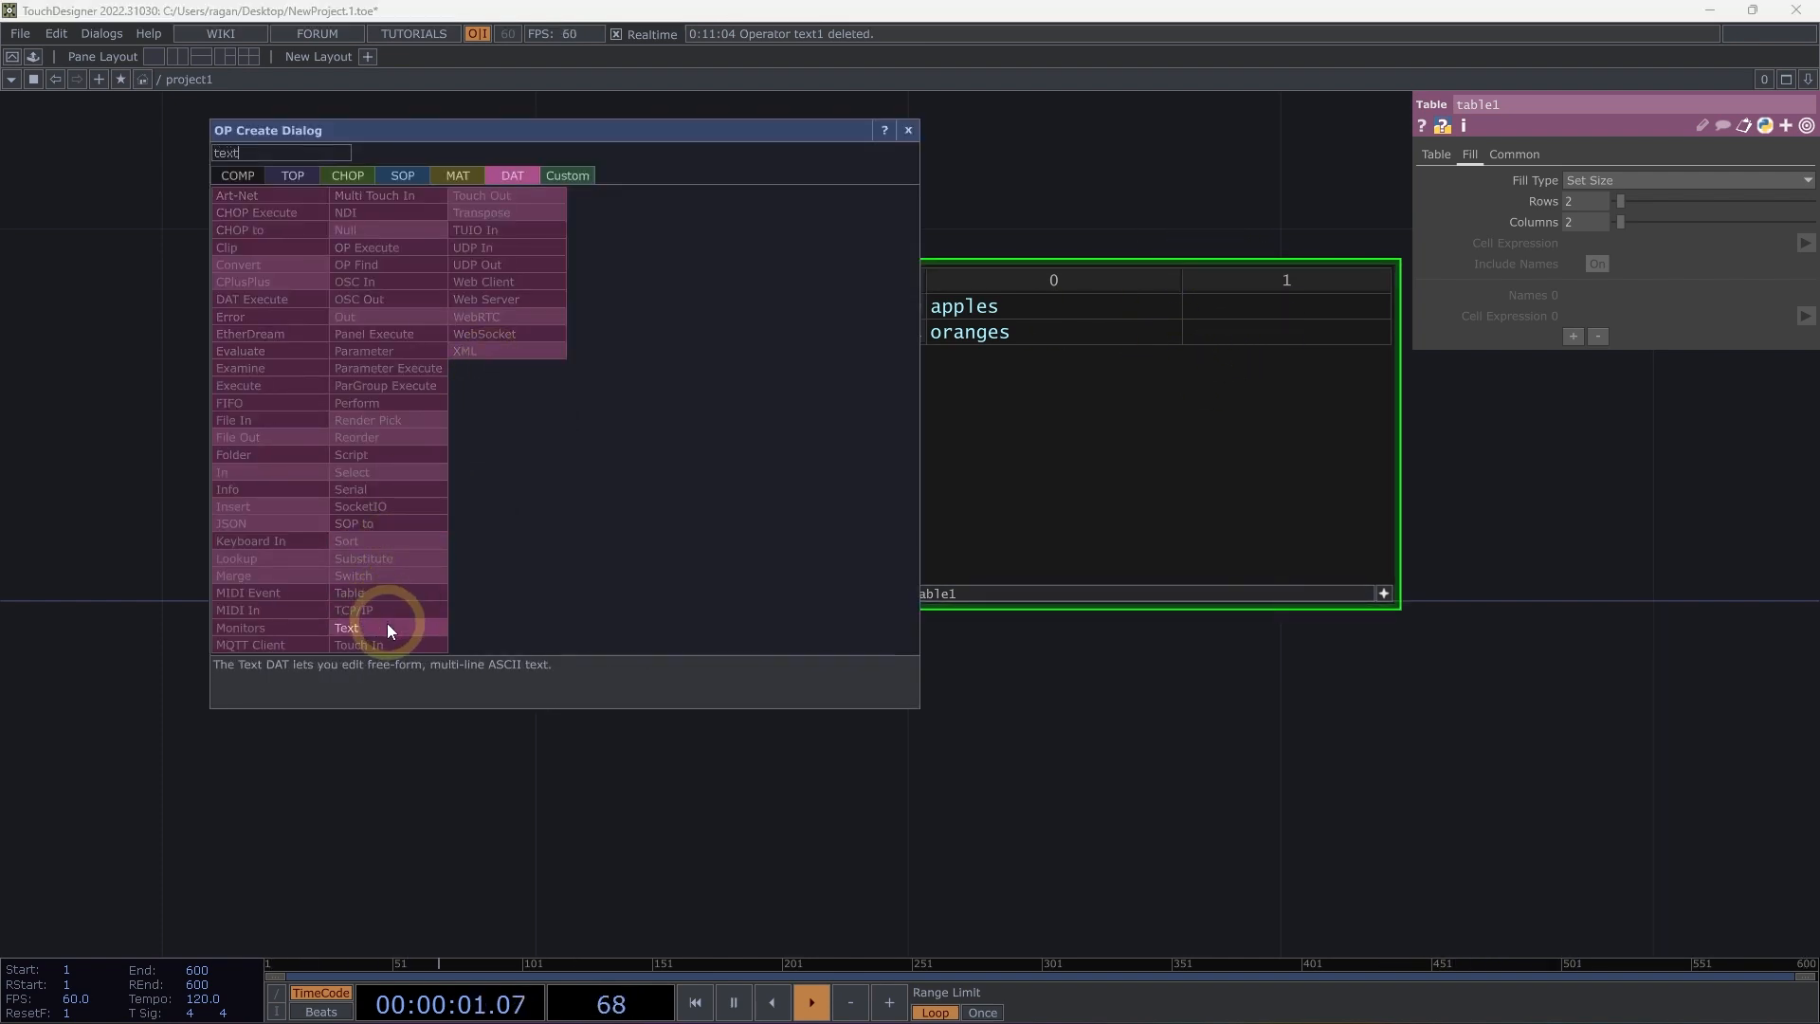
pyautogui.click(346, 627)
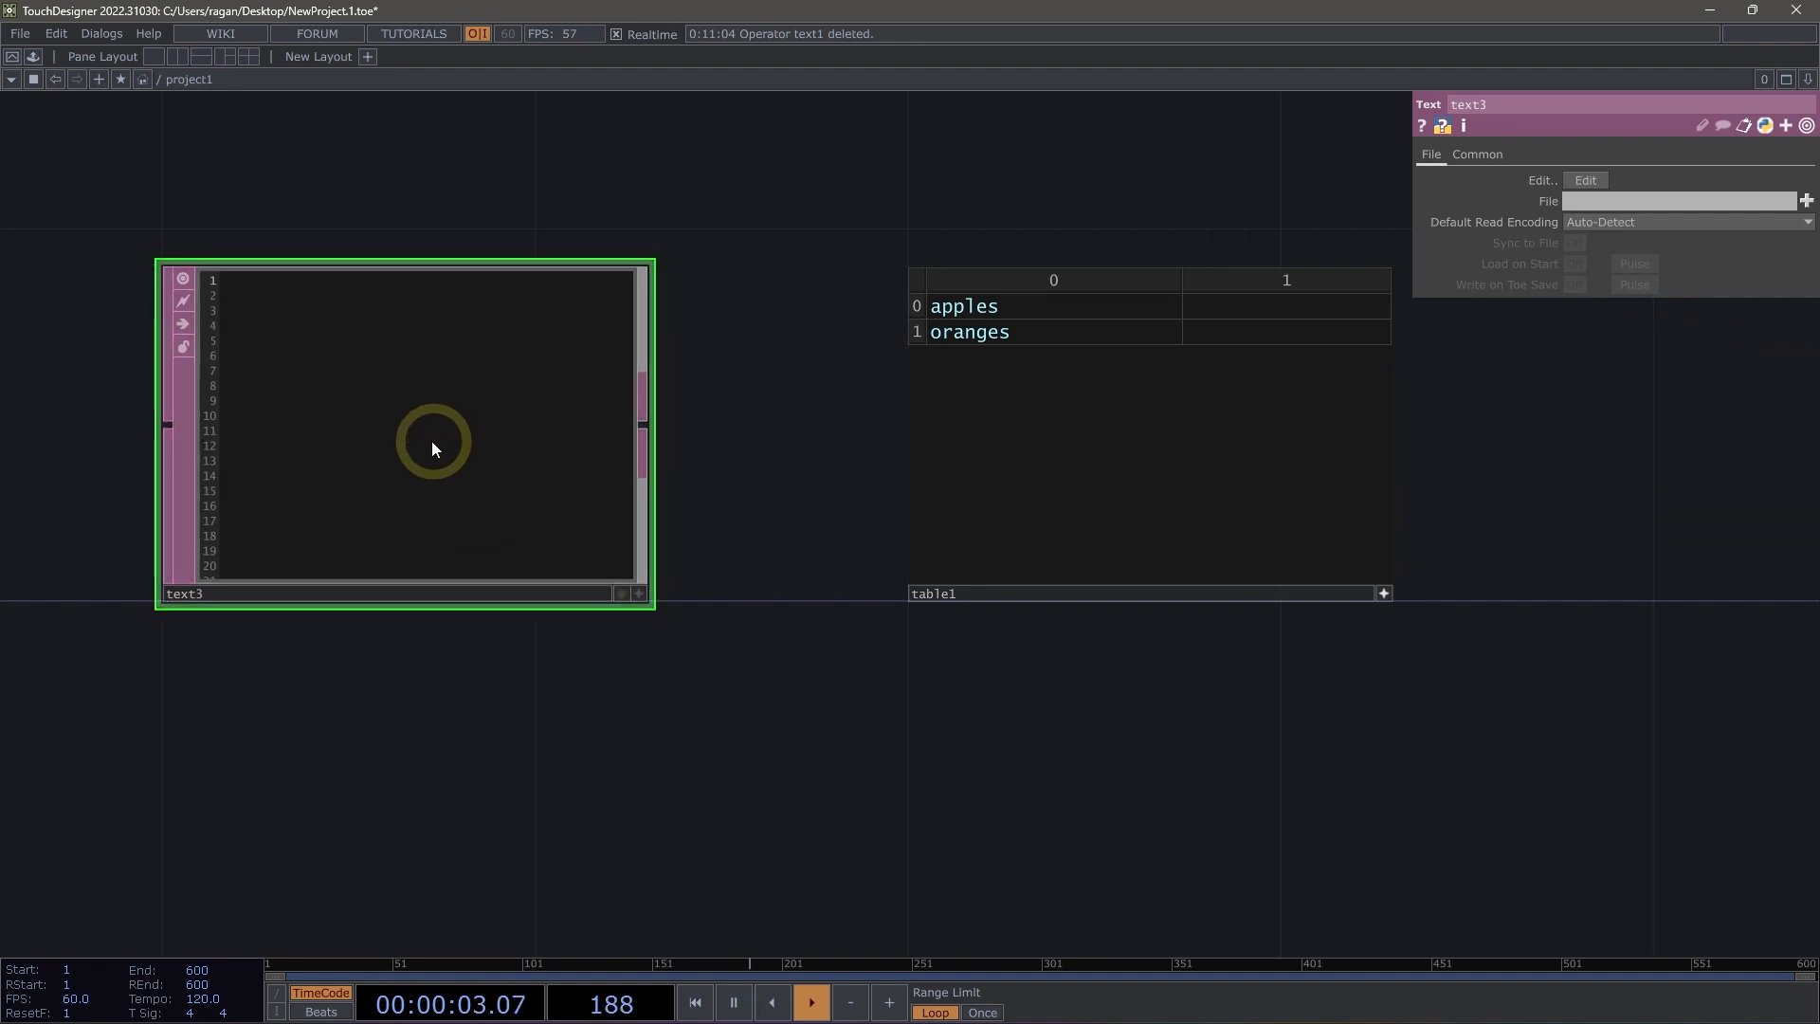
pyautogui.moveTo(1496, 175)
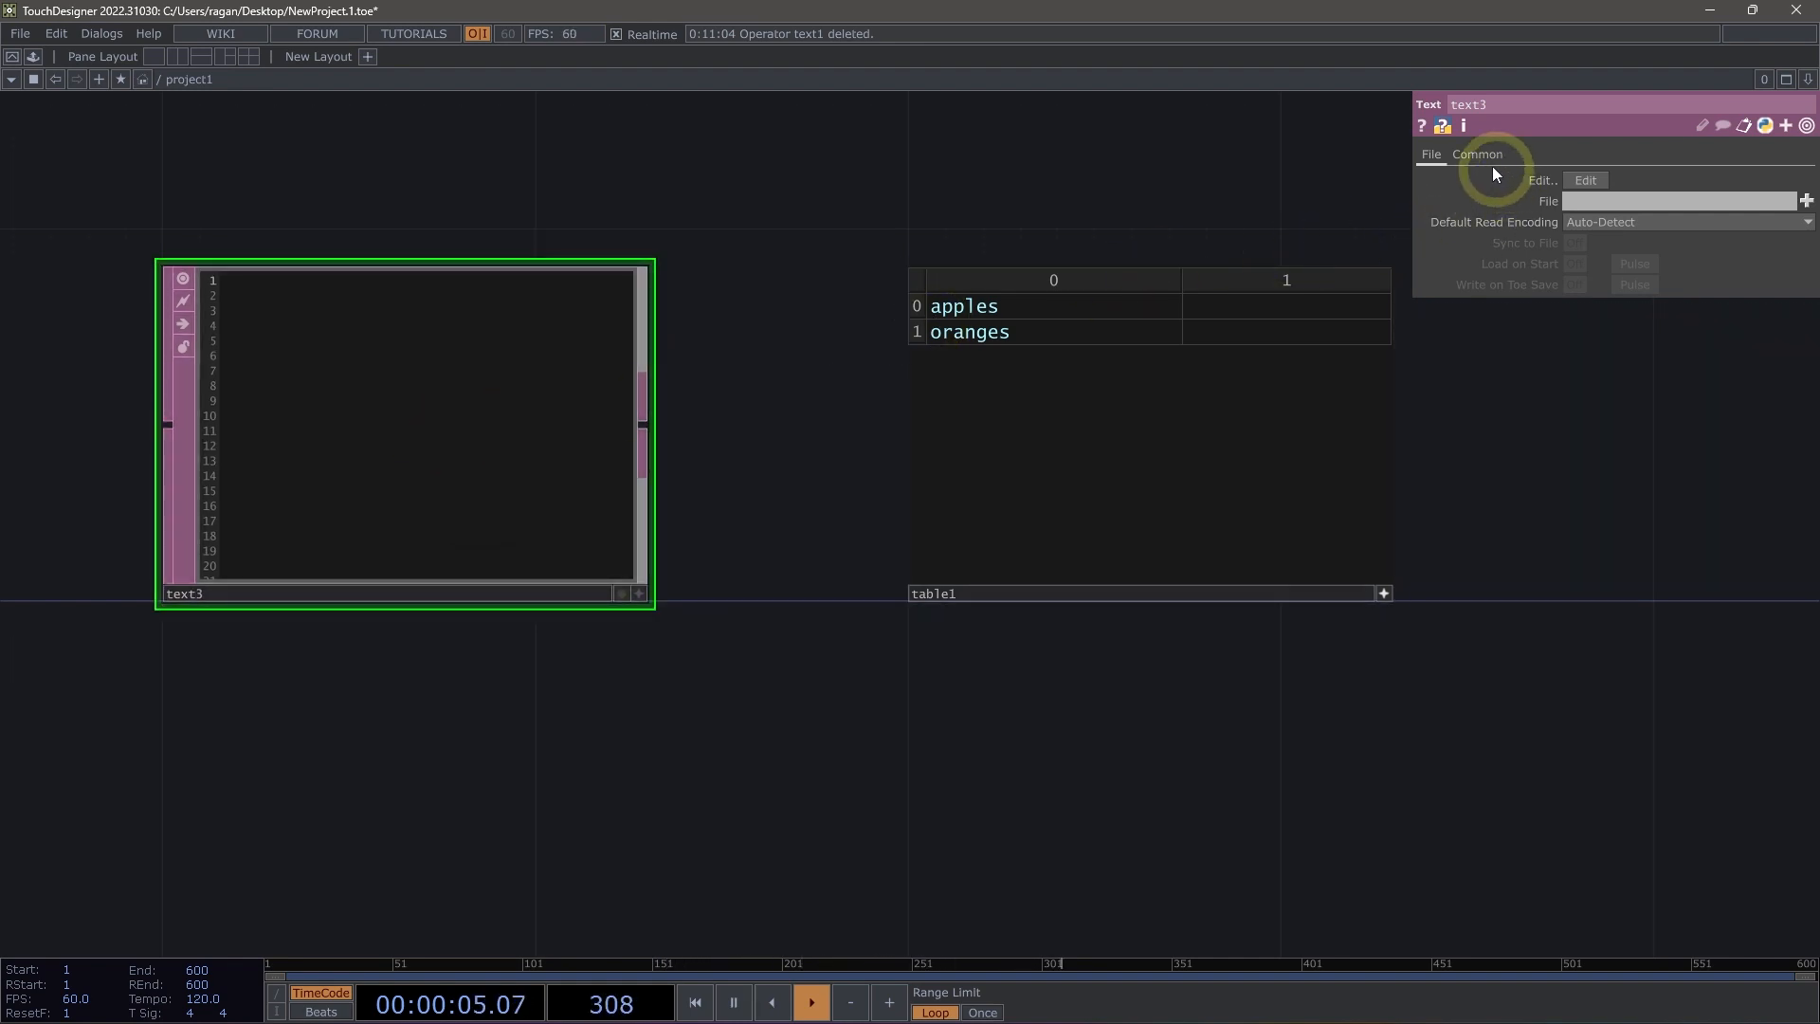
pyautogui.click(1477, 153)
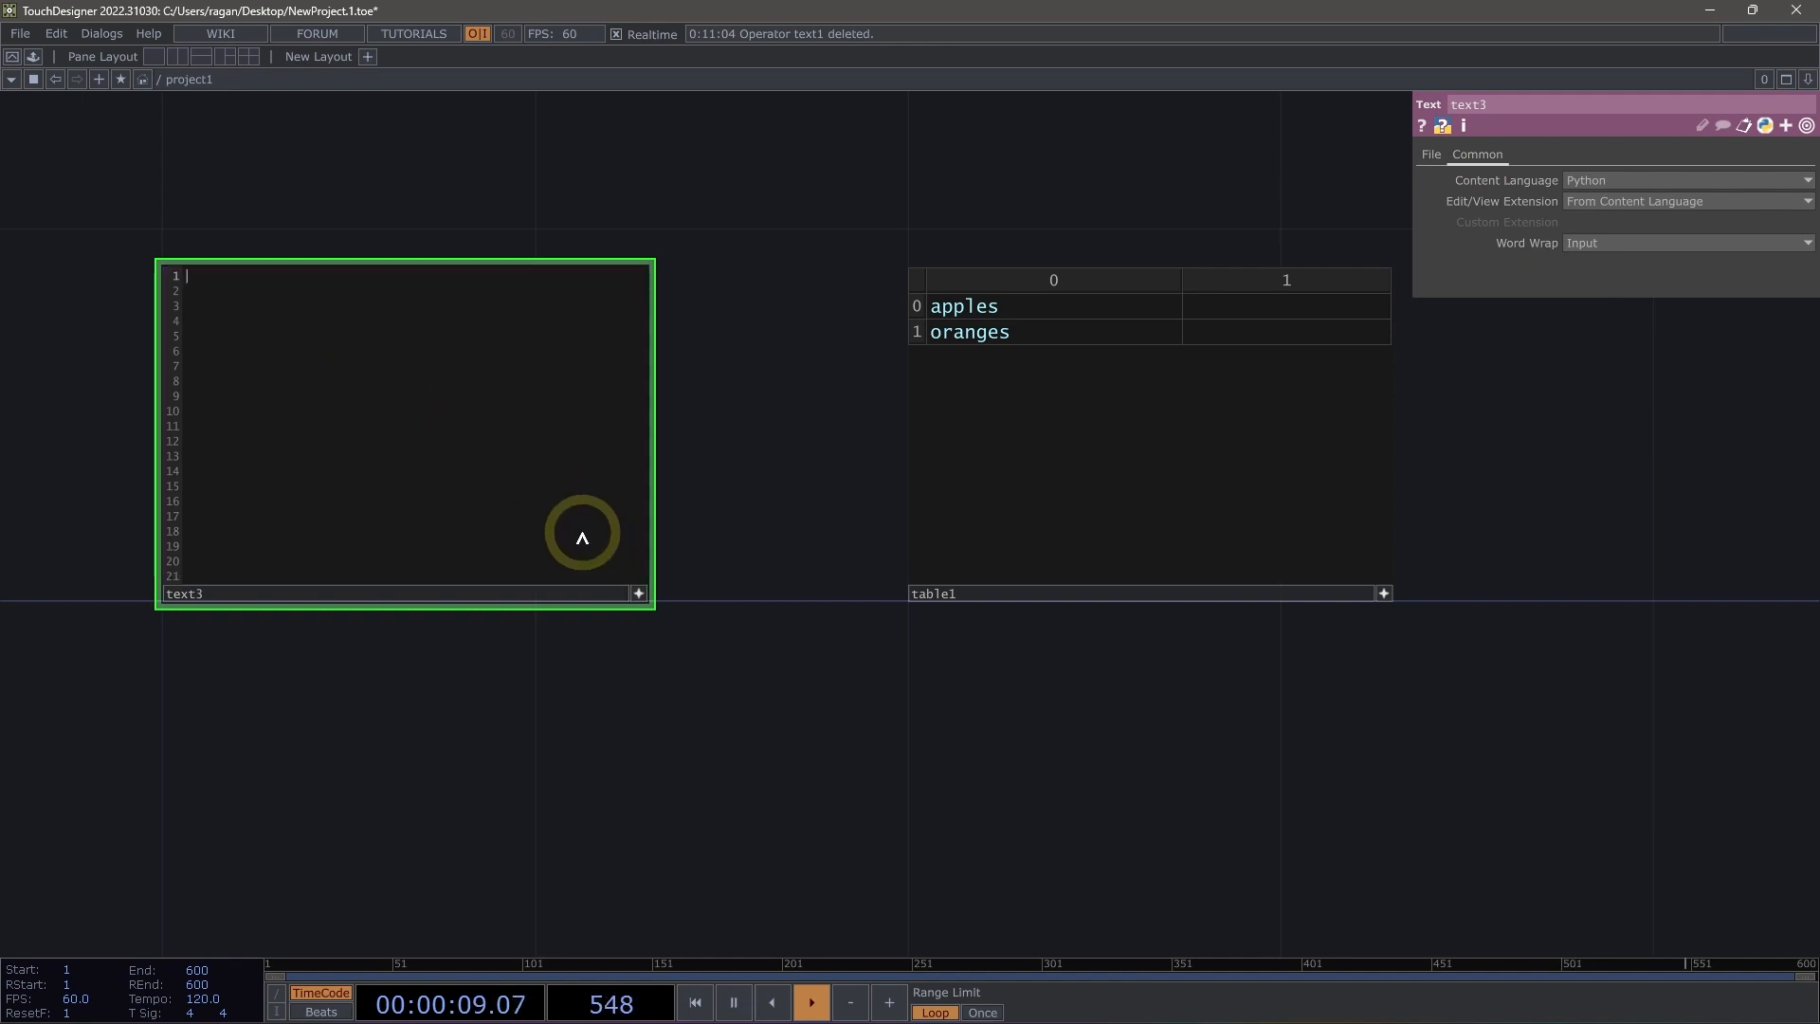
# Type the fill-in-table comment and op('table1')[0,1] = 10 into text3
pyautogui.write('o')
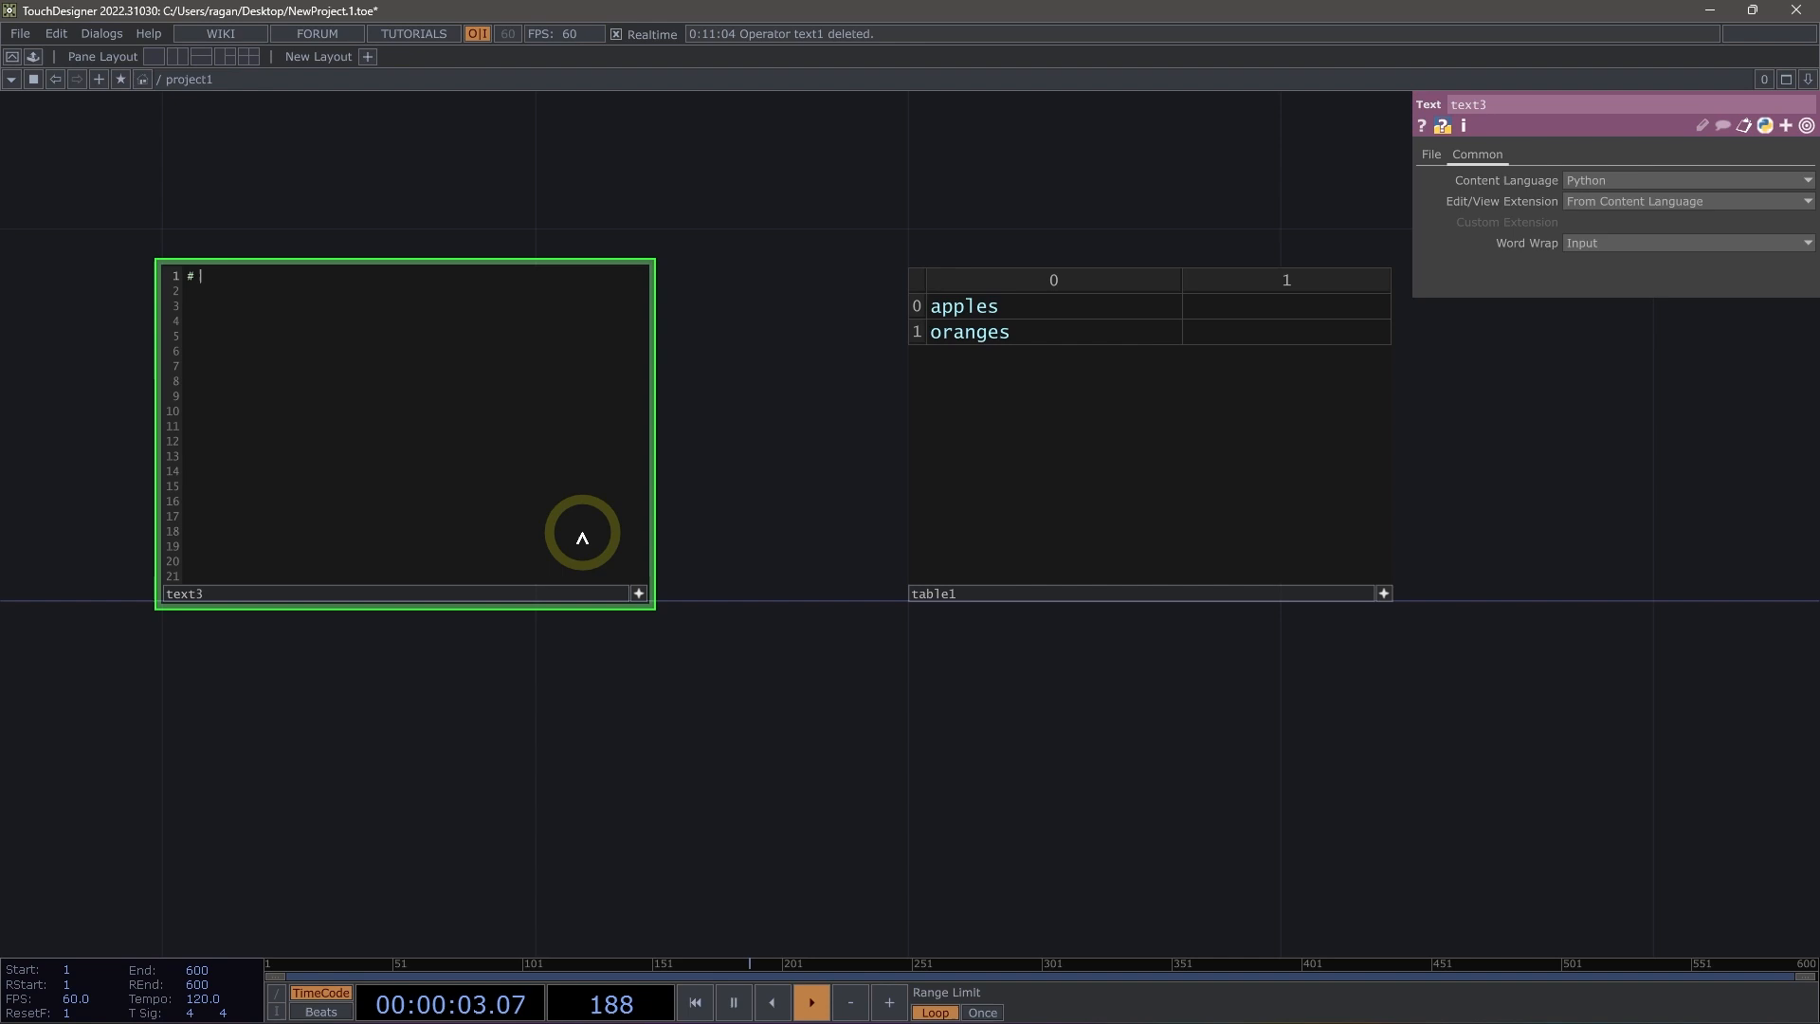
pyautogui.write('this is going to fi')
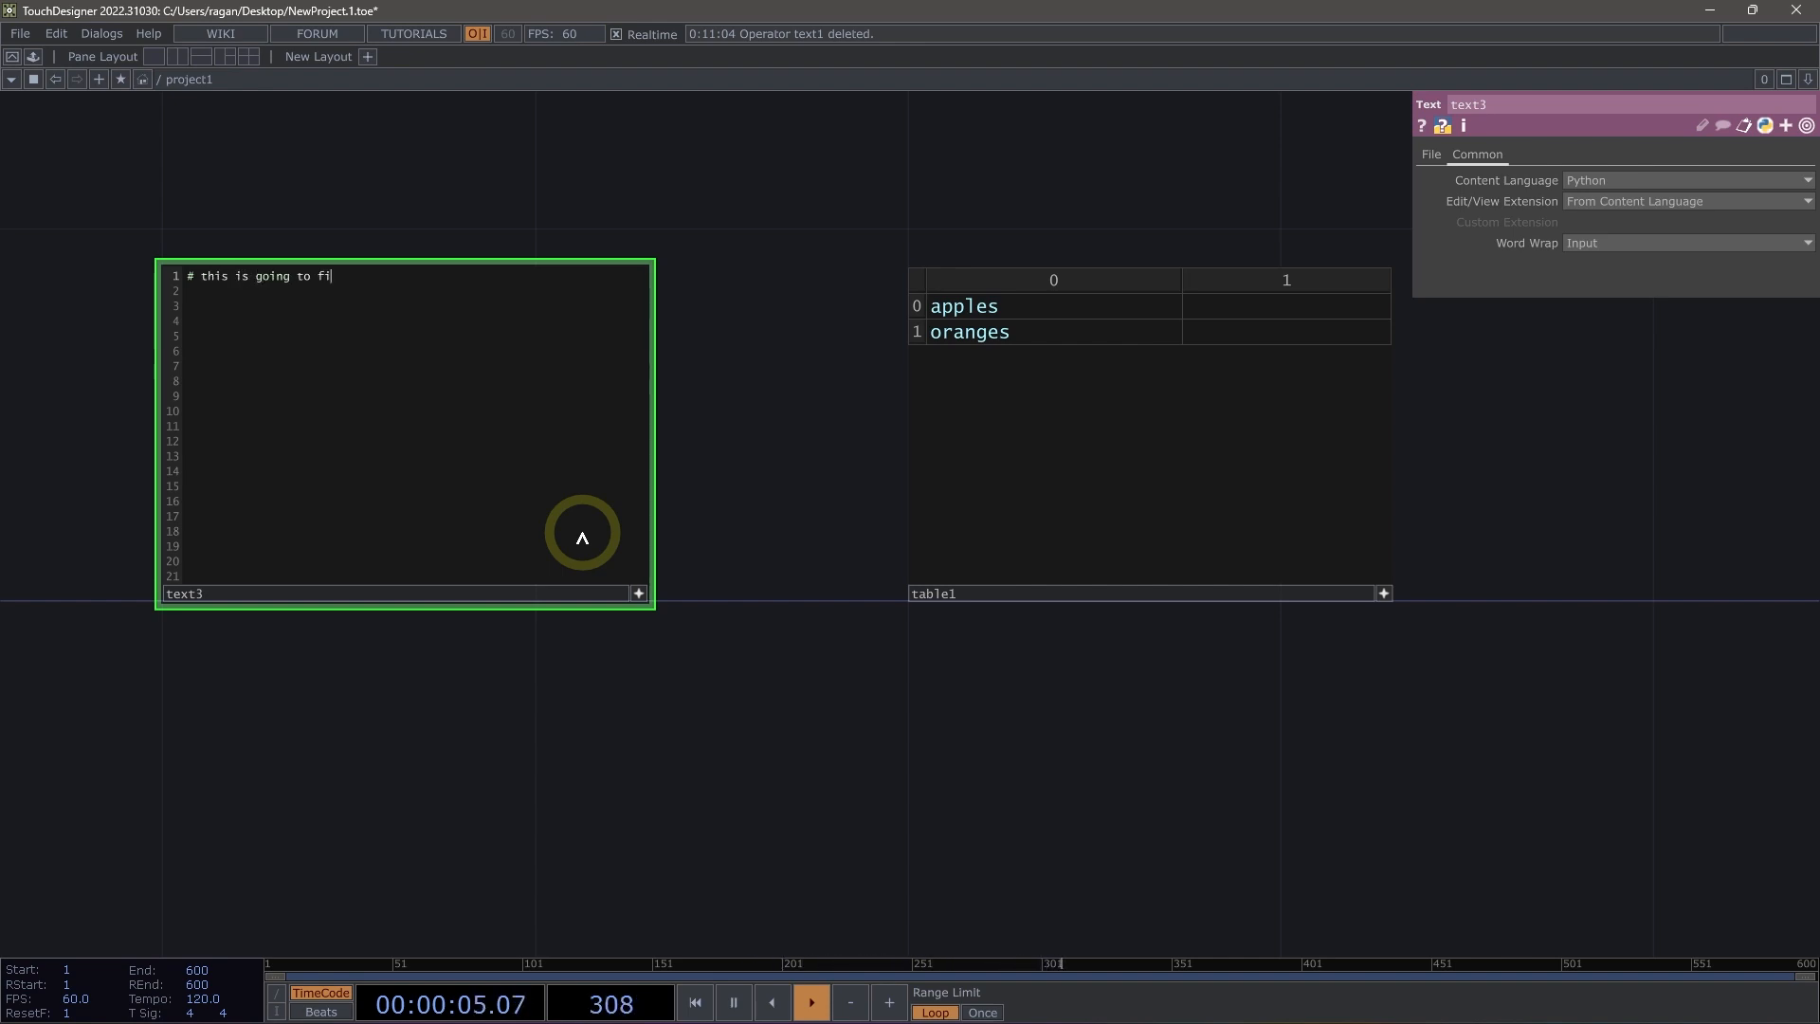
pyautogui.write('llin our table')
pyautogui.click(418, 306)
pyautogui.write('op(')
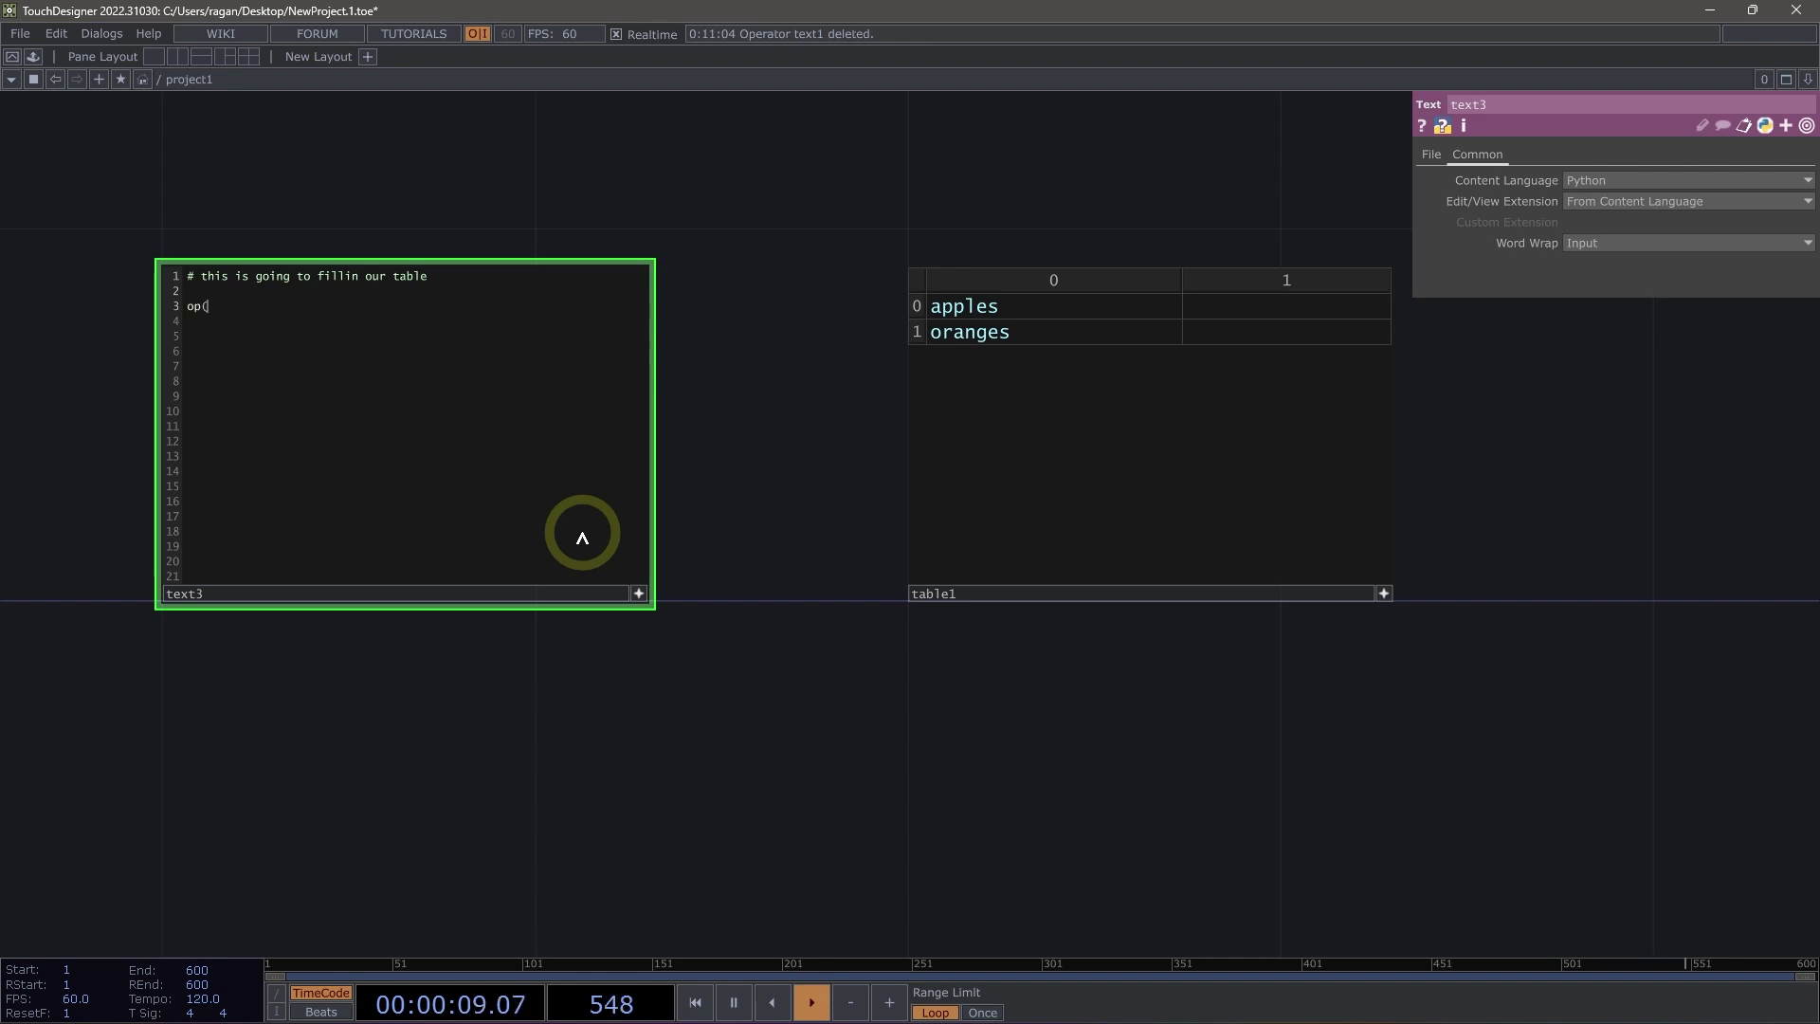
pyautogui.write("'")
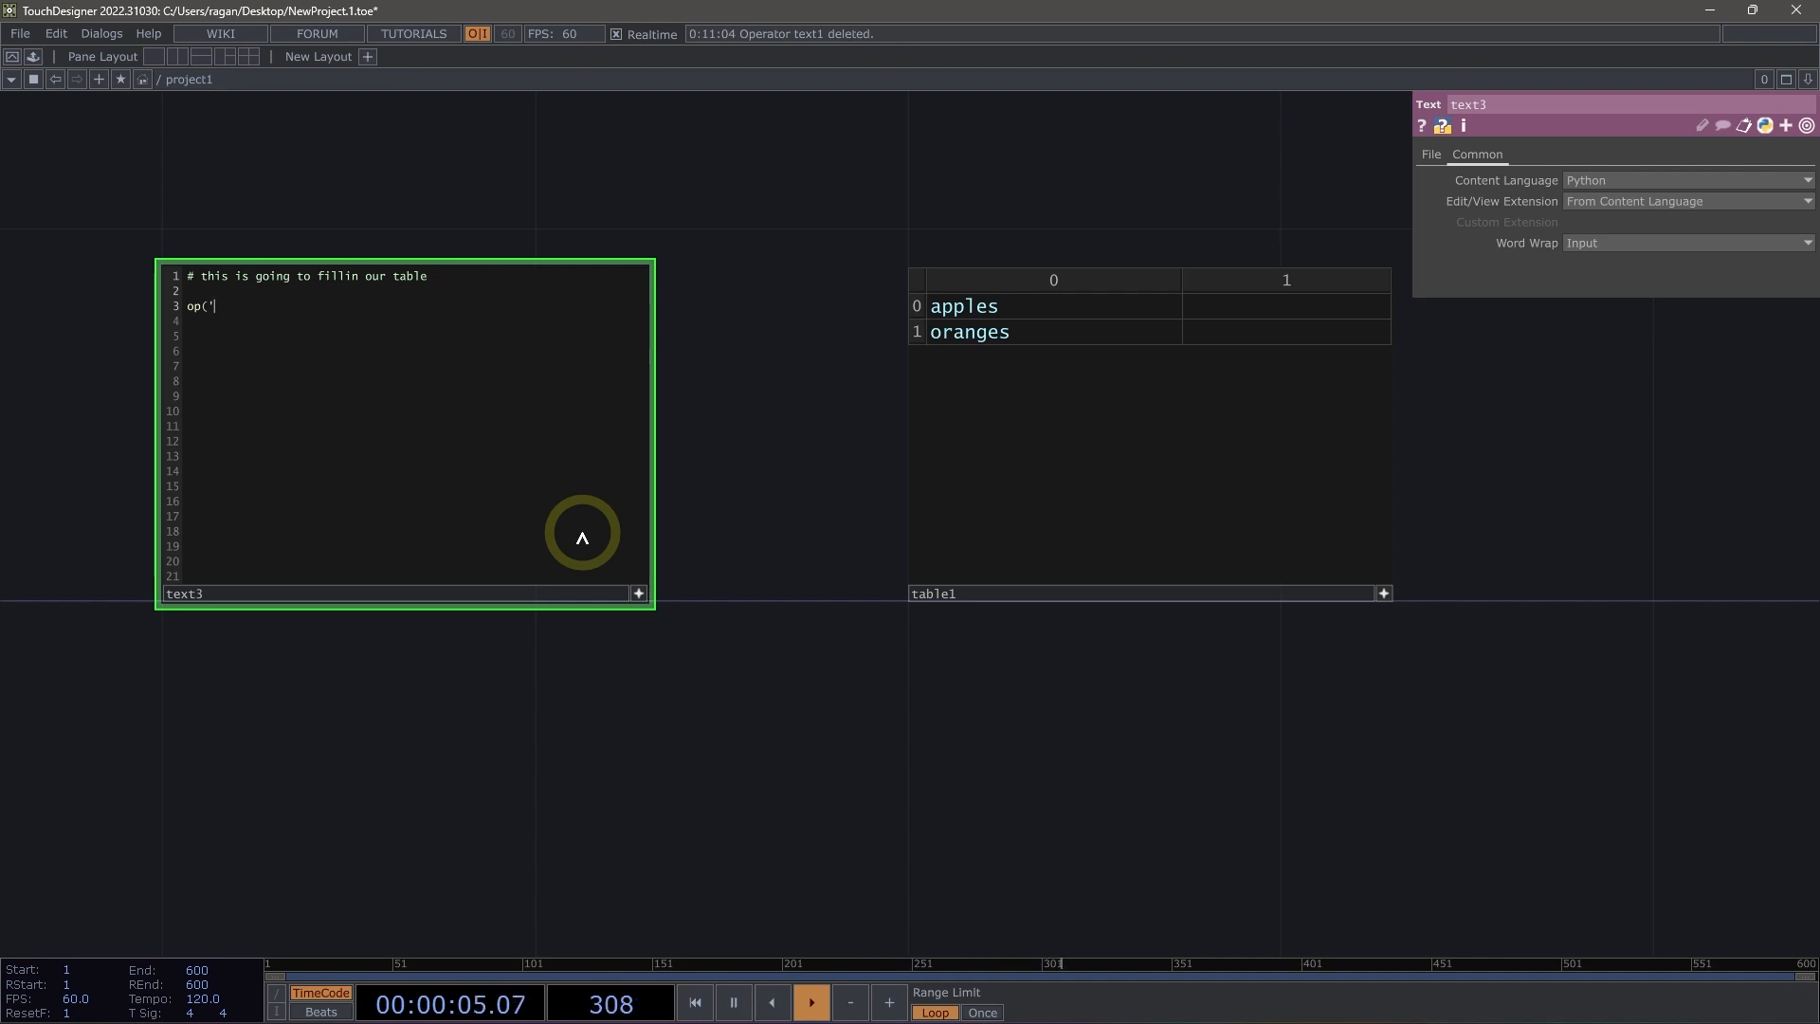
pyautogui.write('tab')
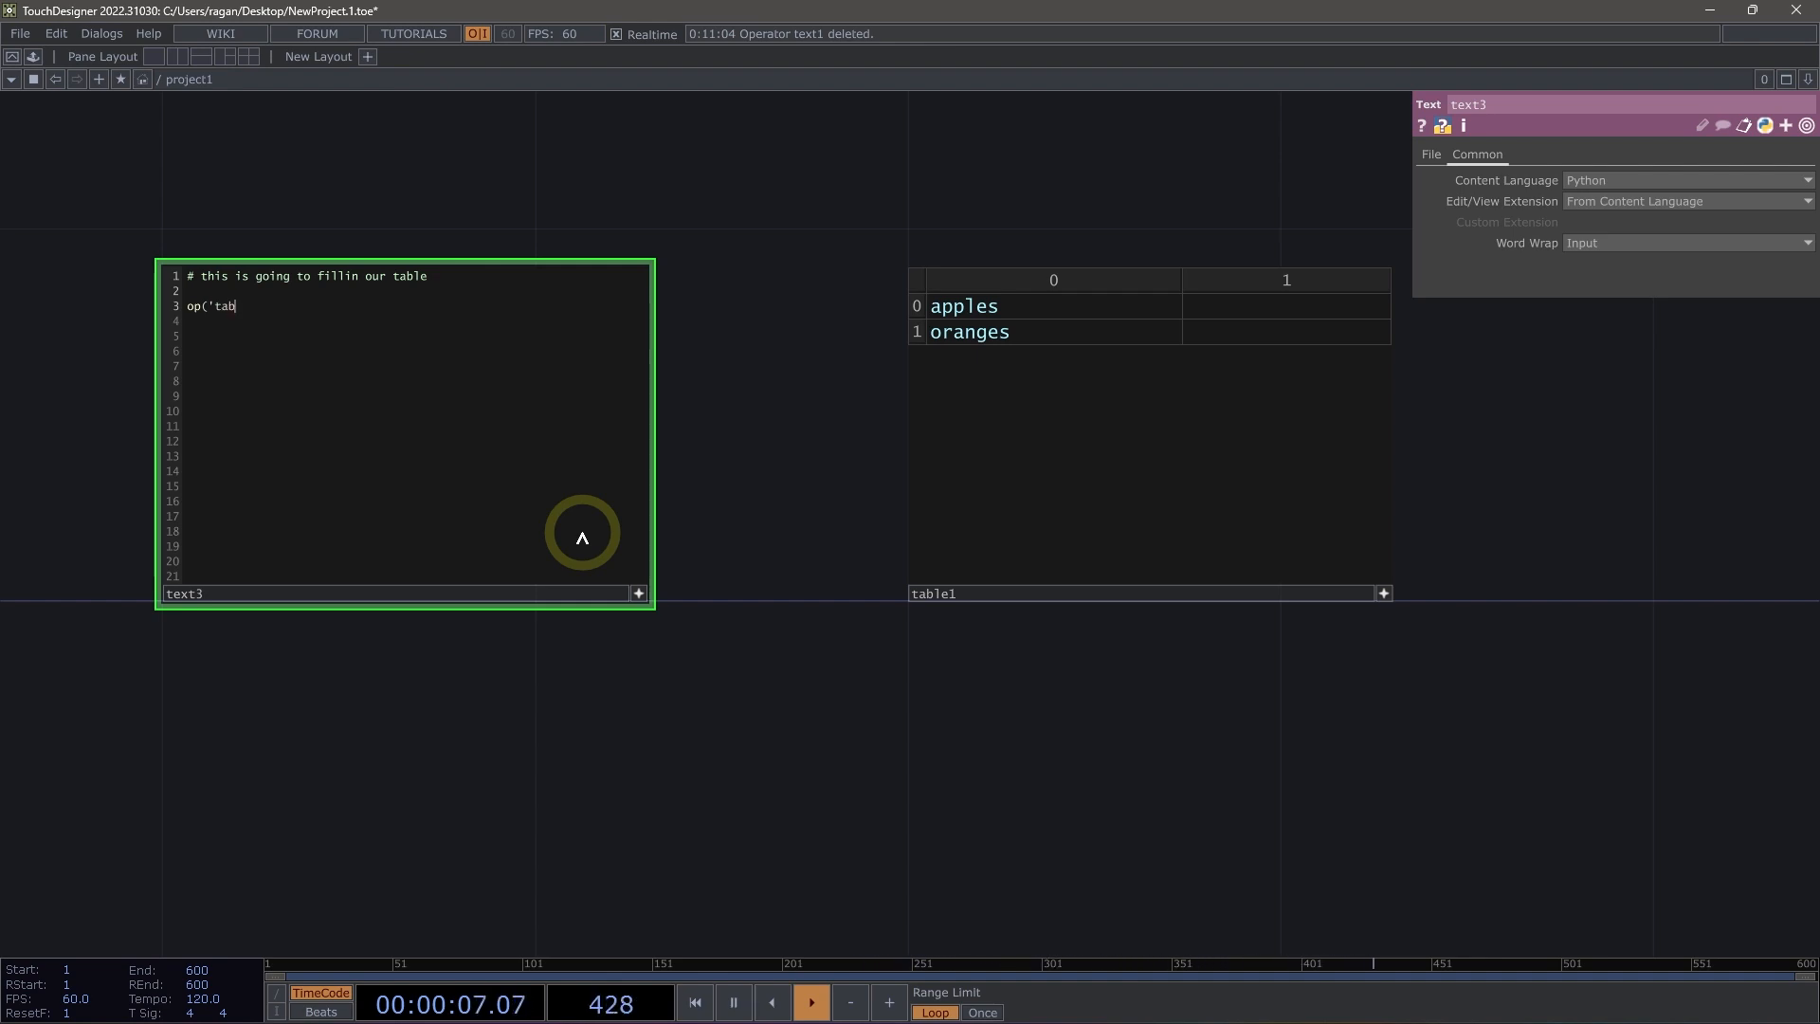
pyautogui.write("le1')[")
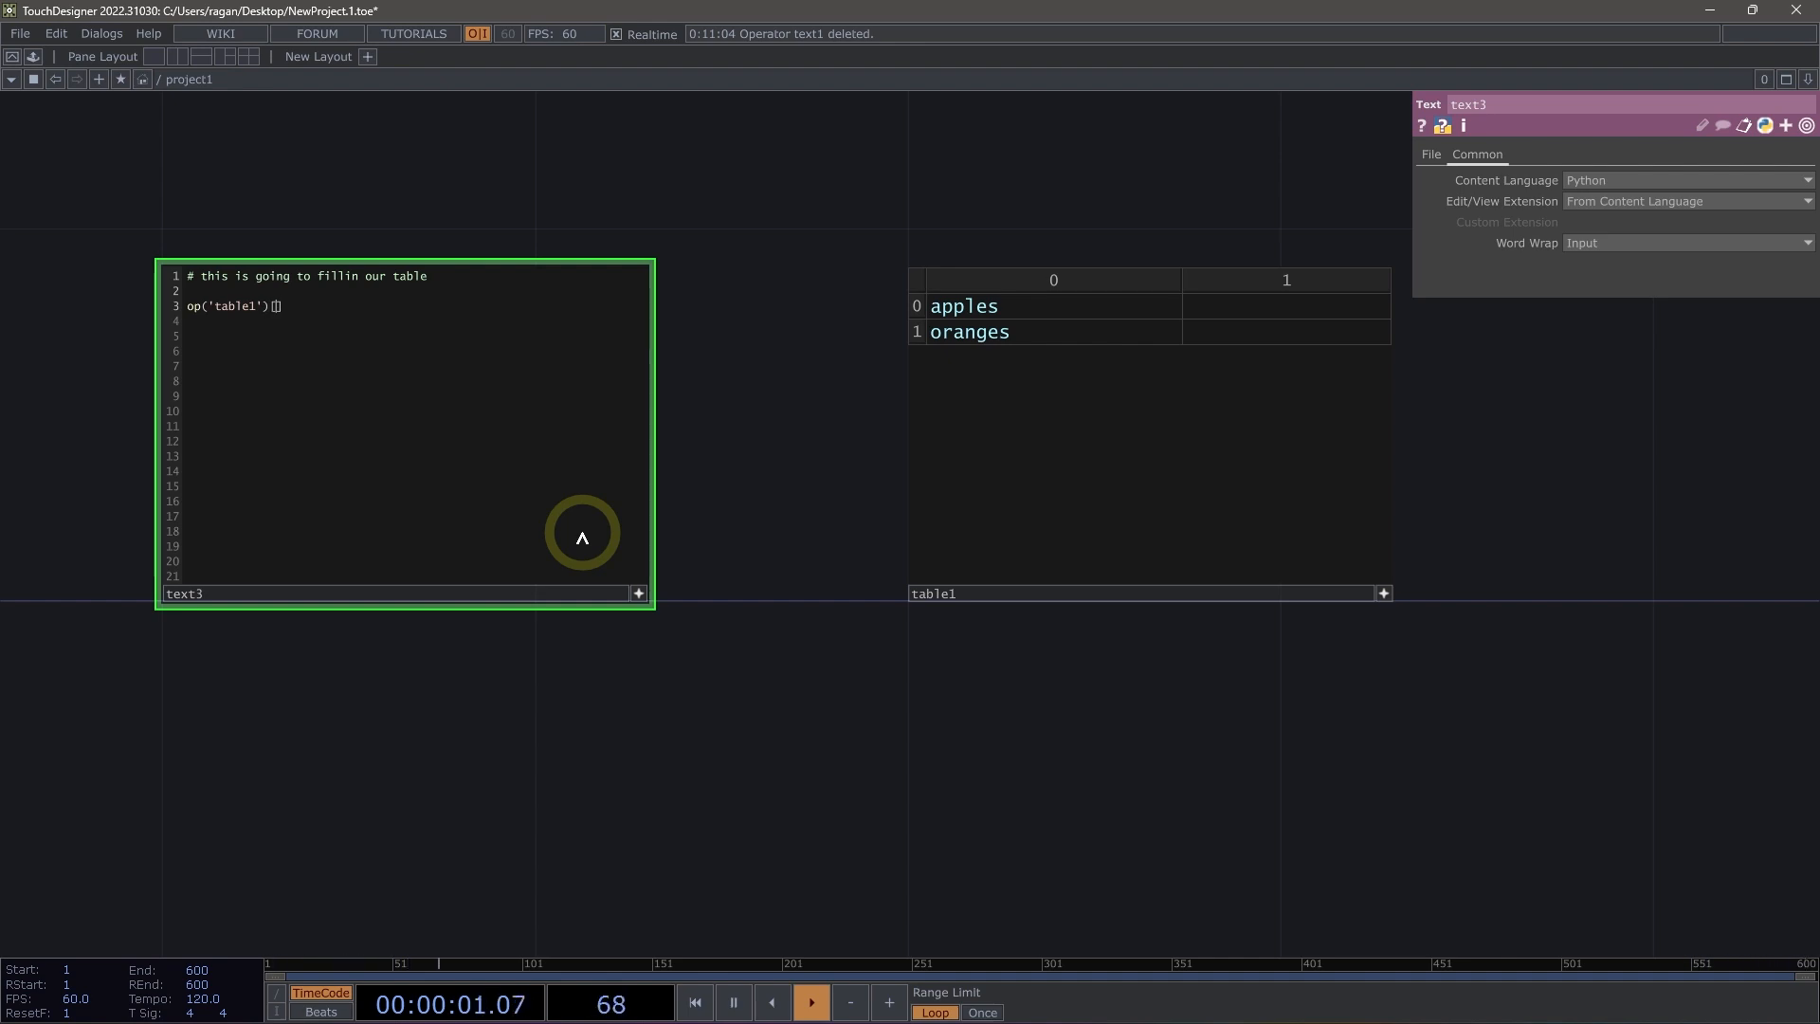
pyautogui.write('[0')
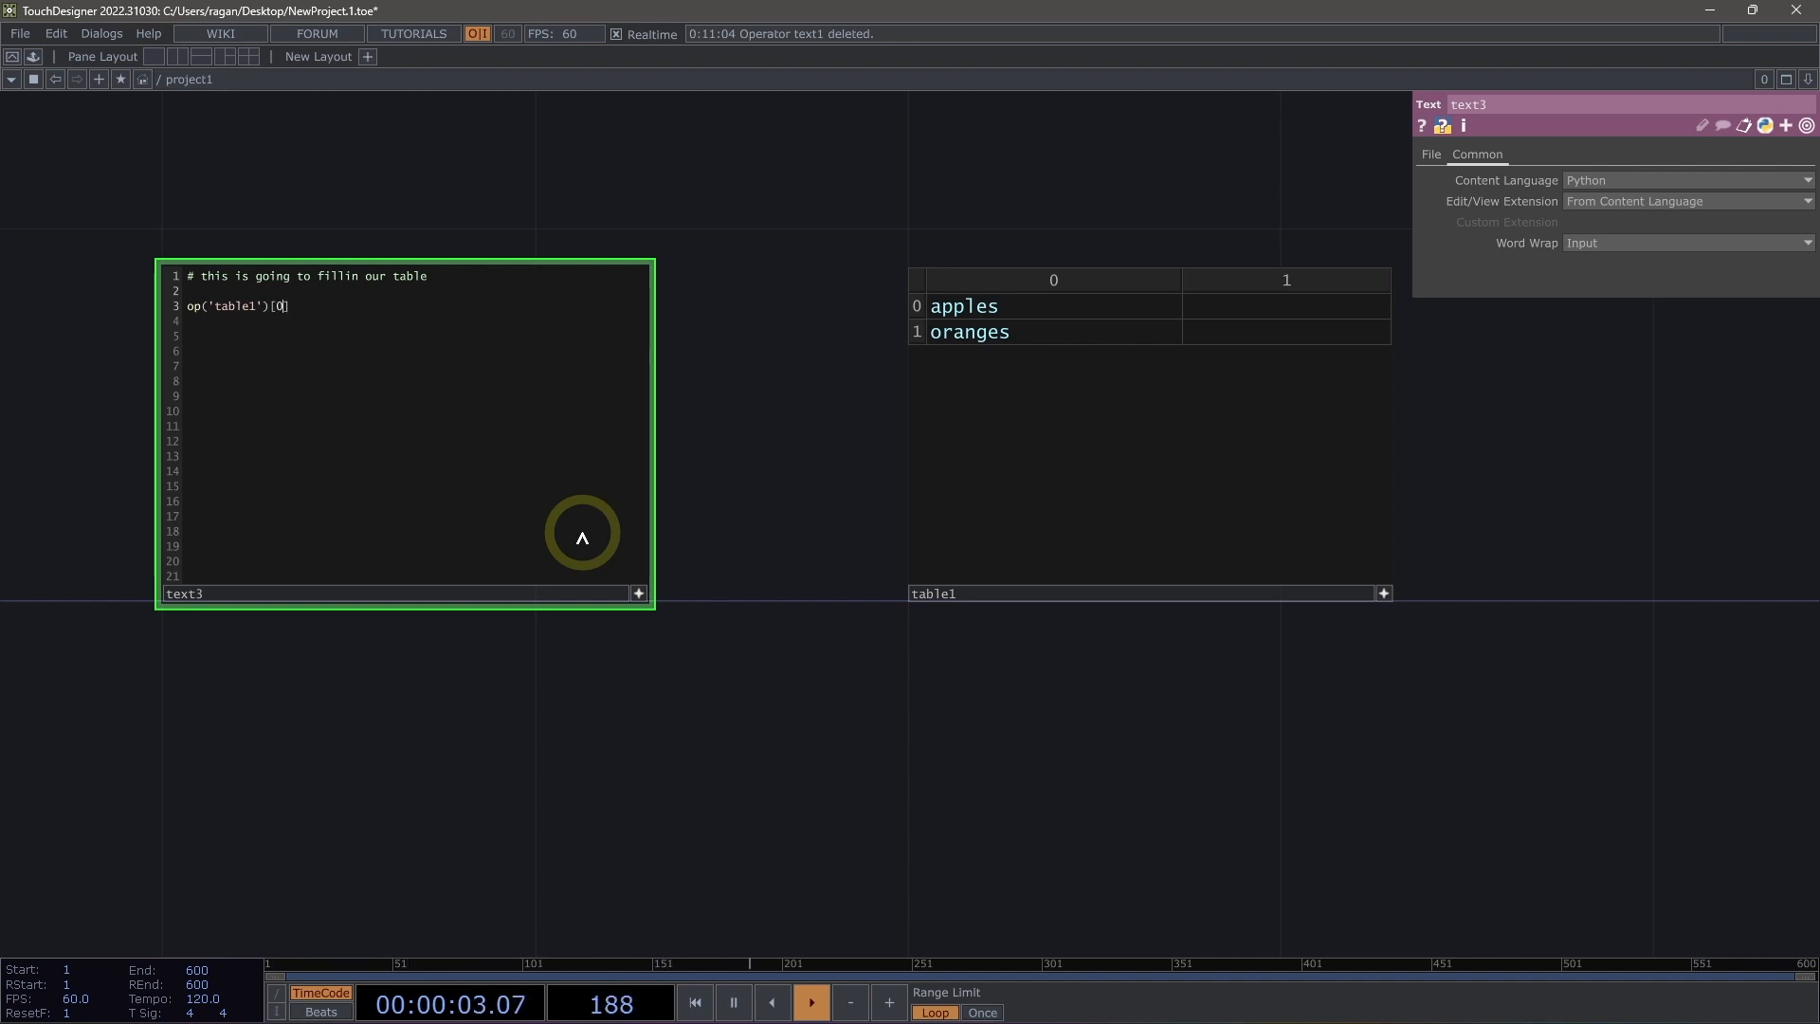
pyautogui.write(', 1')
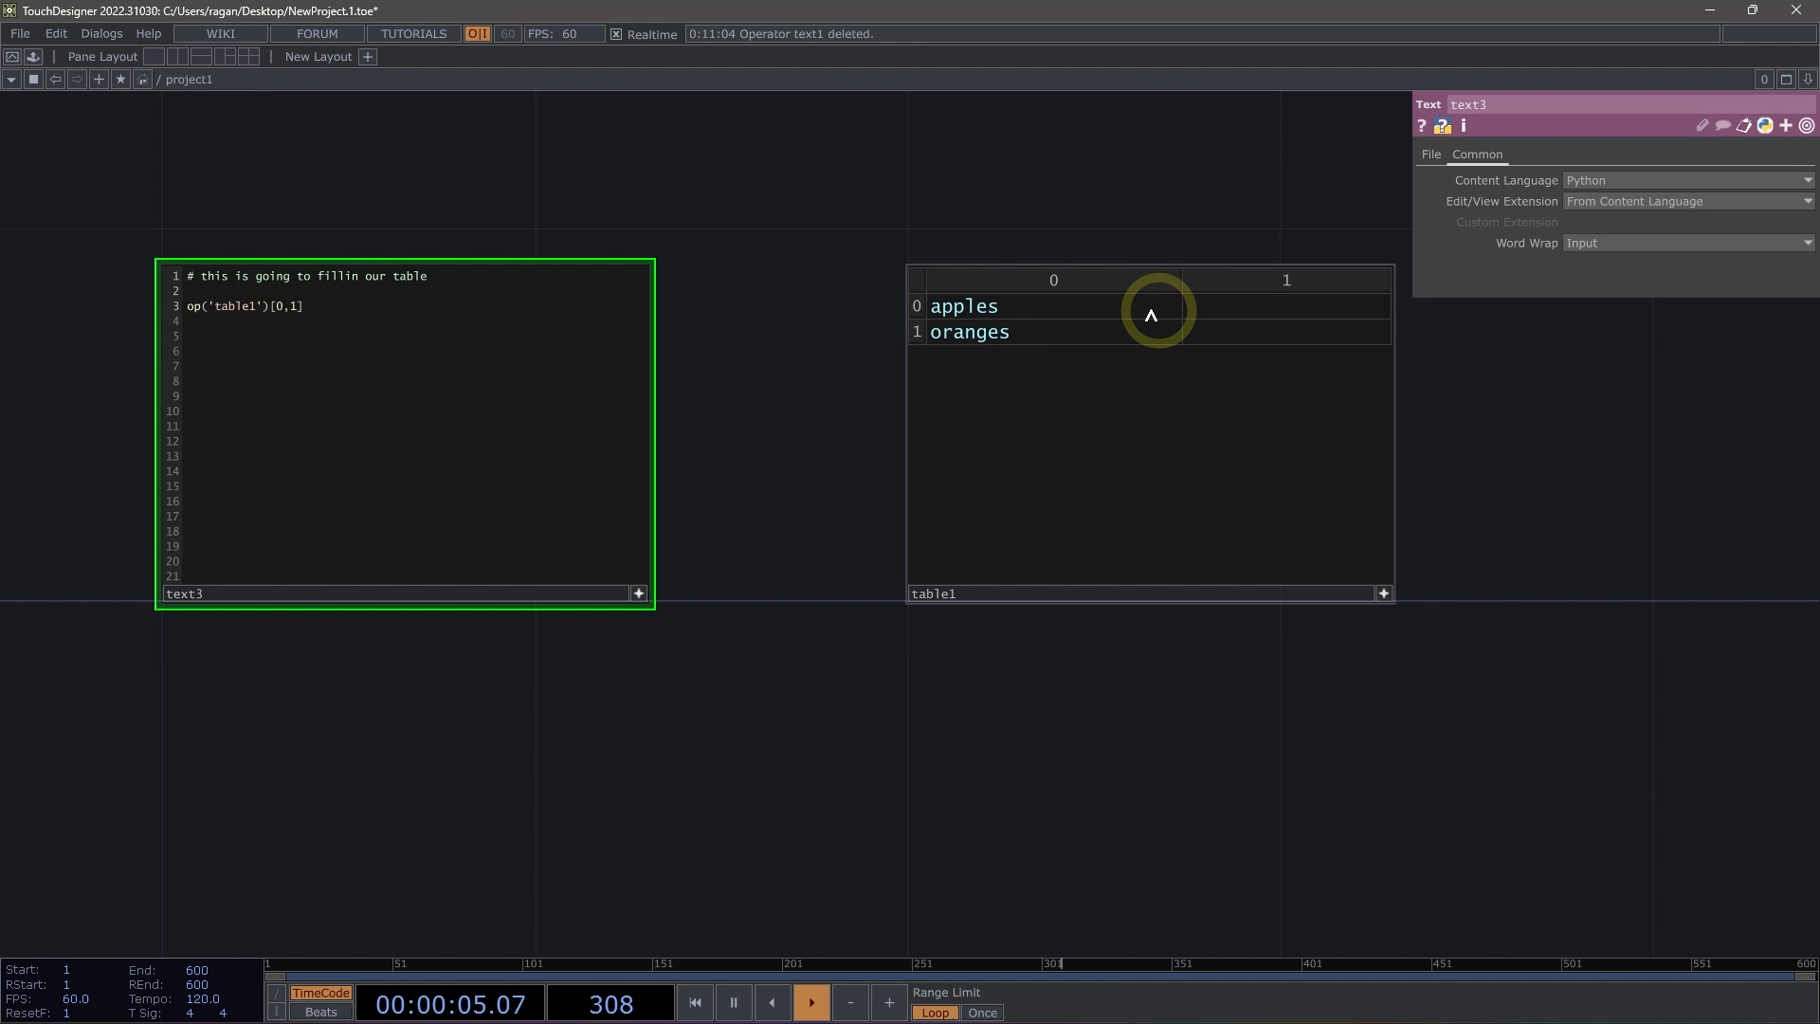
pyautogui.moveTo(647, 253)
pyautogui.write(' = 1')
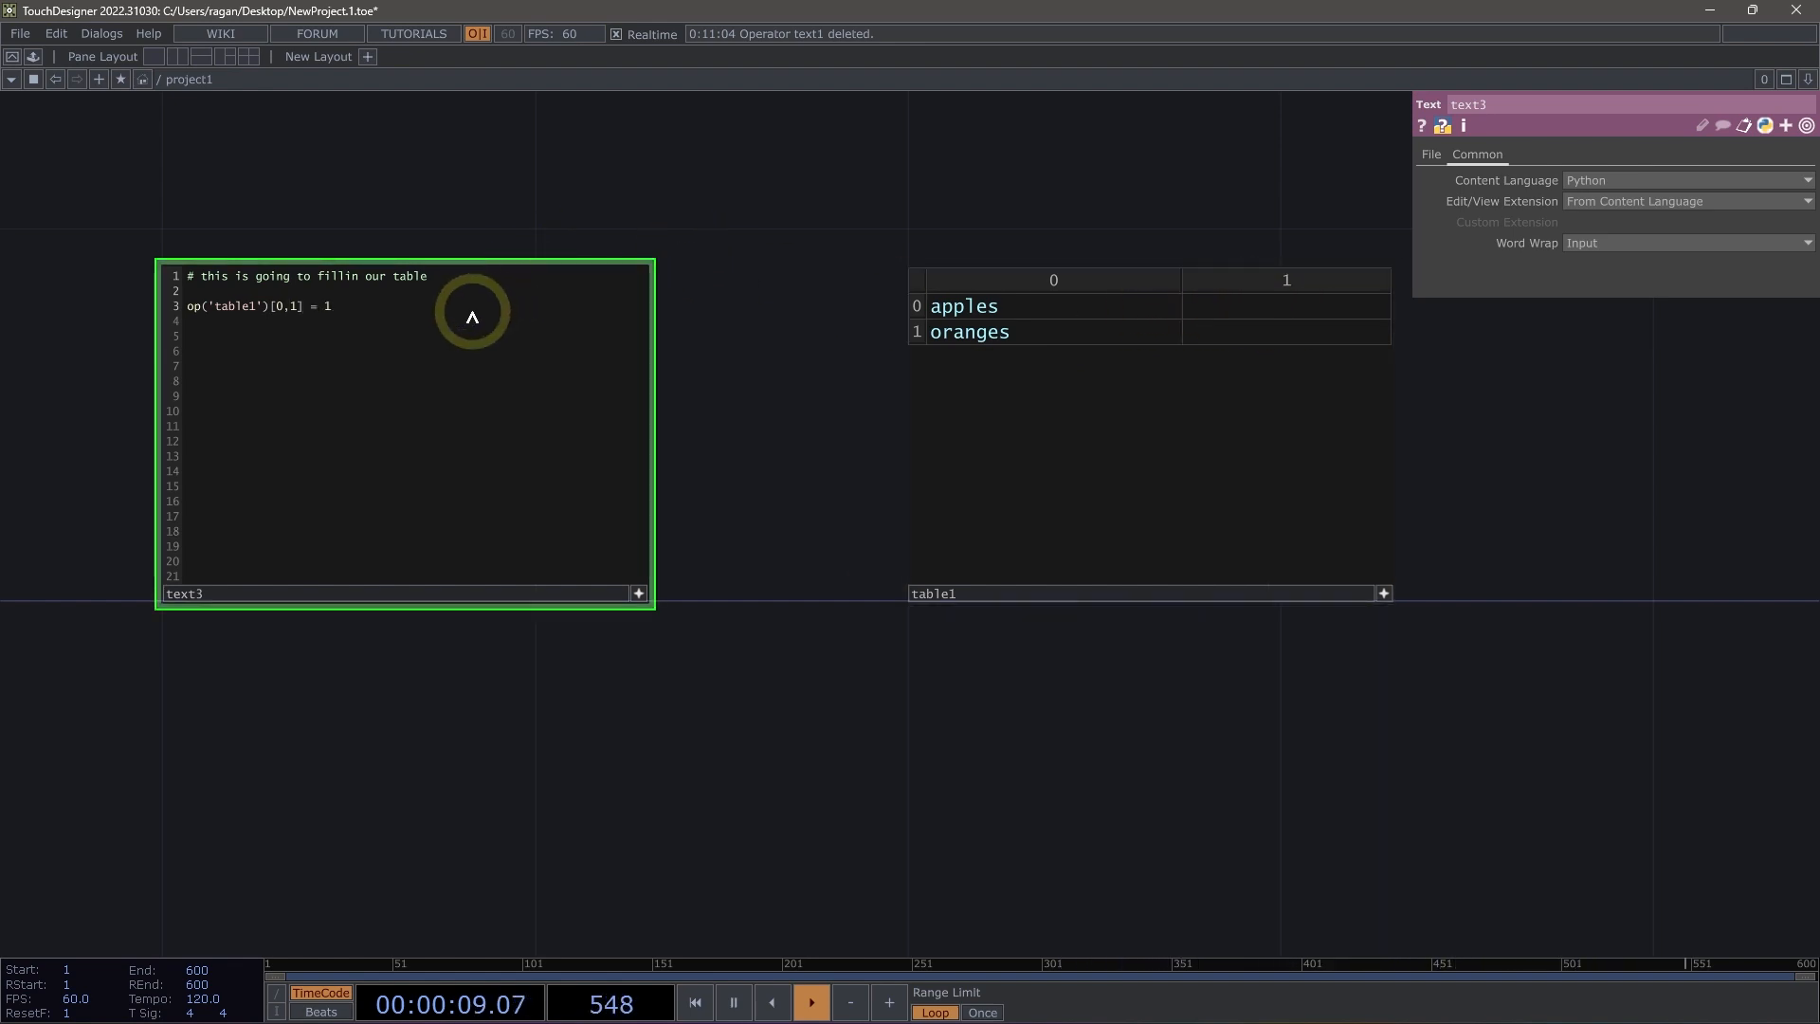
pyautogui.write('0')
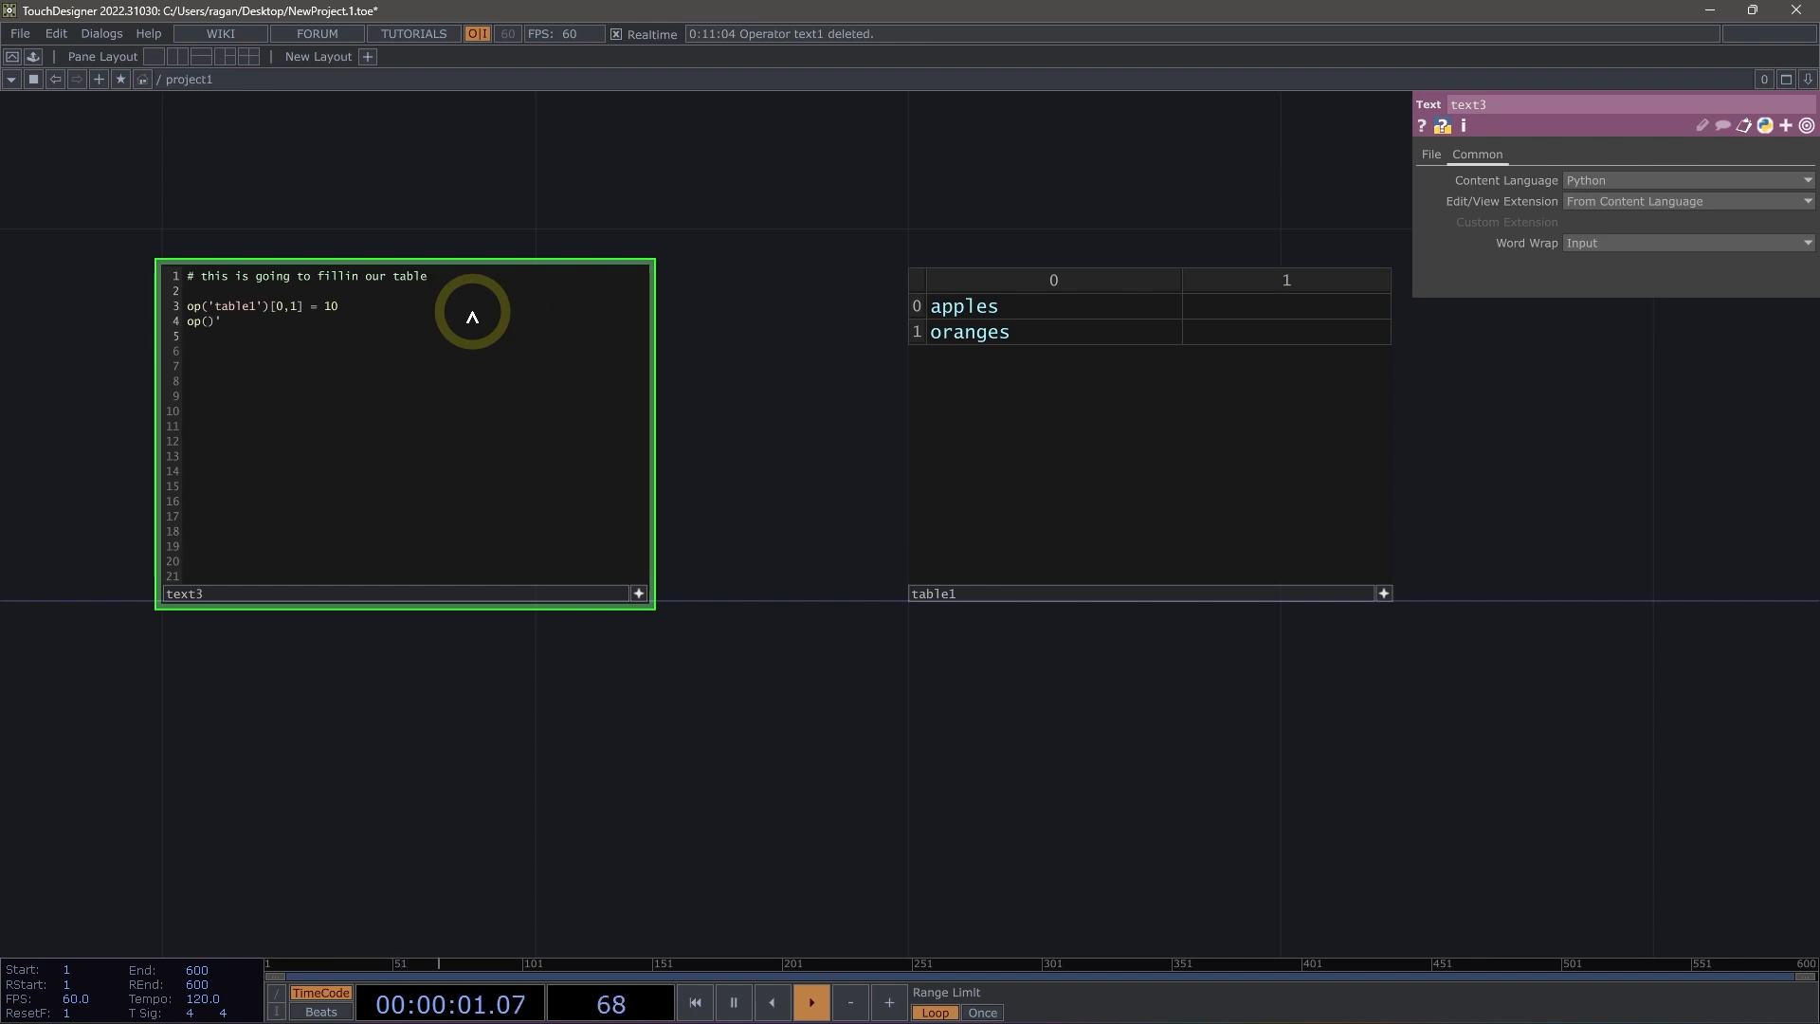
# Add a second line setting op('table1')[1,1] = 15
pyautogui.press('BackSpace')
pyautogui.write("'table1")
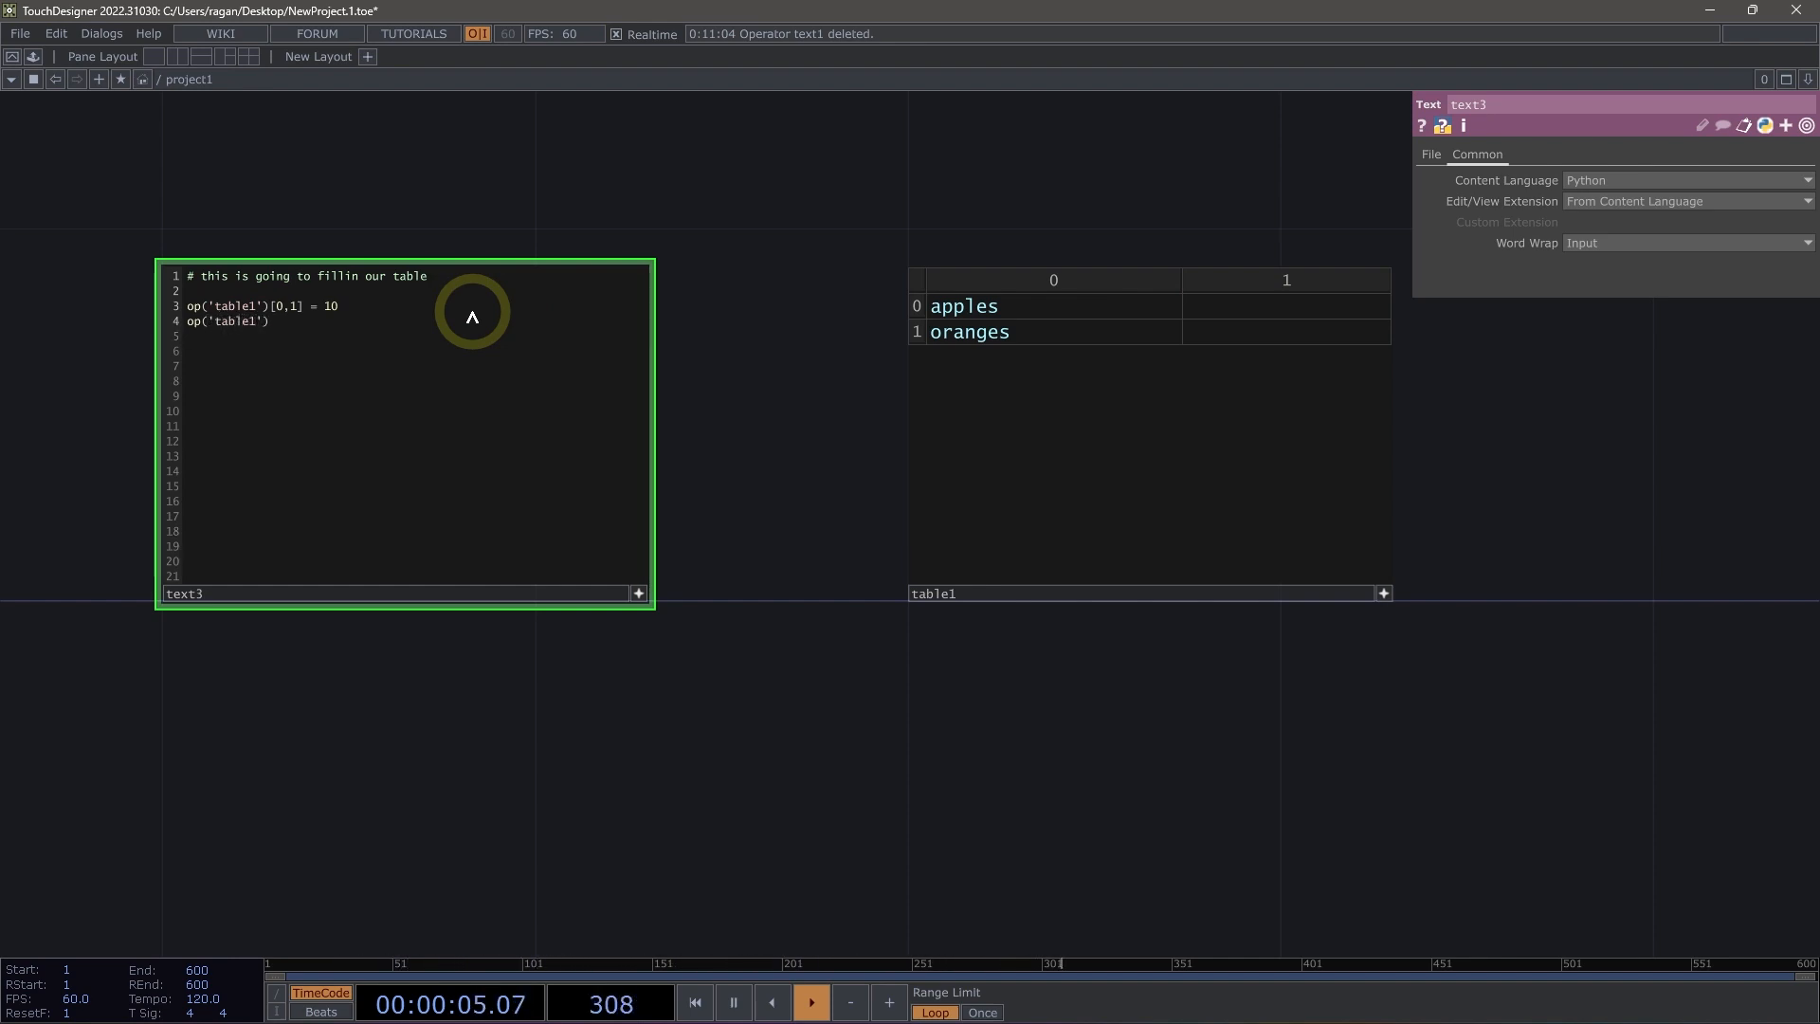
pyautogui.write('[]')
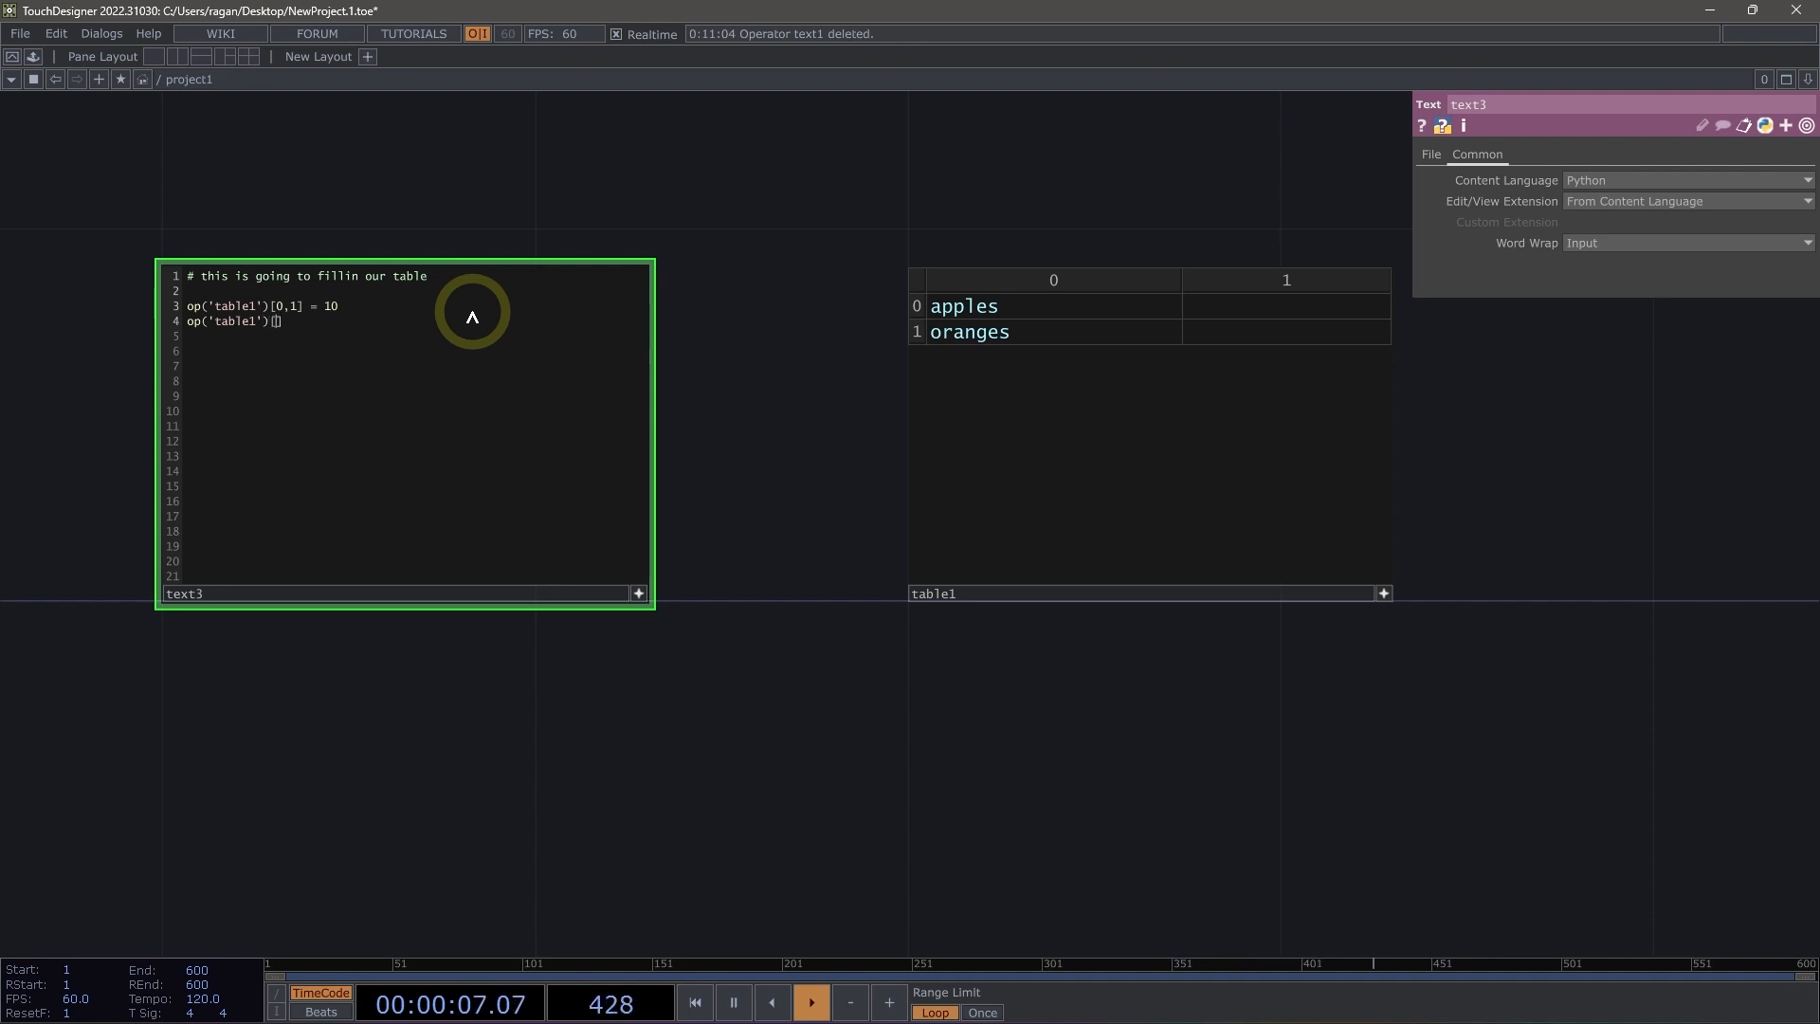
pyautogui.write('1,1')
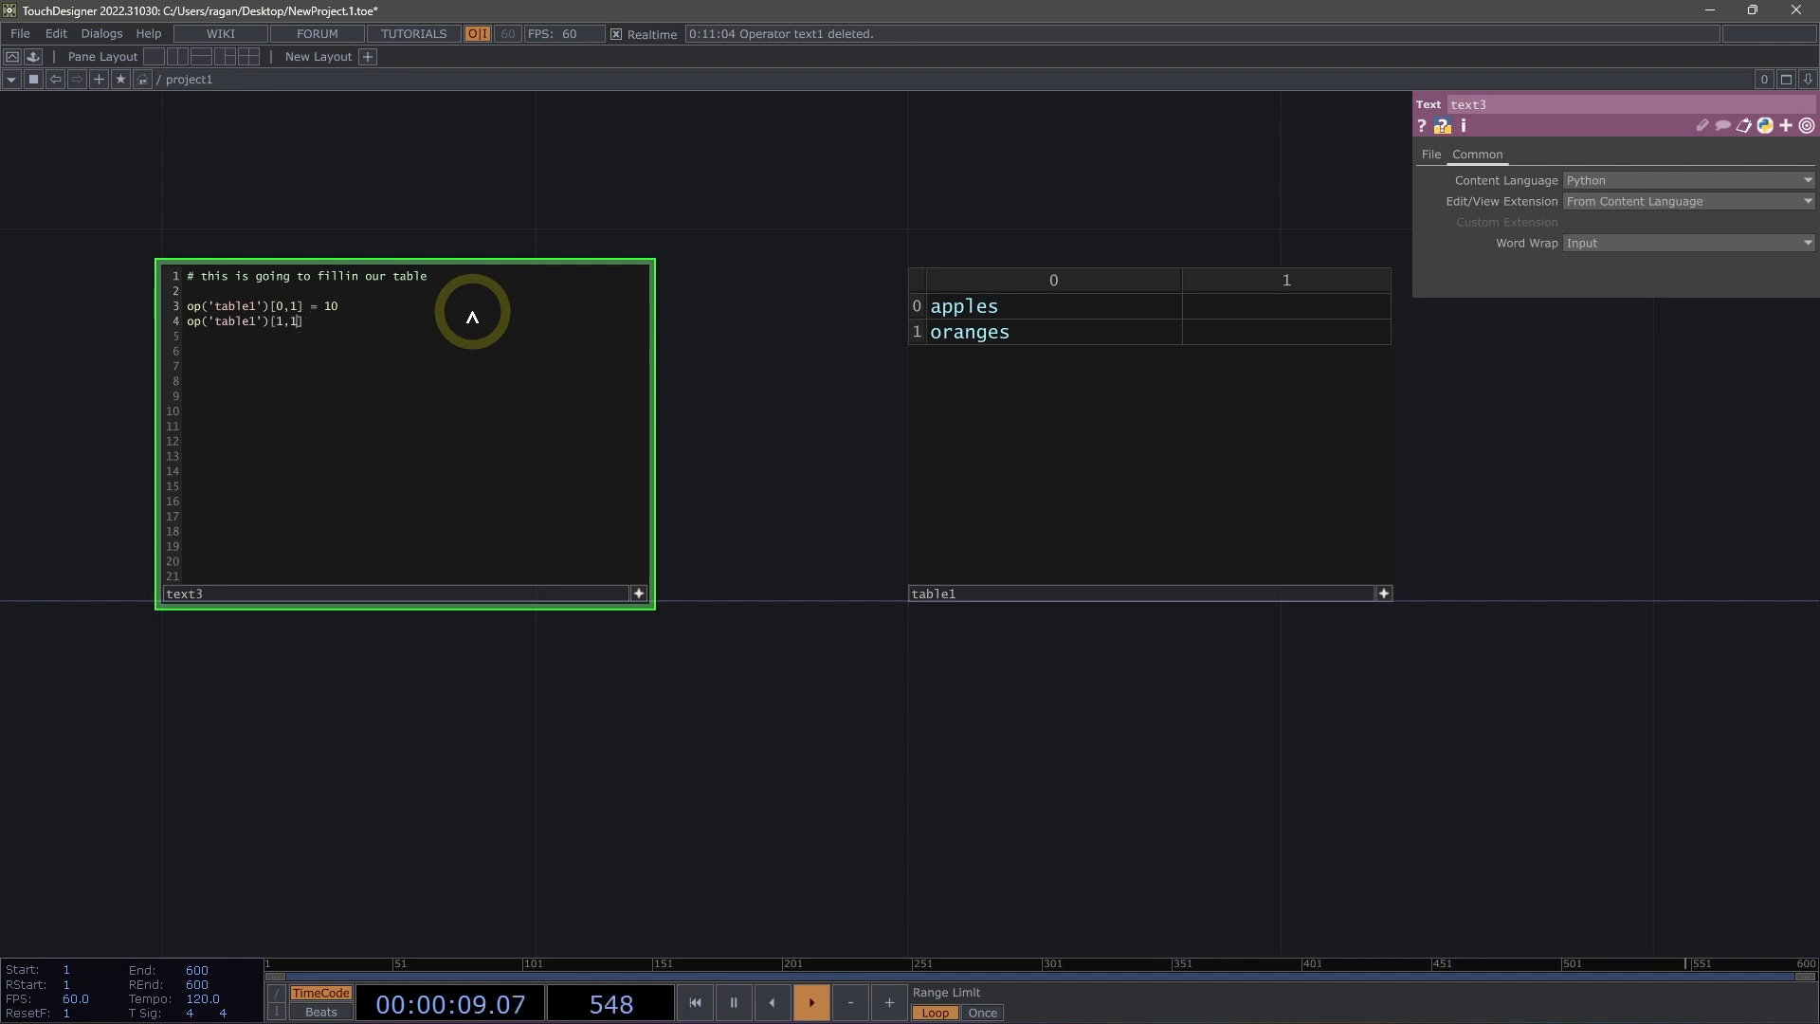
pyautogui.write('-')
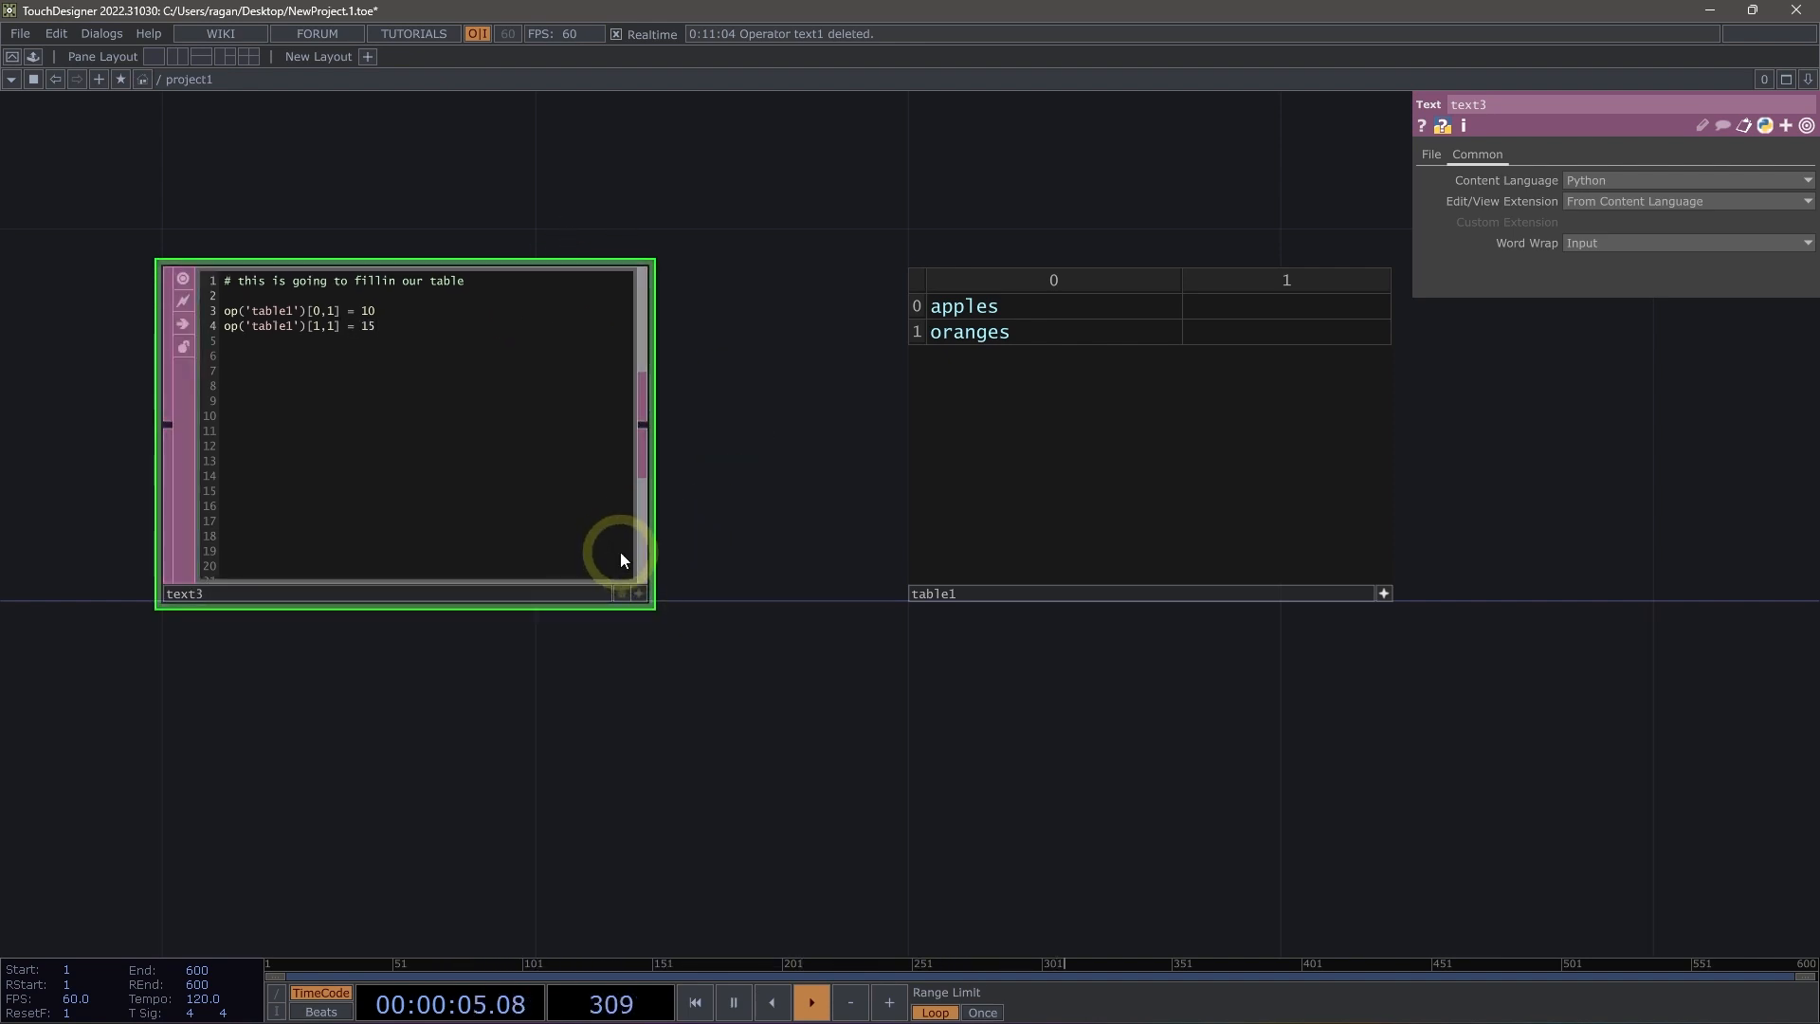
pyautogui.moveTo(546, 496)
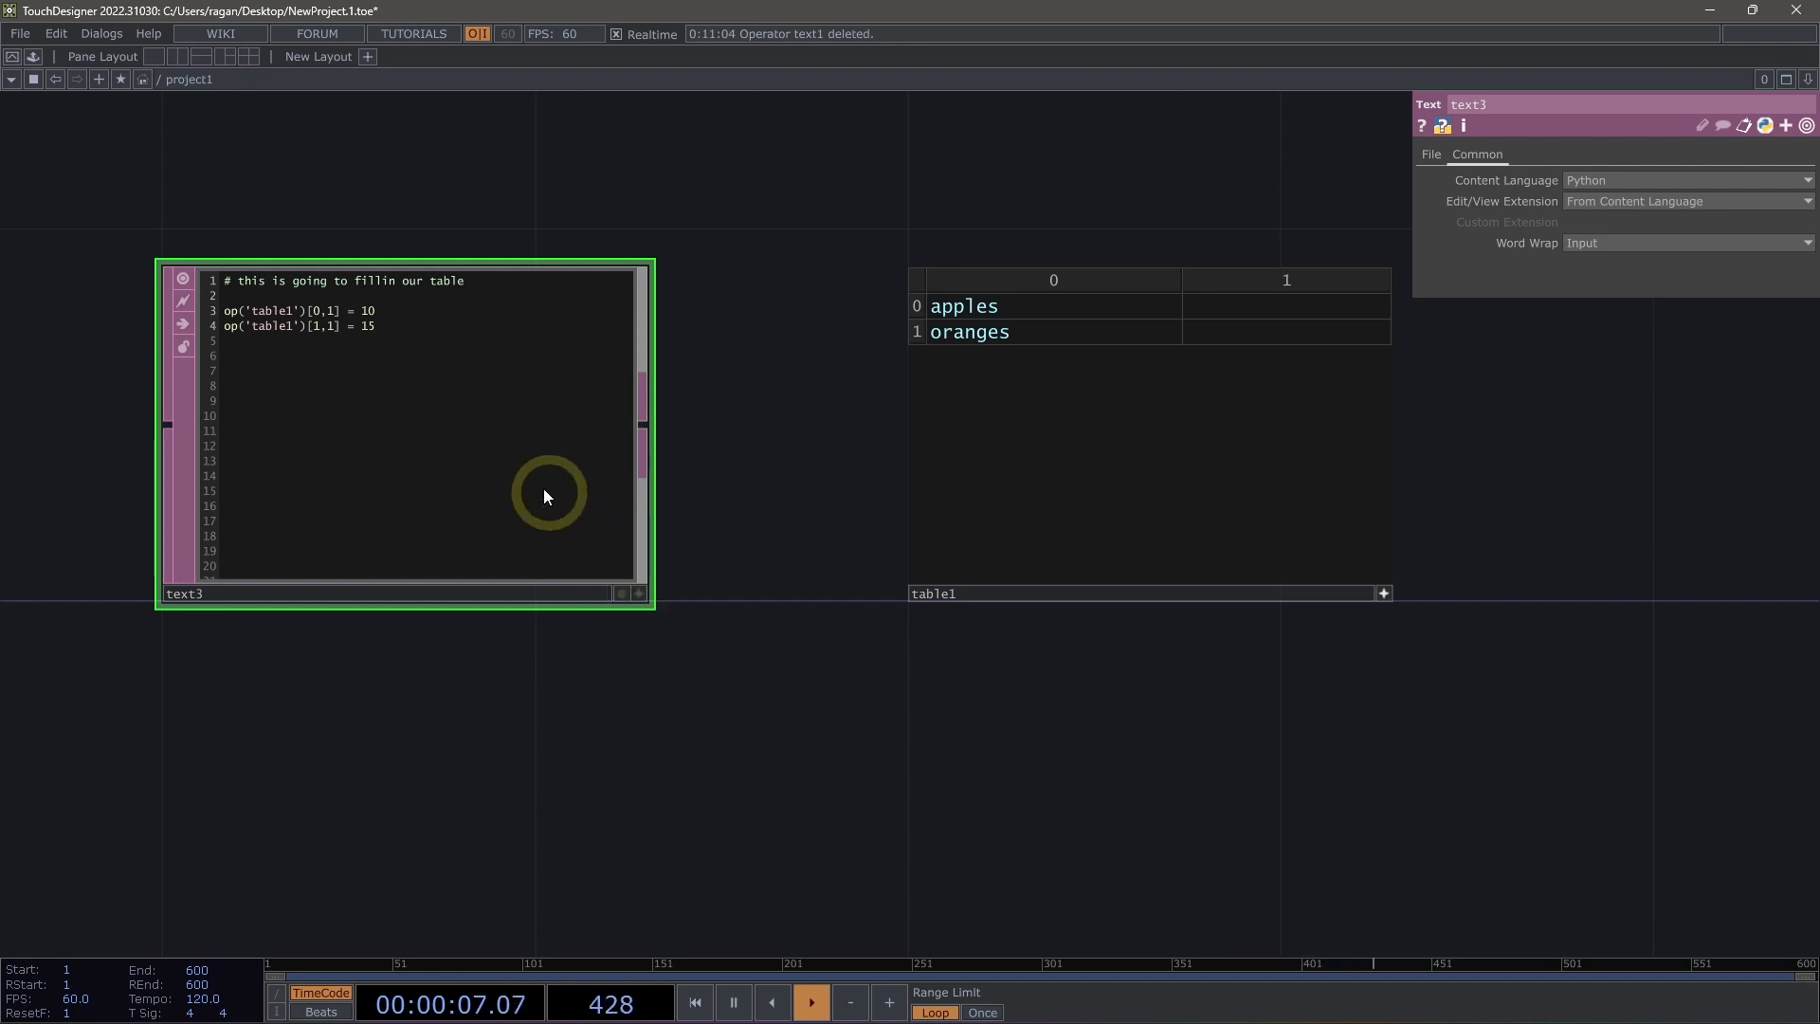
# Run text3's script from its right-click menu, filling table1 with 10 and 15
pyautogui.rightClick(546, 496)
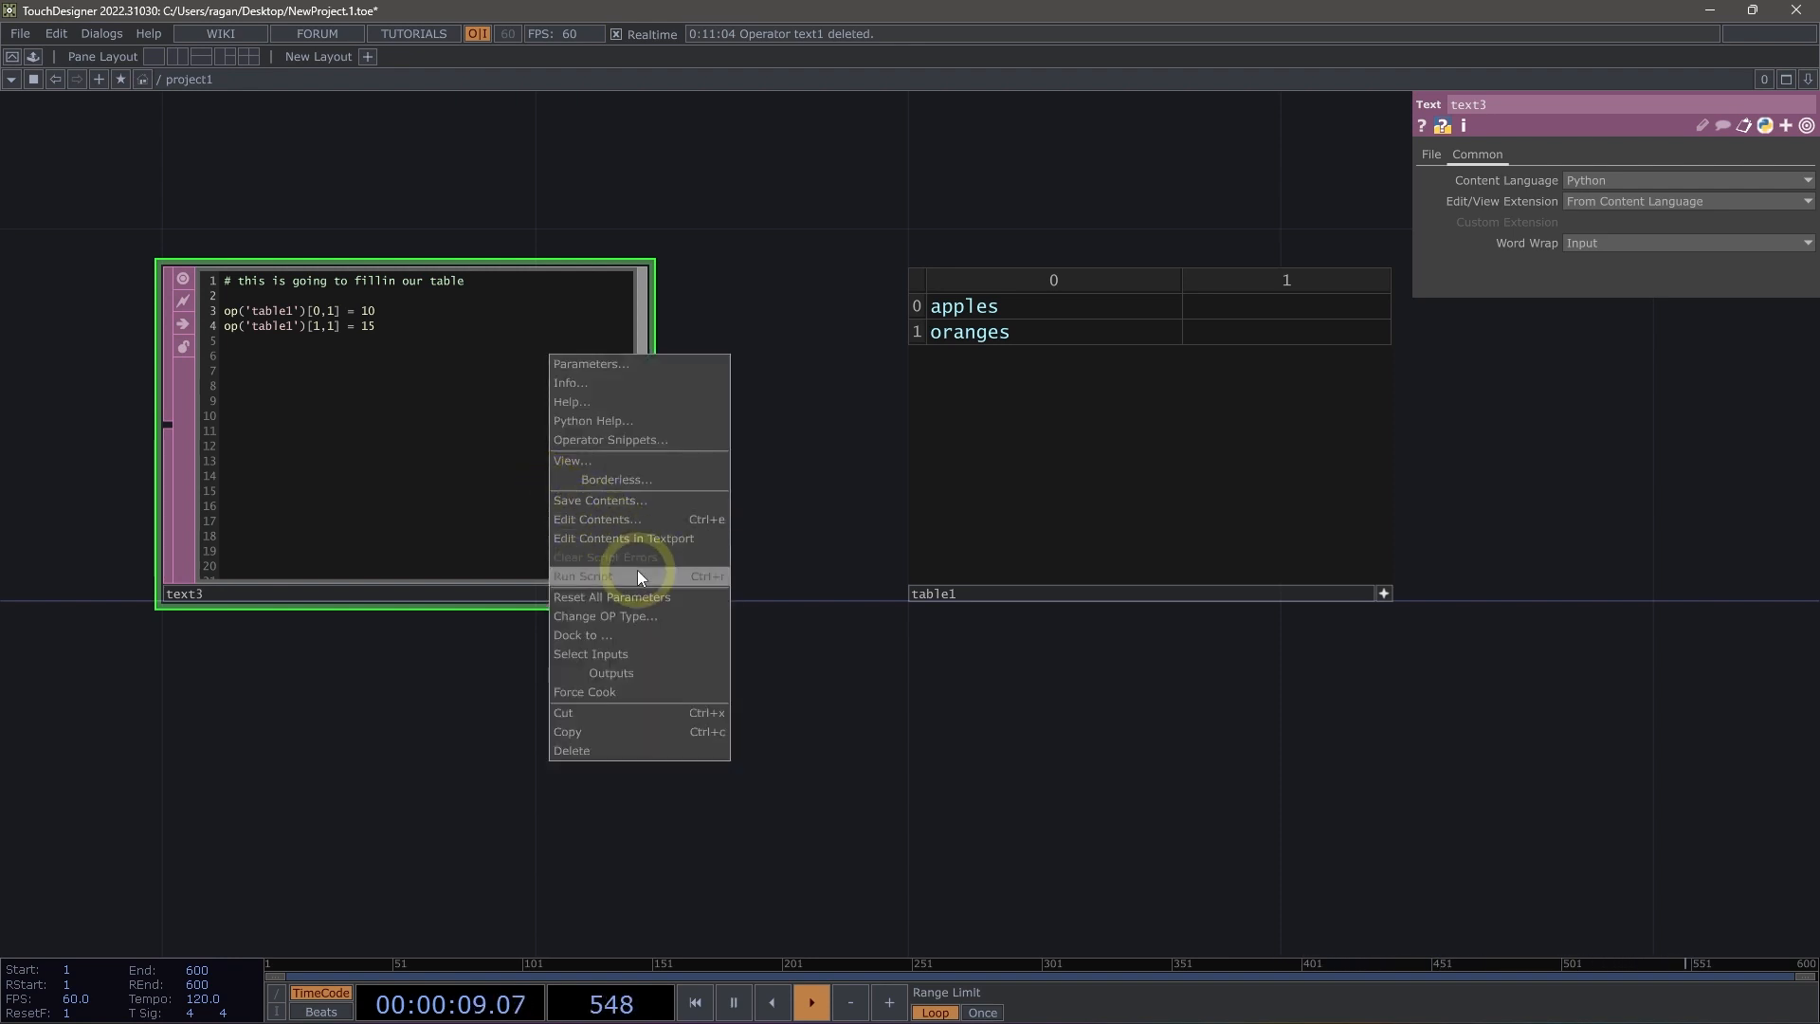
pyautogui.click(583, 575)
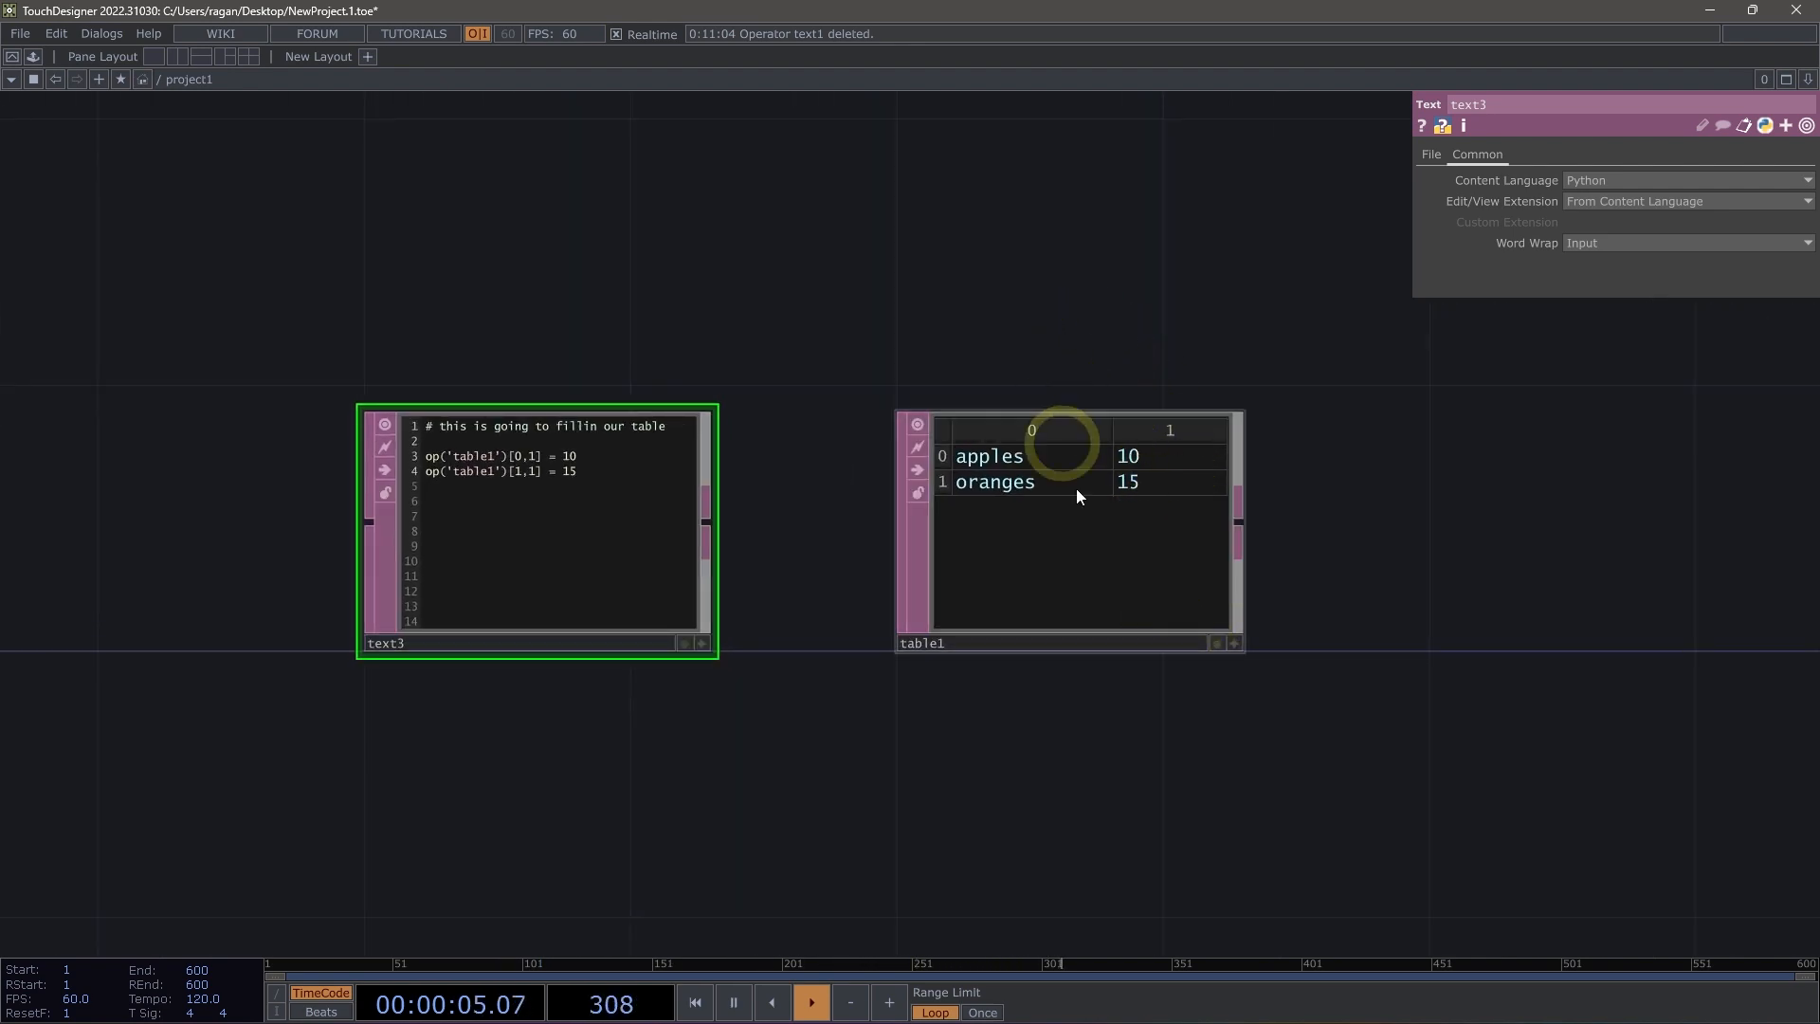
pyautogui.moveTo(1195, 476)
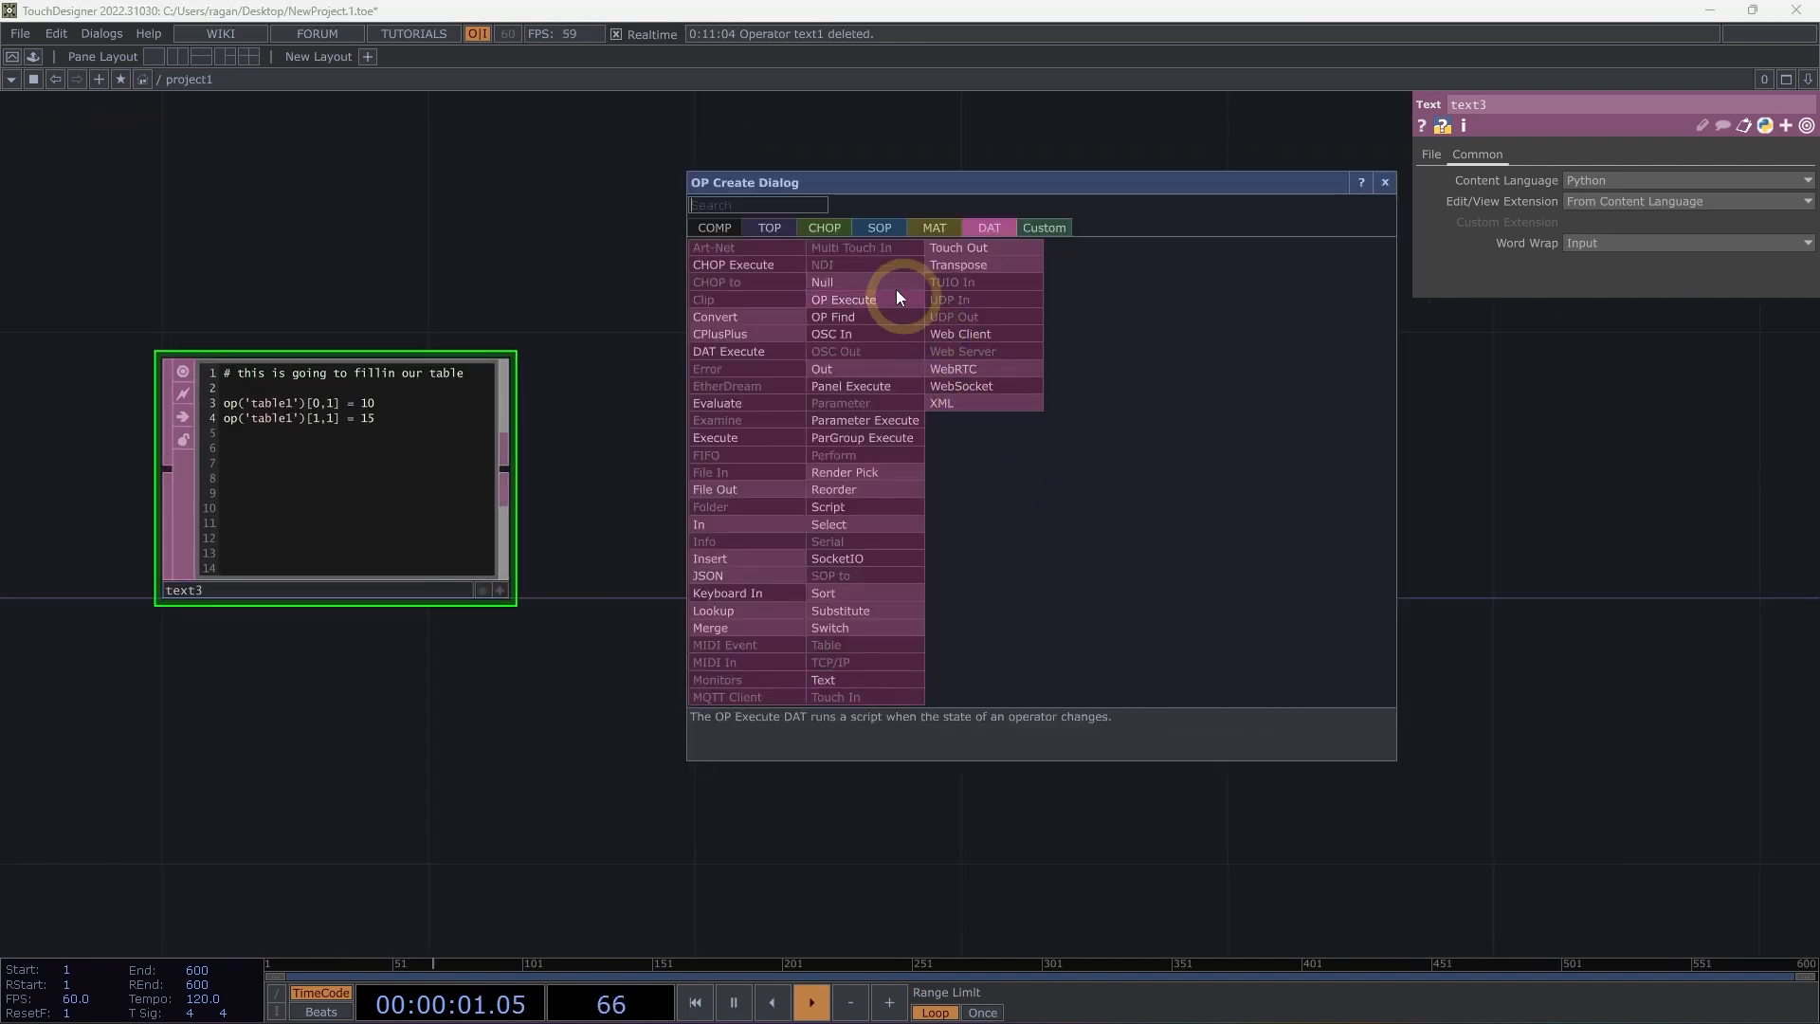
# Add a DAT to CHOP fed by table1 and rerun the script with values 20 and 30
pyautogui.click(823, 227)
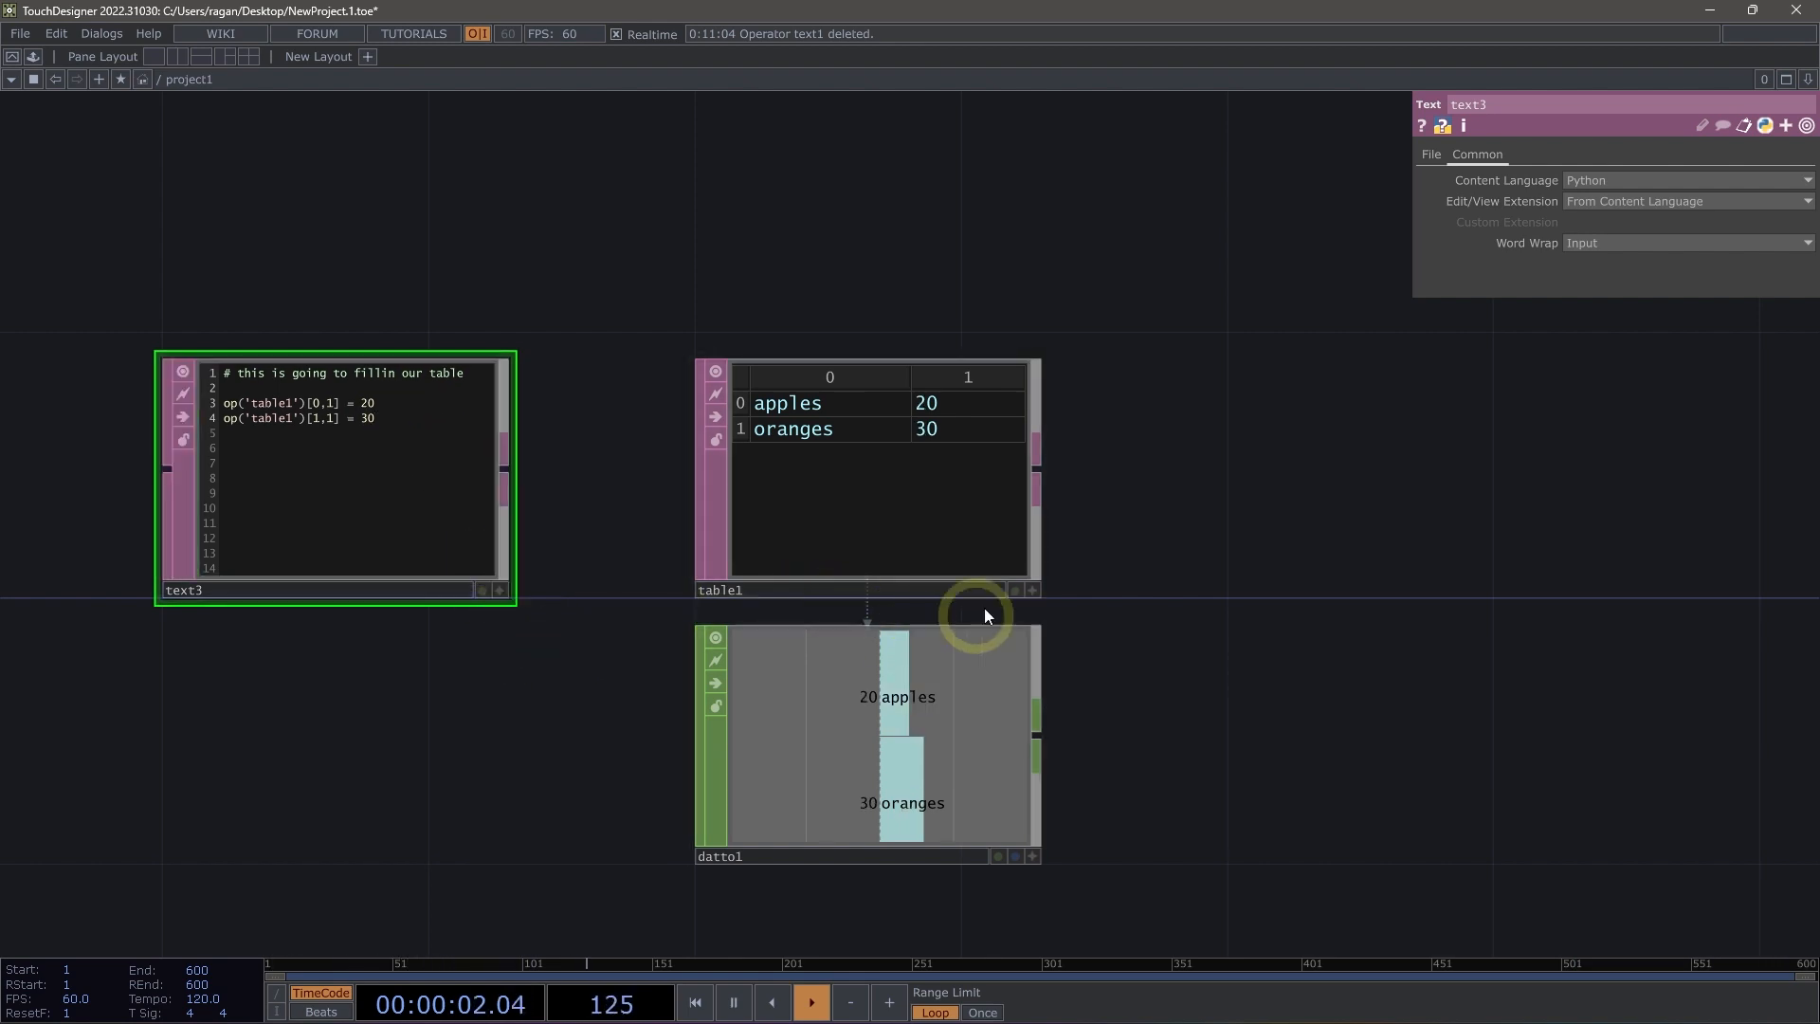
pyautogui.moveTo(836, 375)
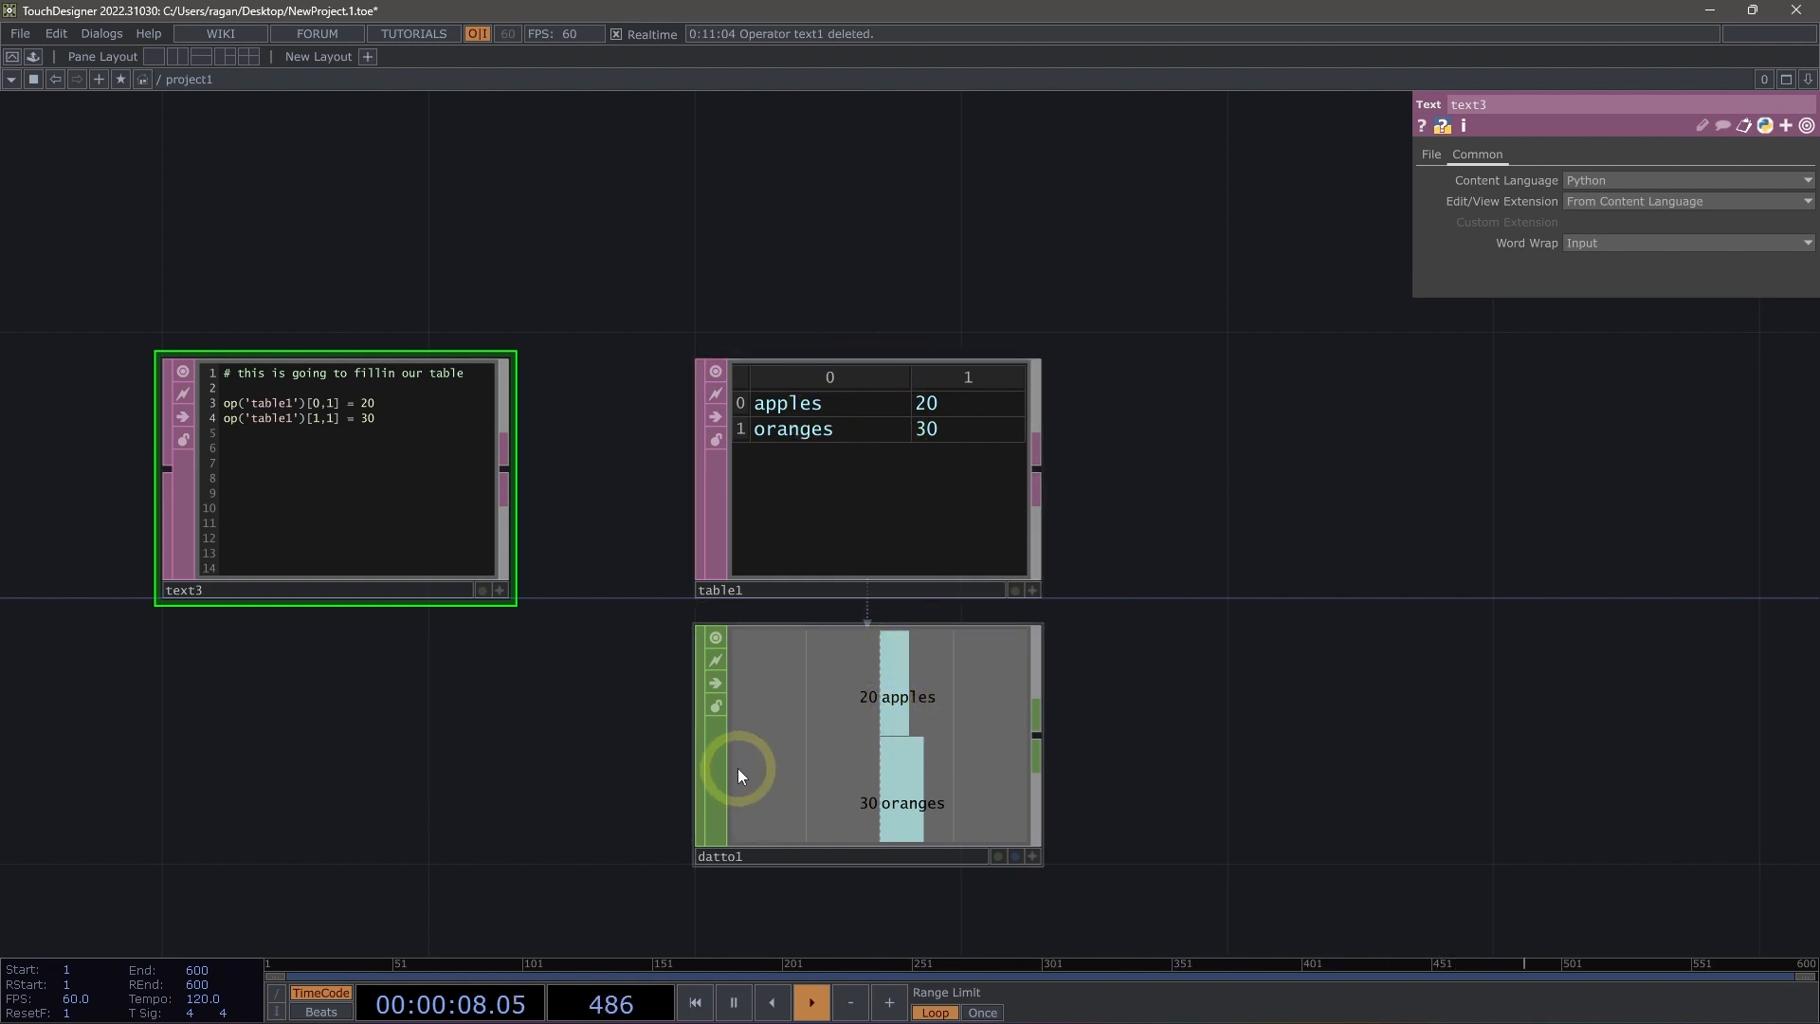
pyautogui.click(693, 1002)
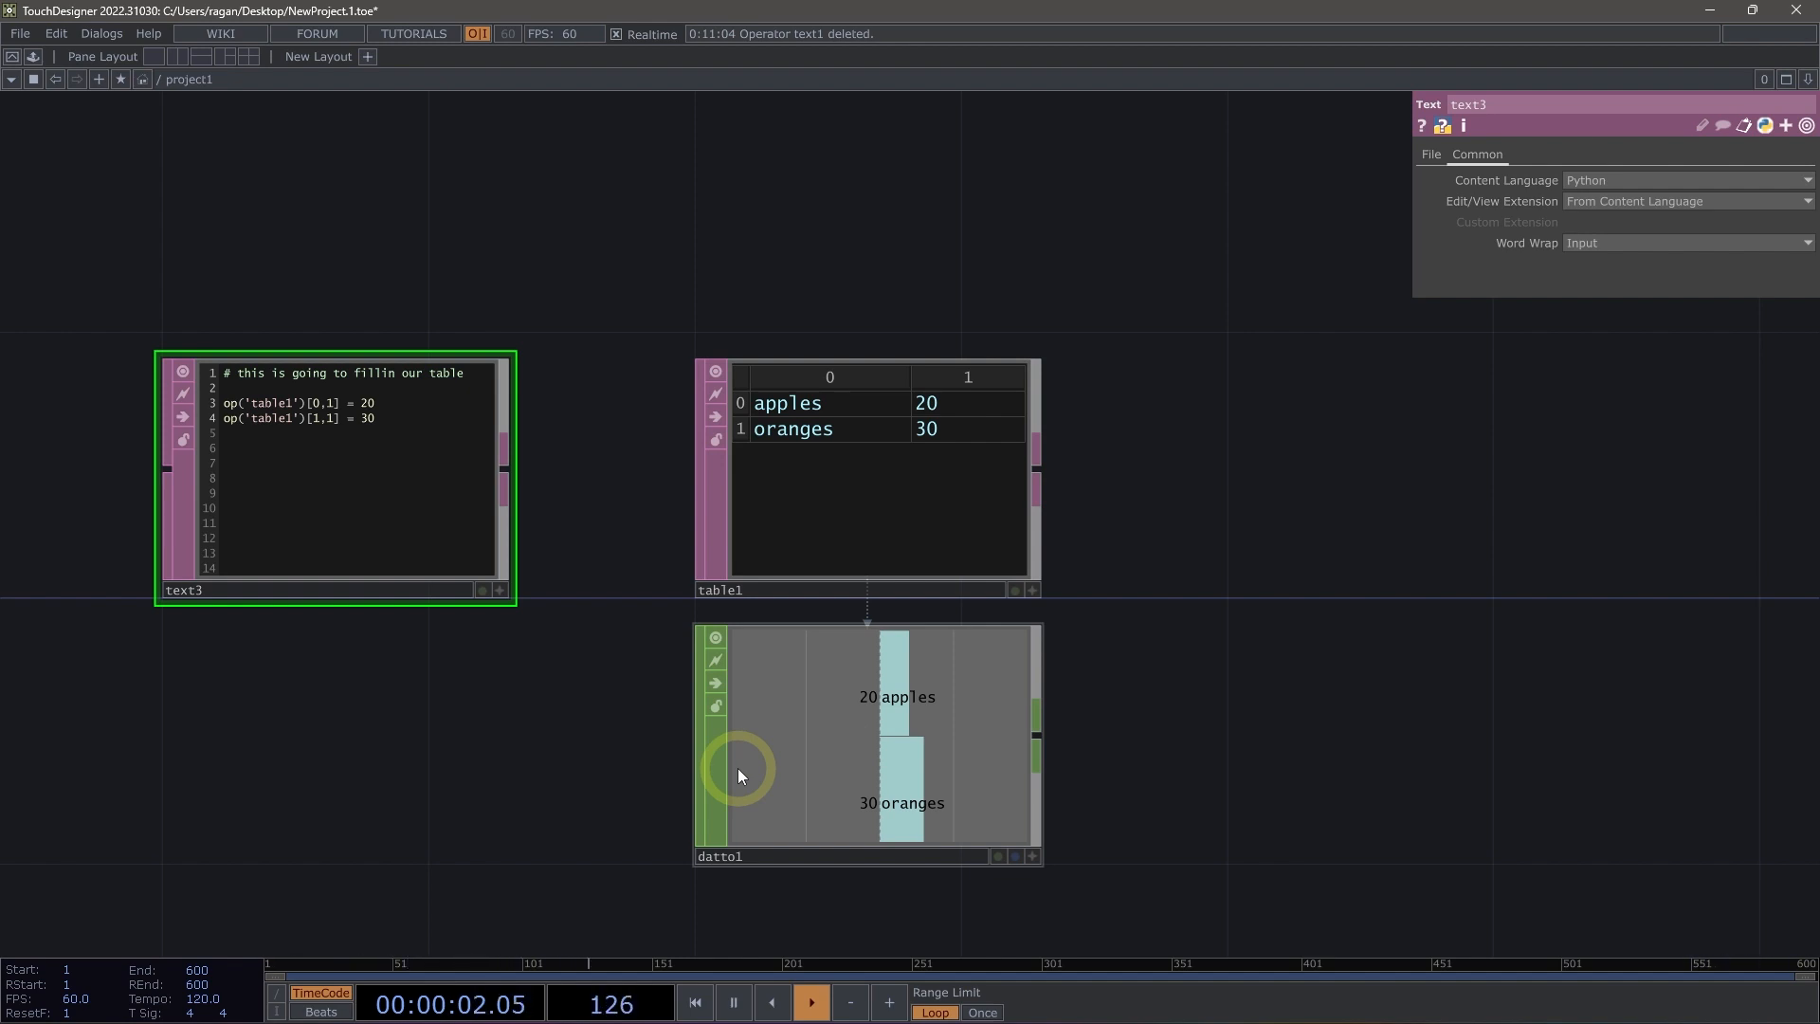
pyautogui.moveTo(423, 543)
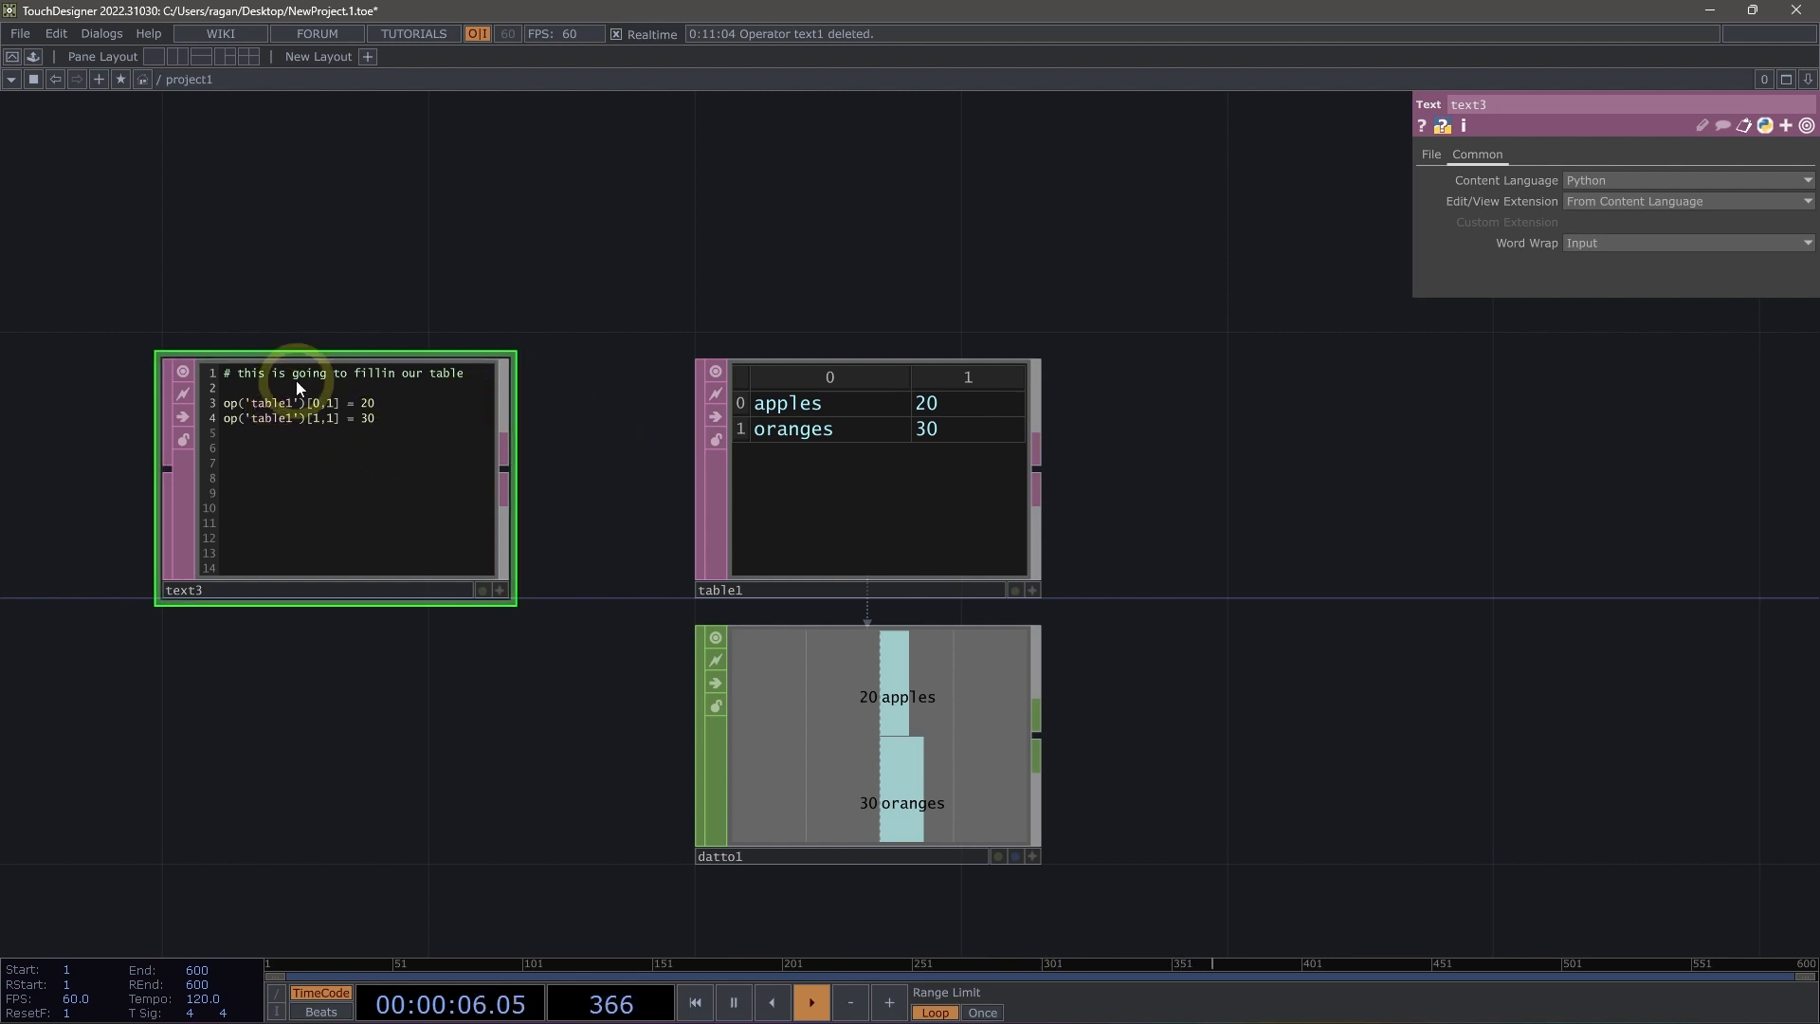
pyautogui.moveTo(591, 487)
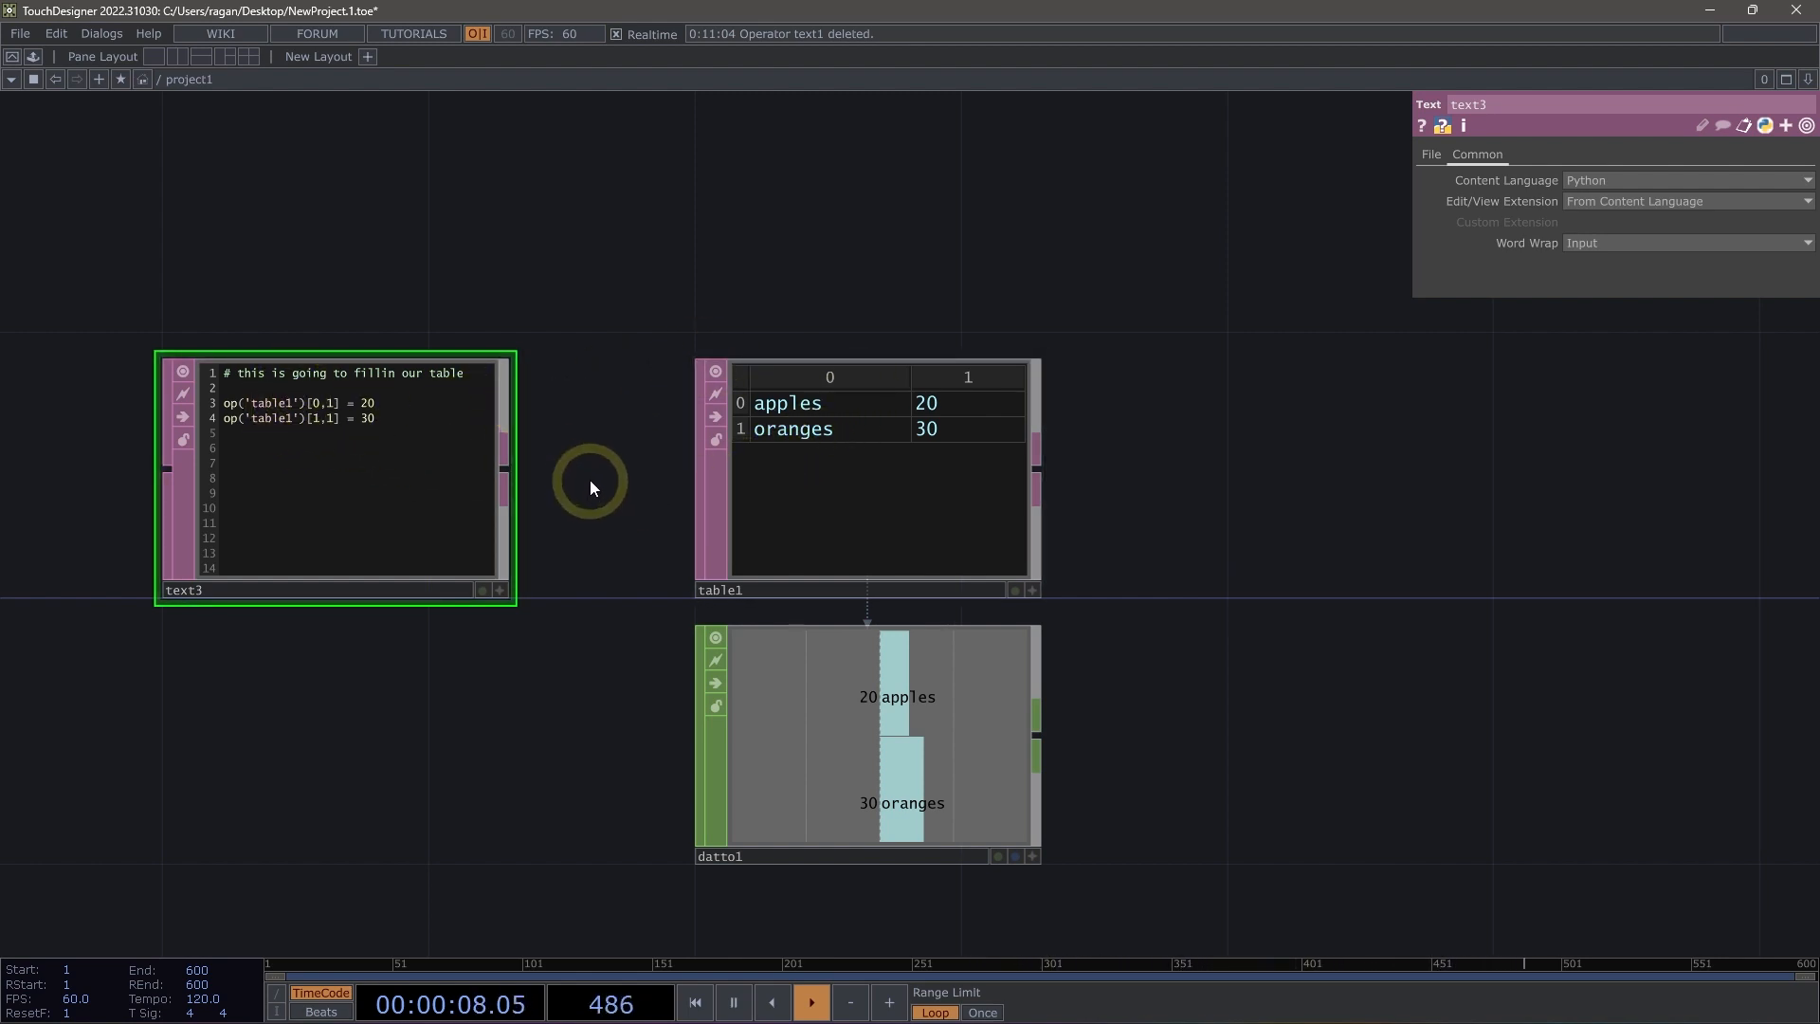